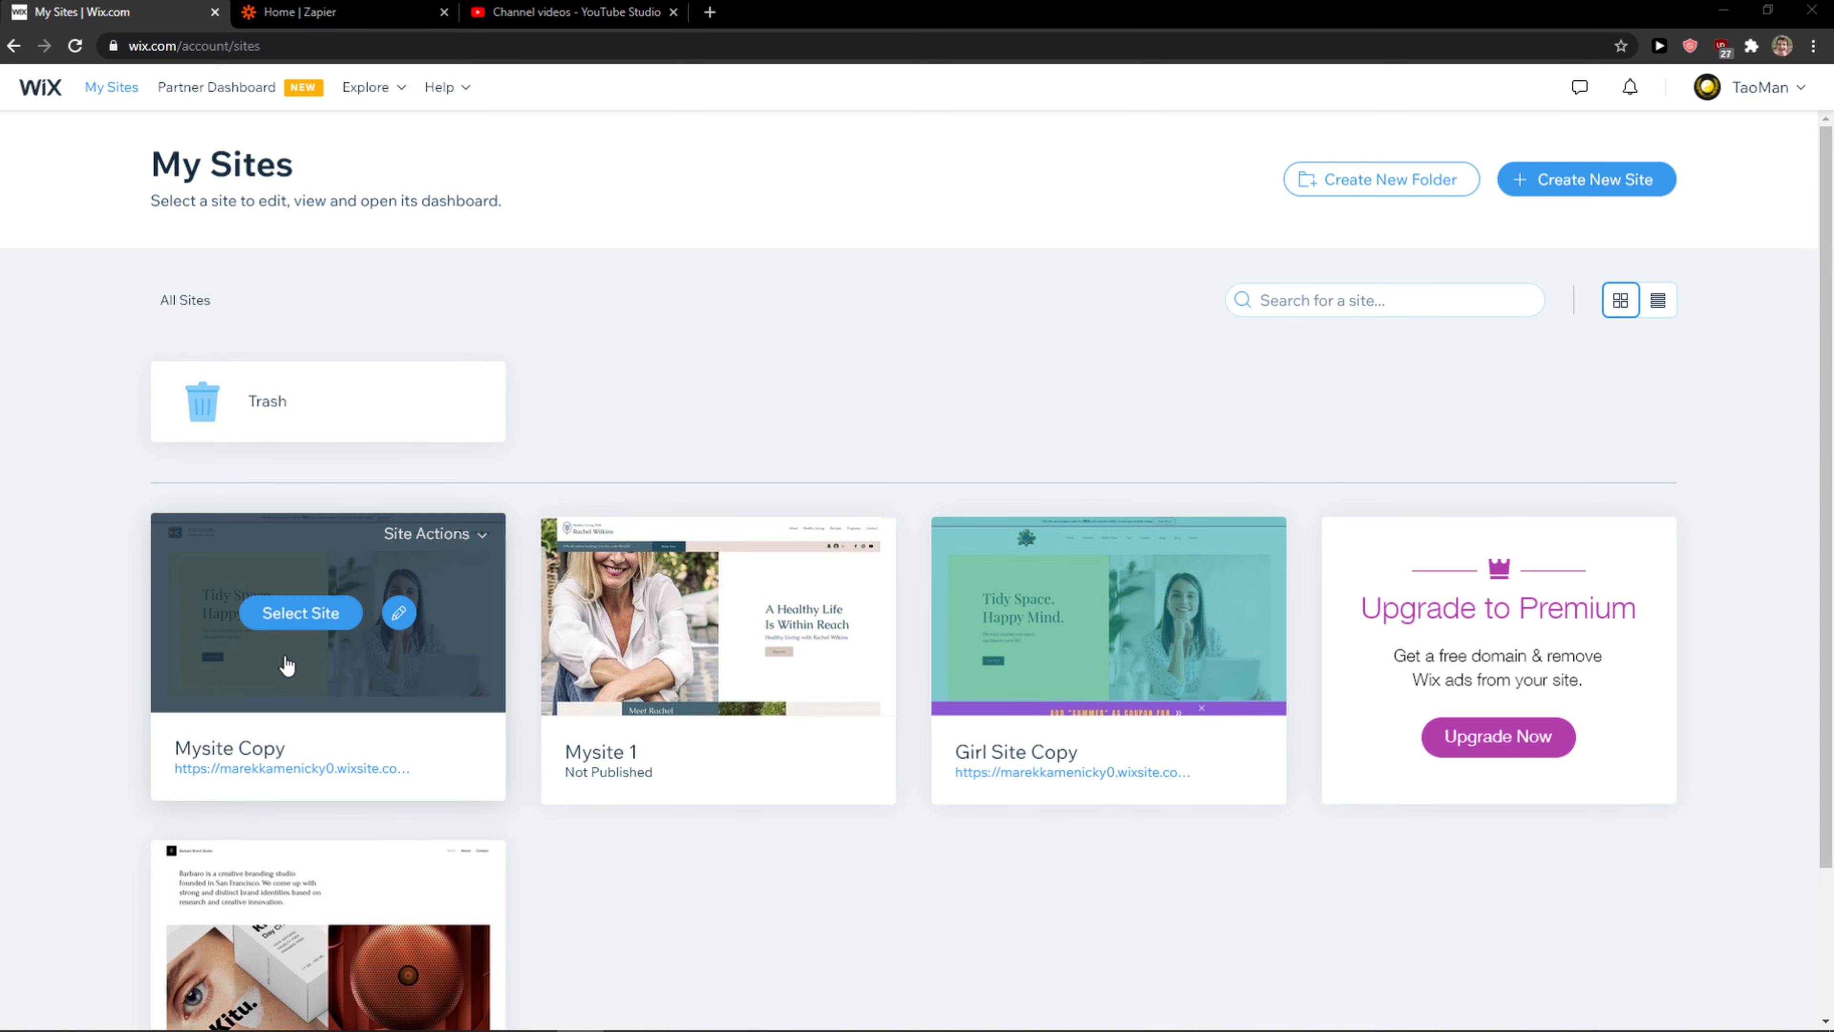
# Open the Mysite Copy site from the My Sites list
pyautogui.click(301, 611)
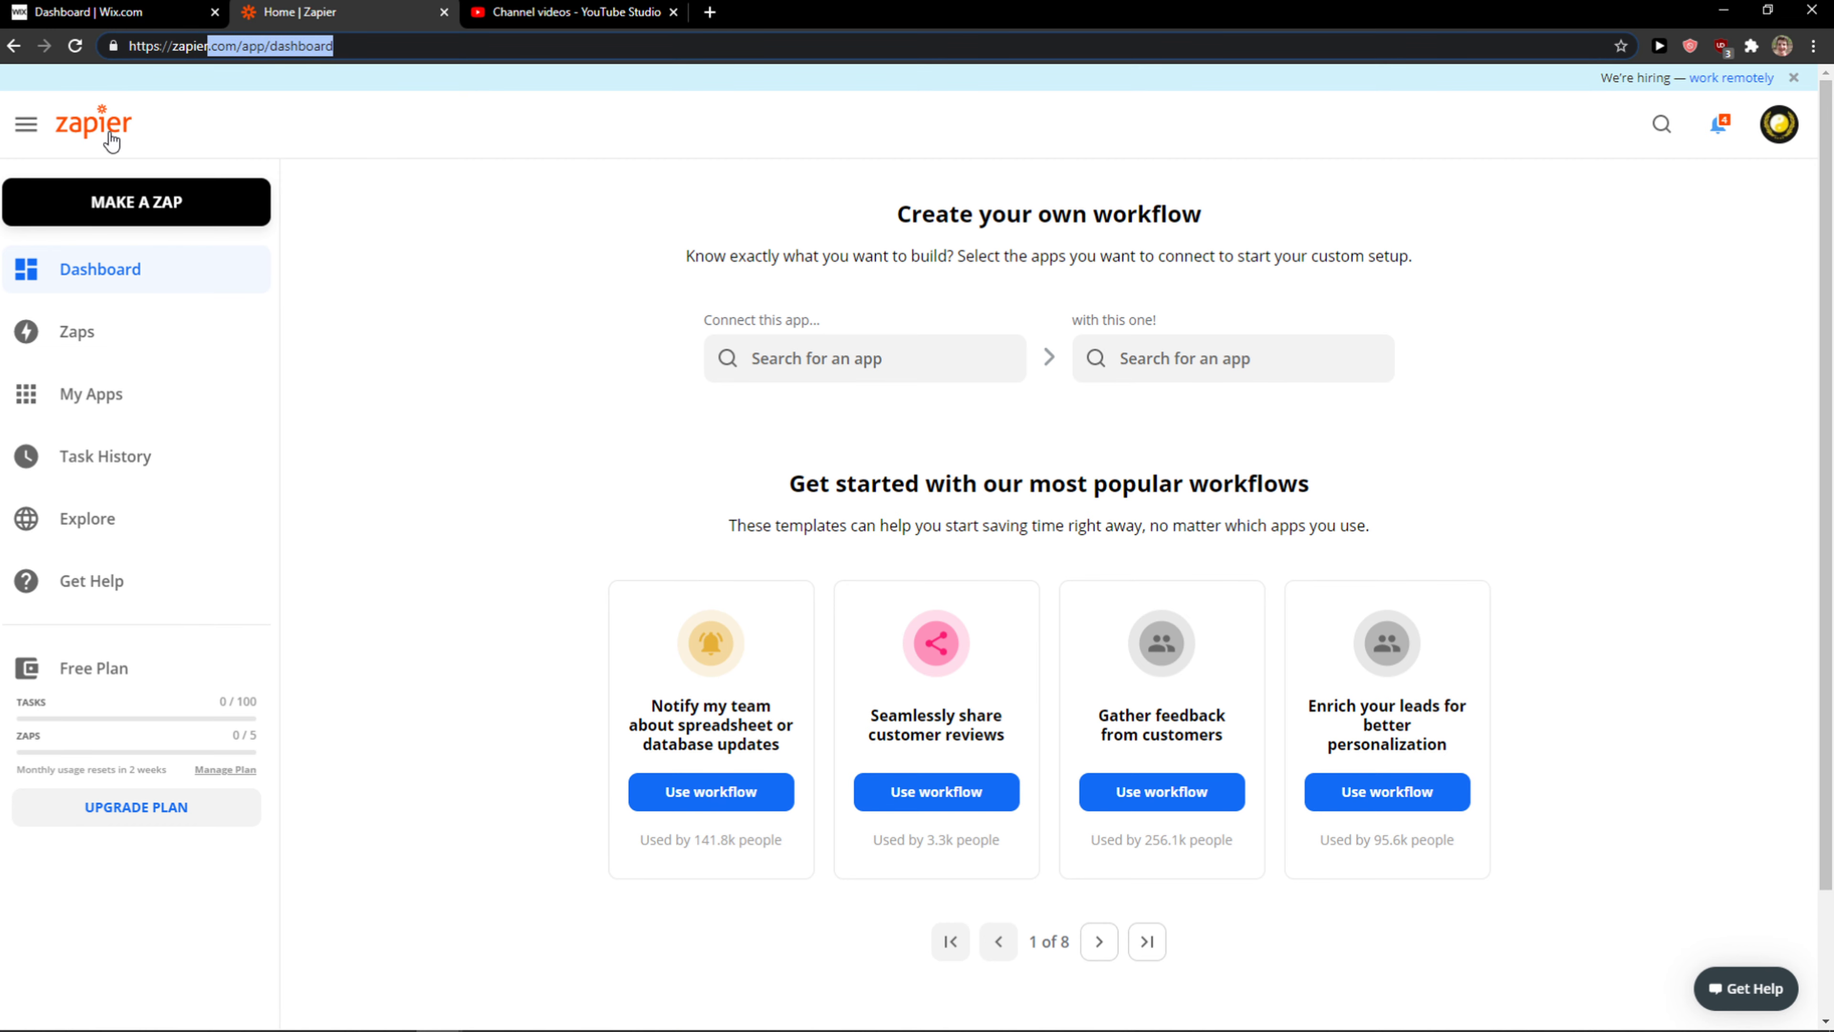
pyautogui.moveTo(663, 277)
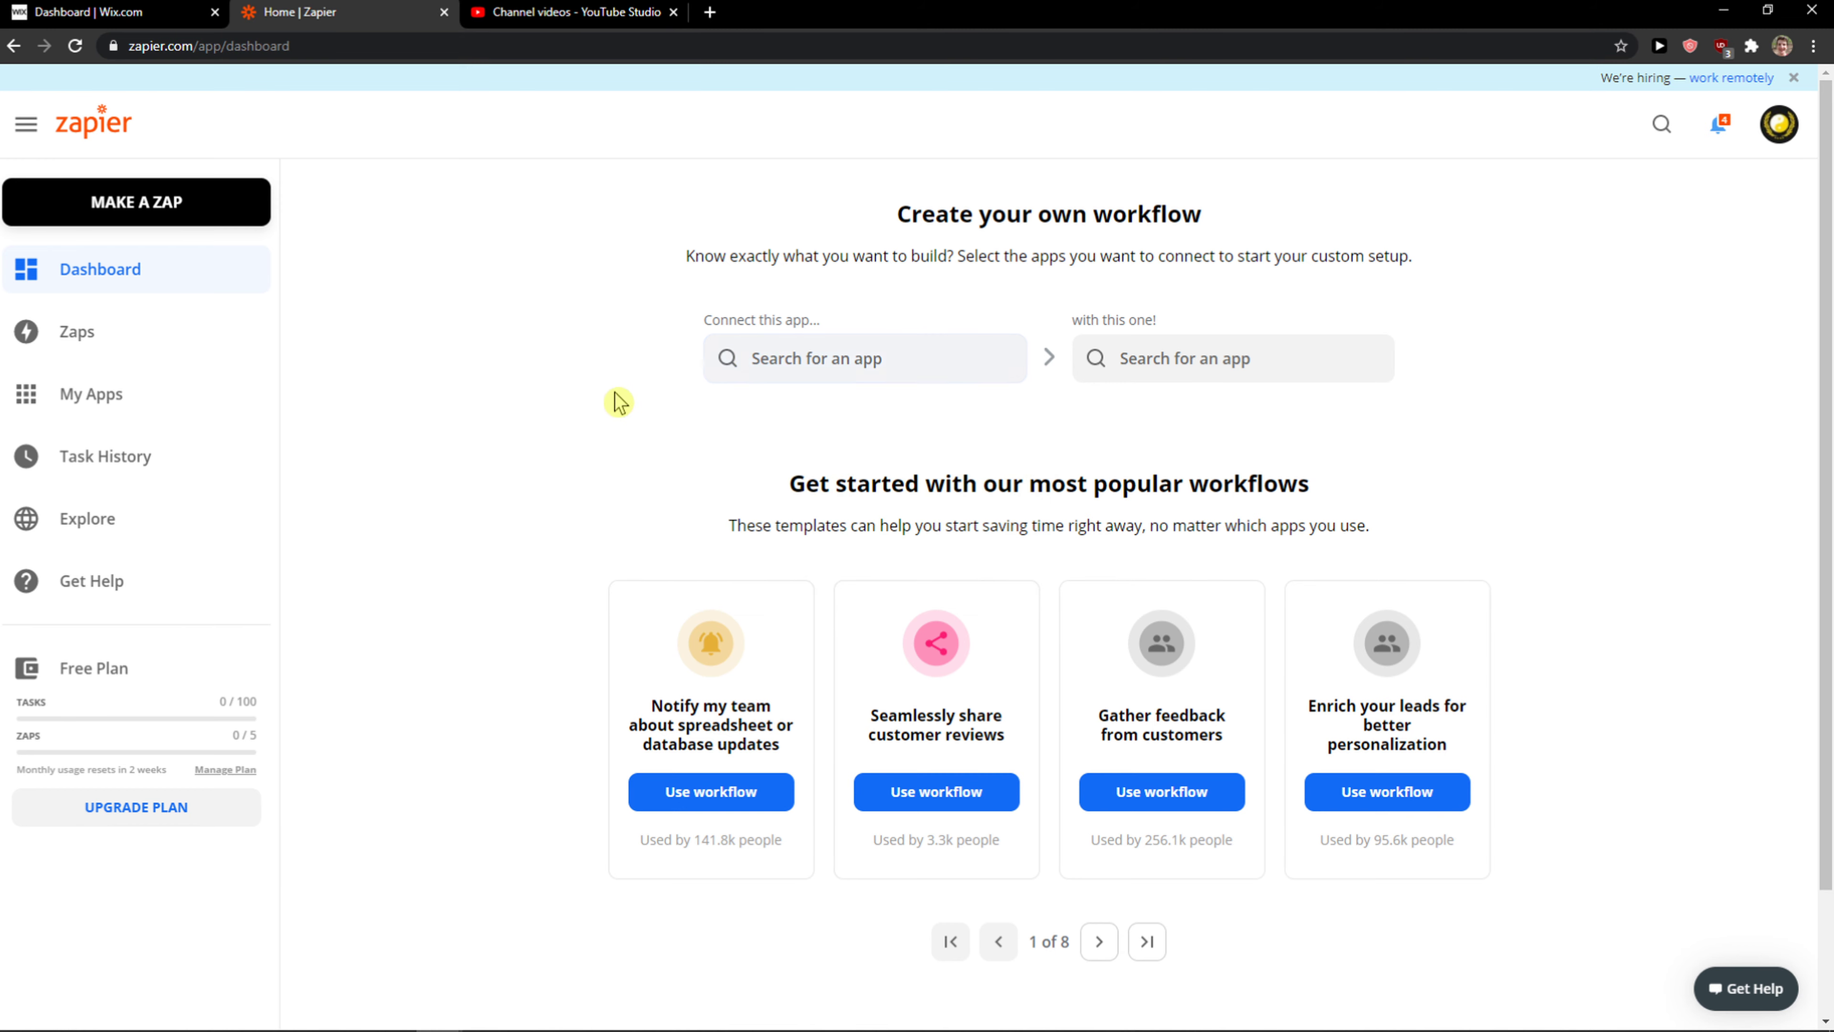
# Search 'wix' and choose Wix Automations as the starting app, then return to the Wix dashboard
pyautogui.click(864, 358)
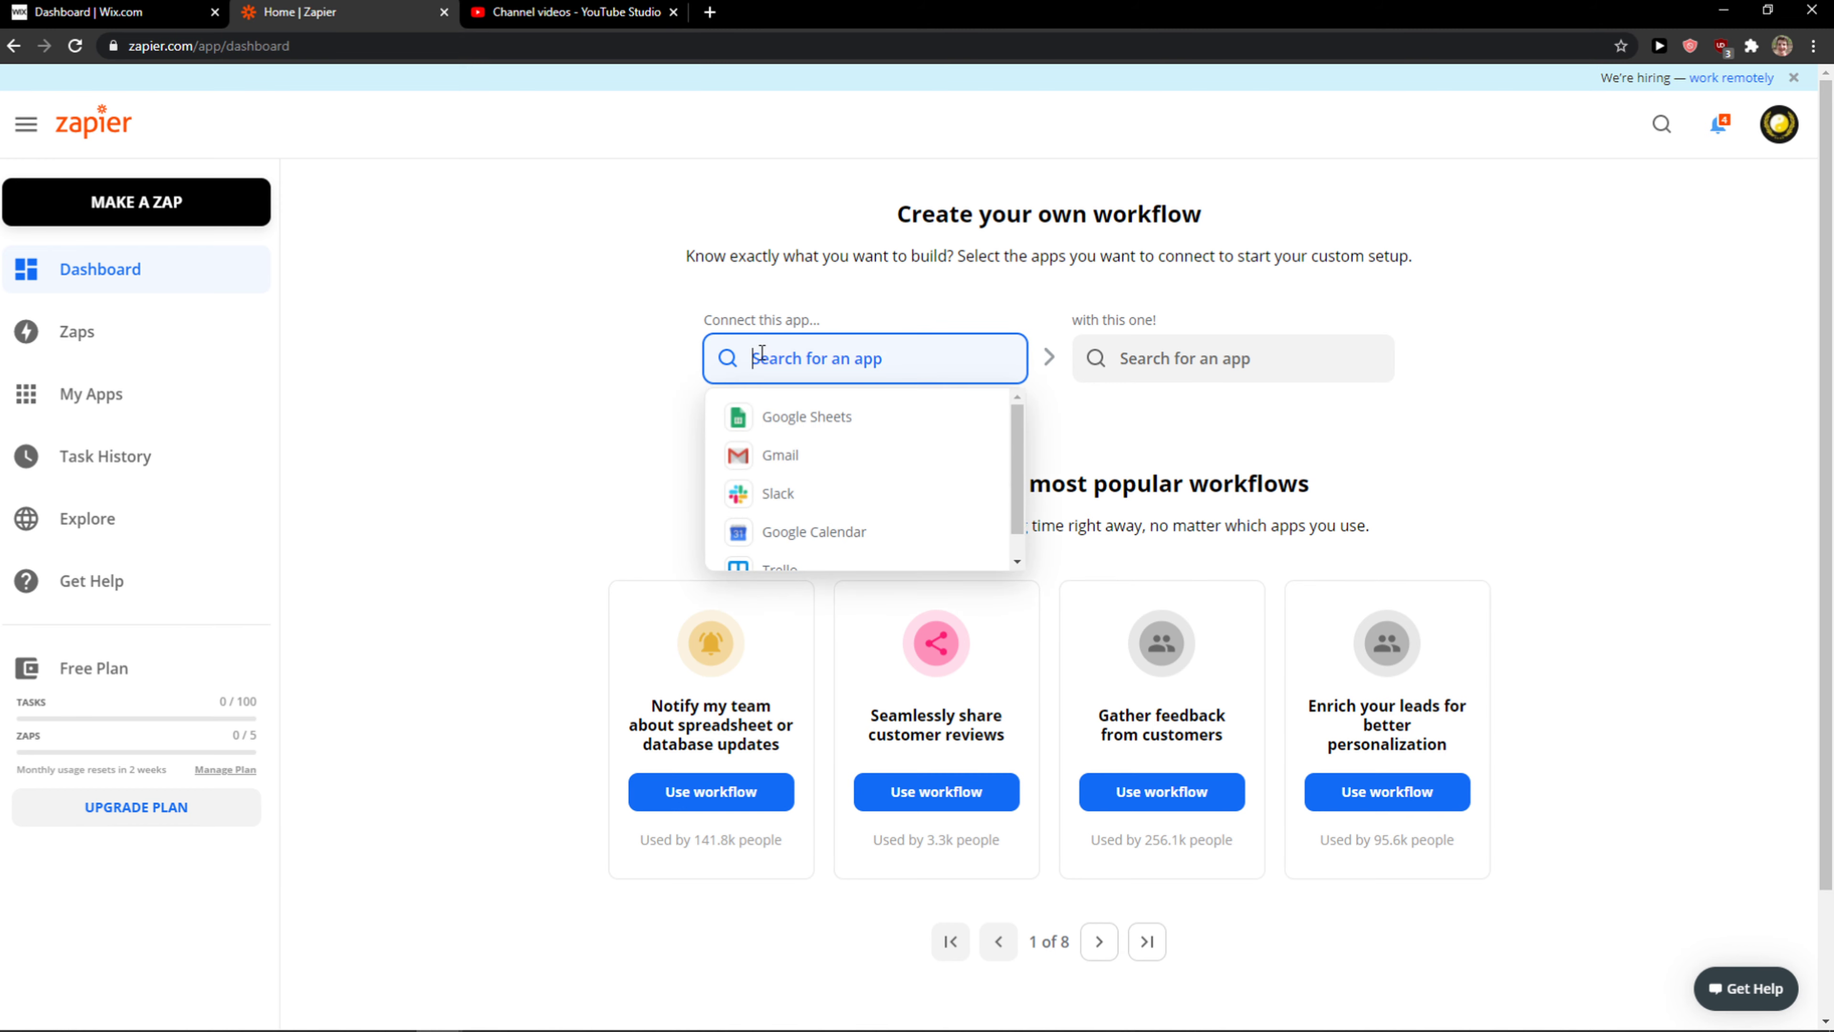
pyautogui.write('wix')
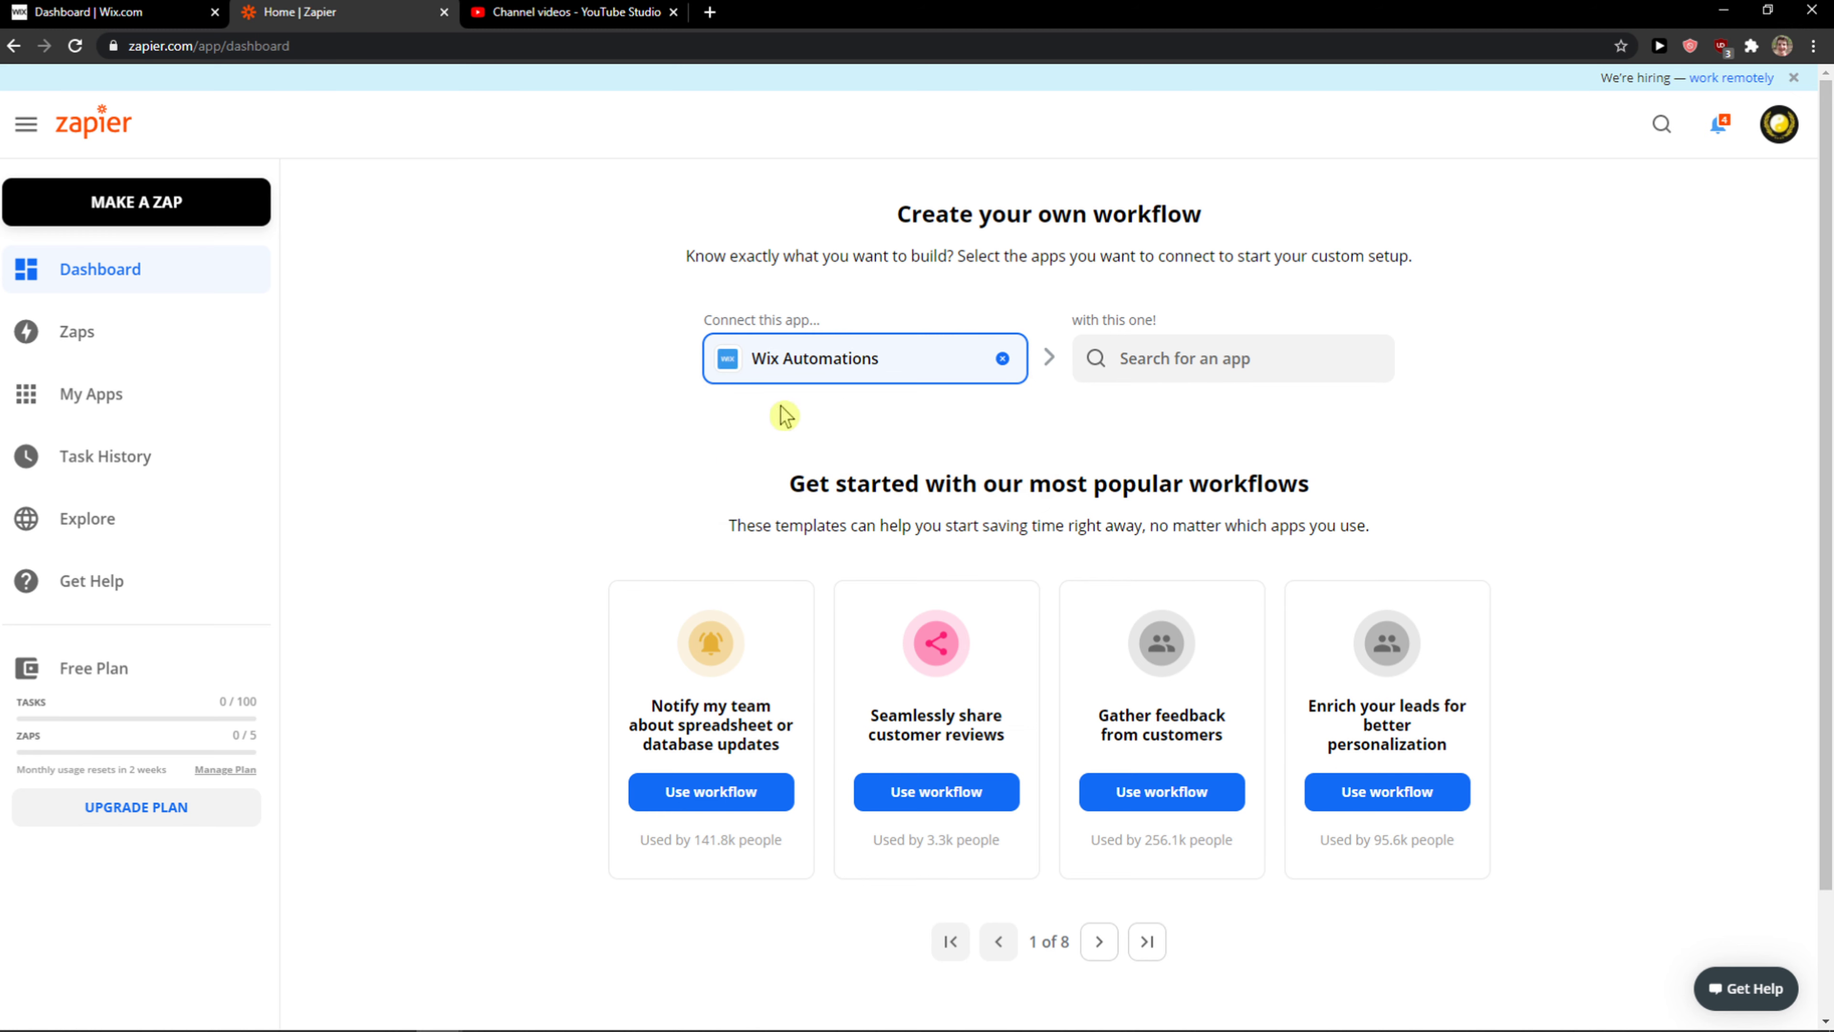
pyautogui.doubleClick(814, 359)
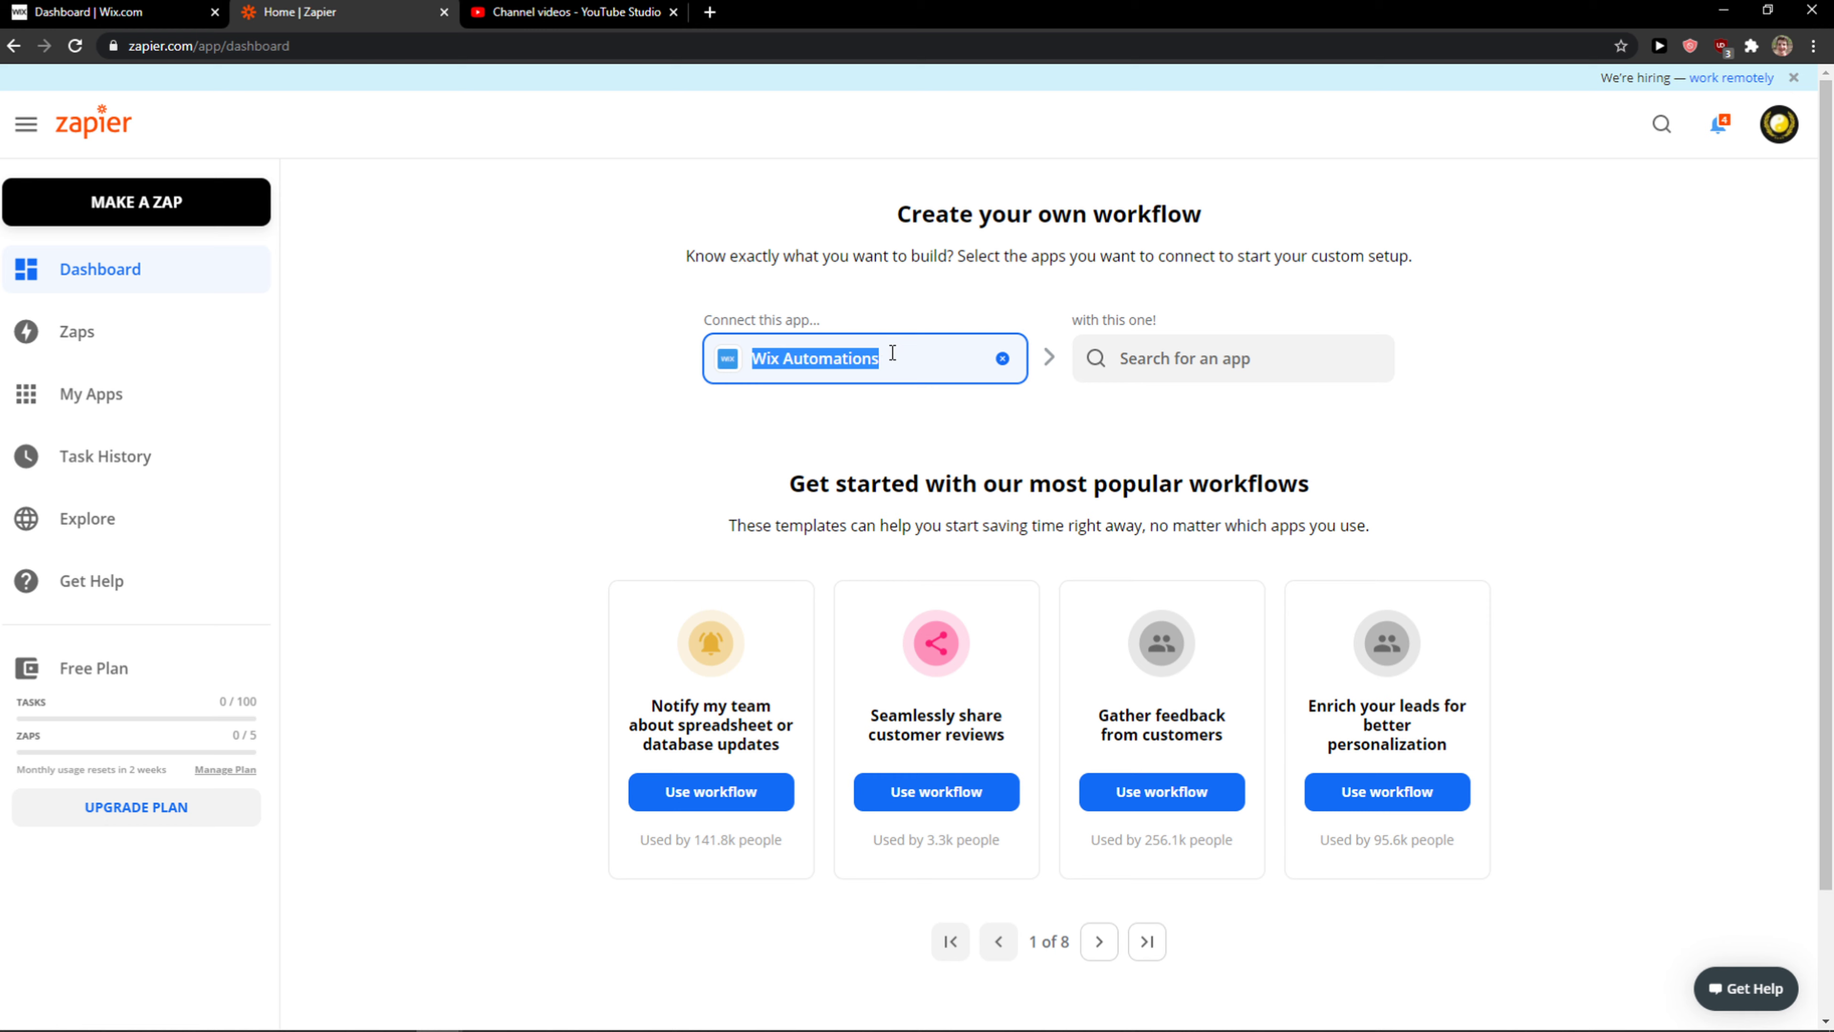
pyautogui.click(111, 11)
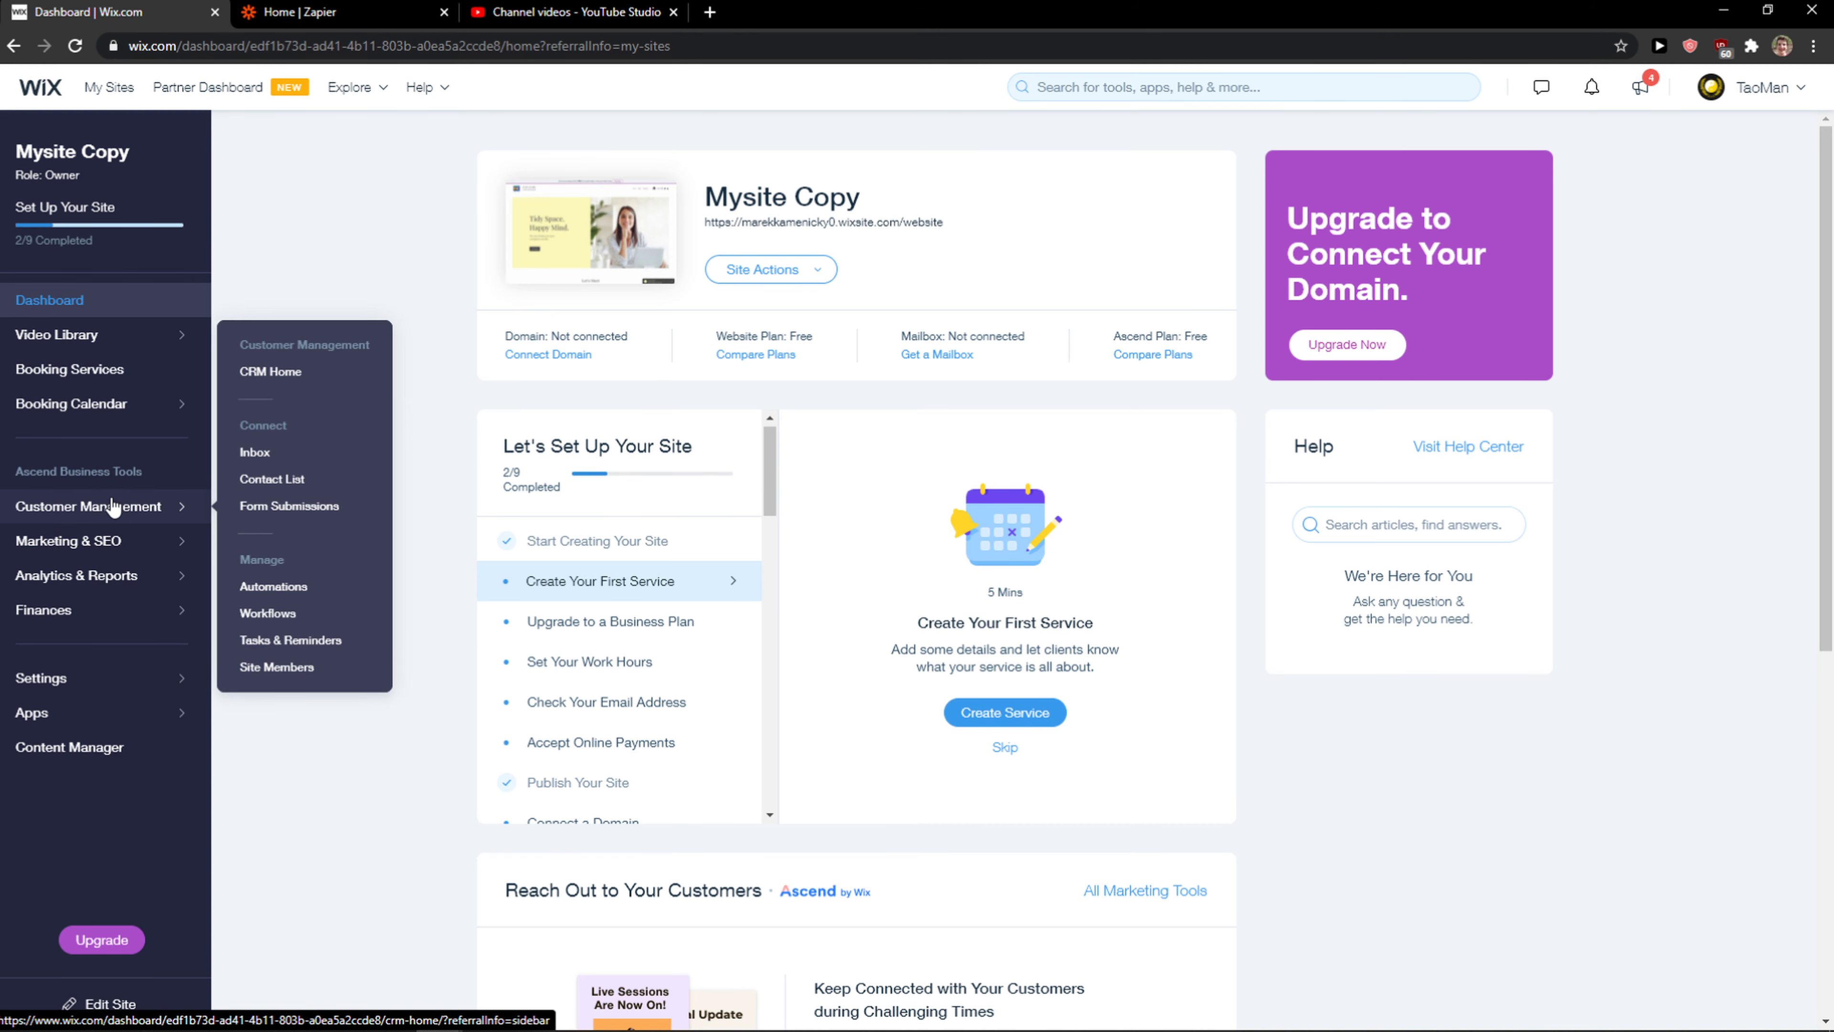
# Go to the site's Automations area and create a new blank automation
pyautogui.click(274, 586)
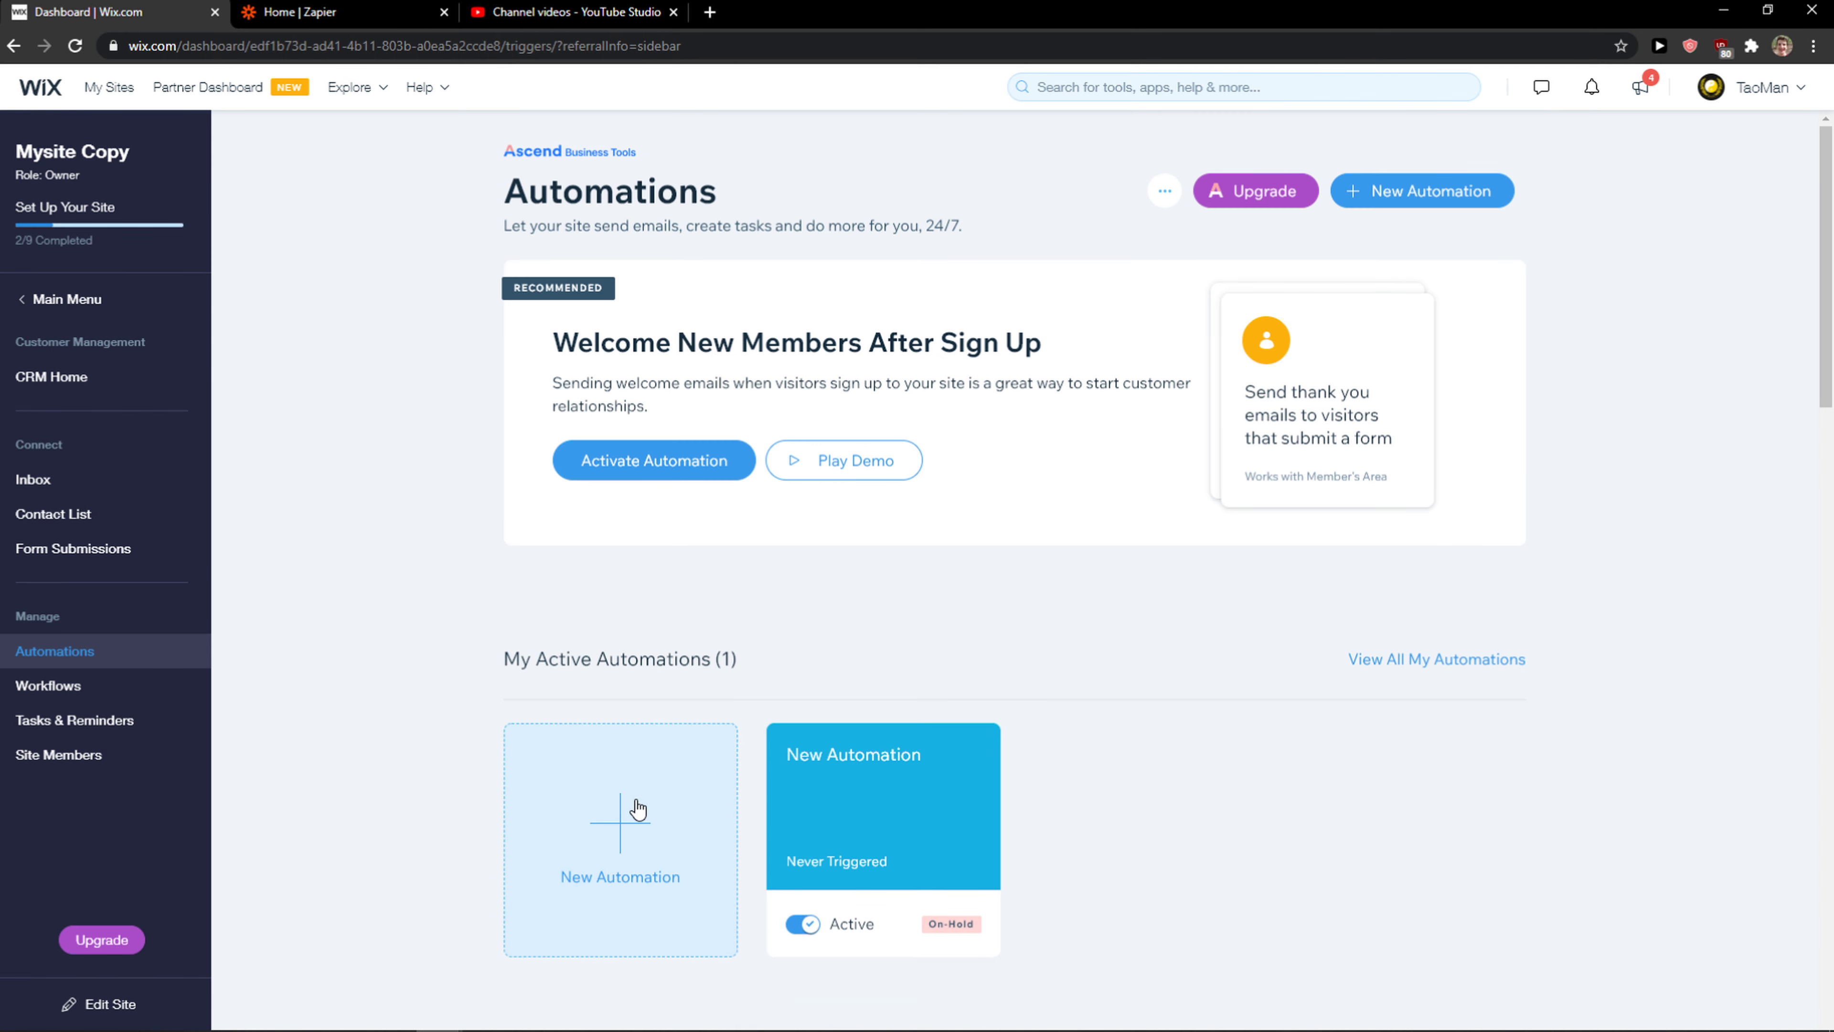
pyautogui.click(620, 839)
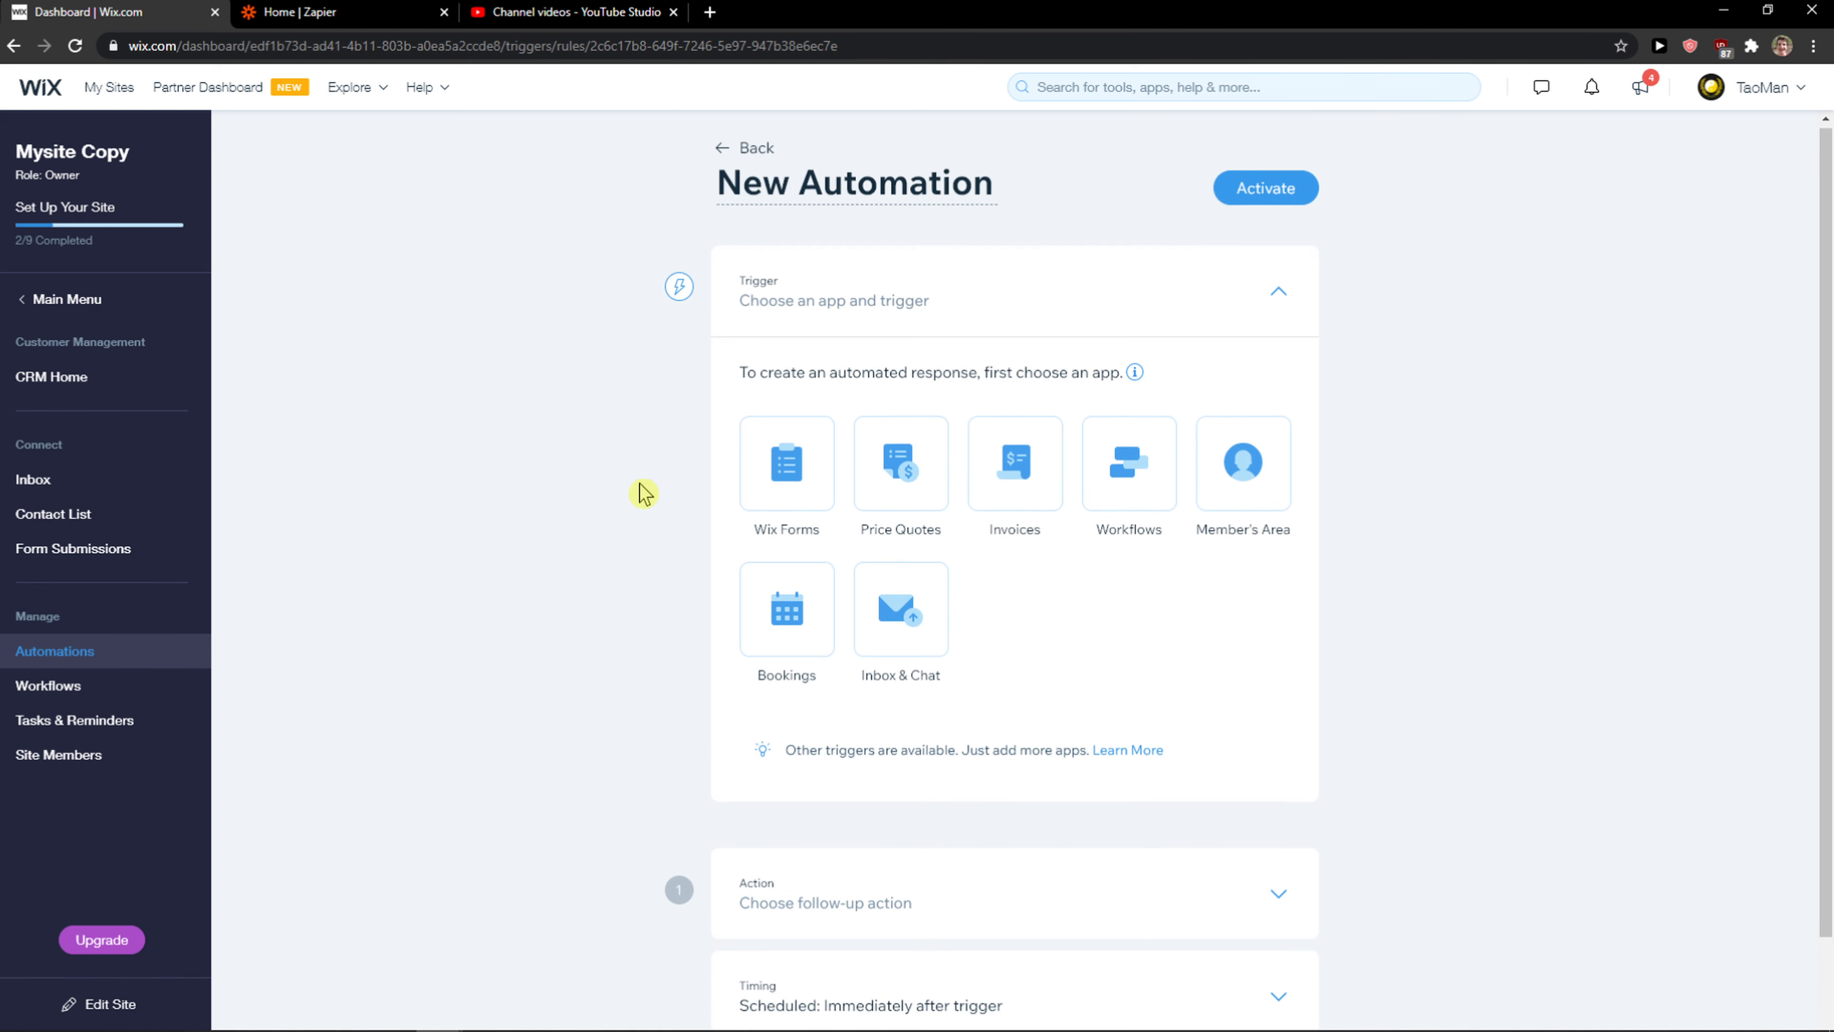
# Set the trigger to Wix Forms, visitor submits the specific Subscribers form
pyautogui.click(786, 463)
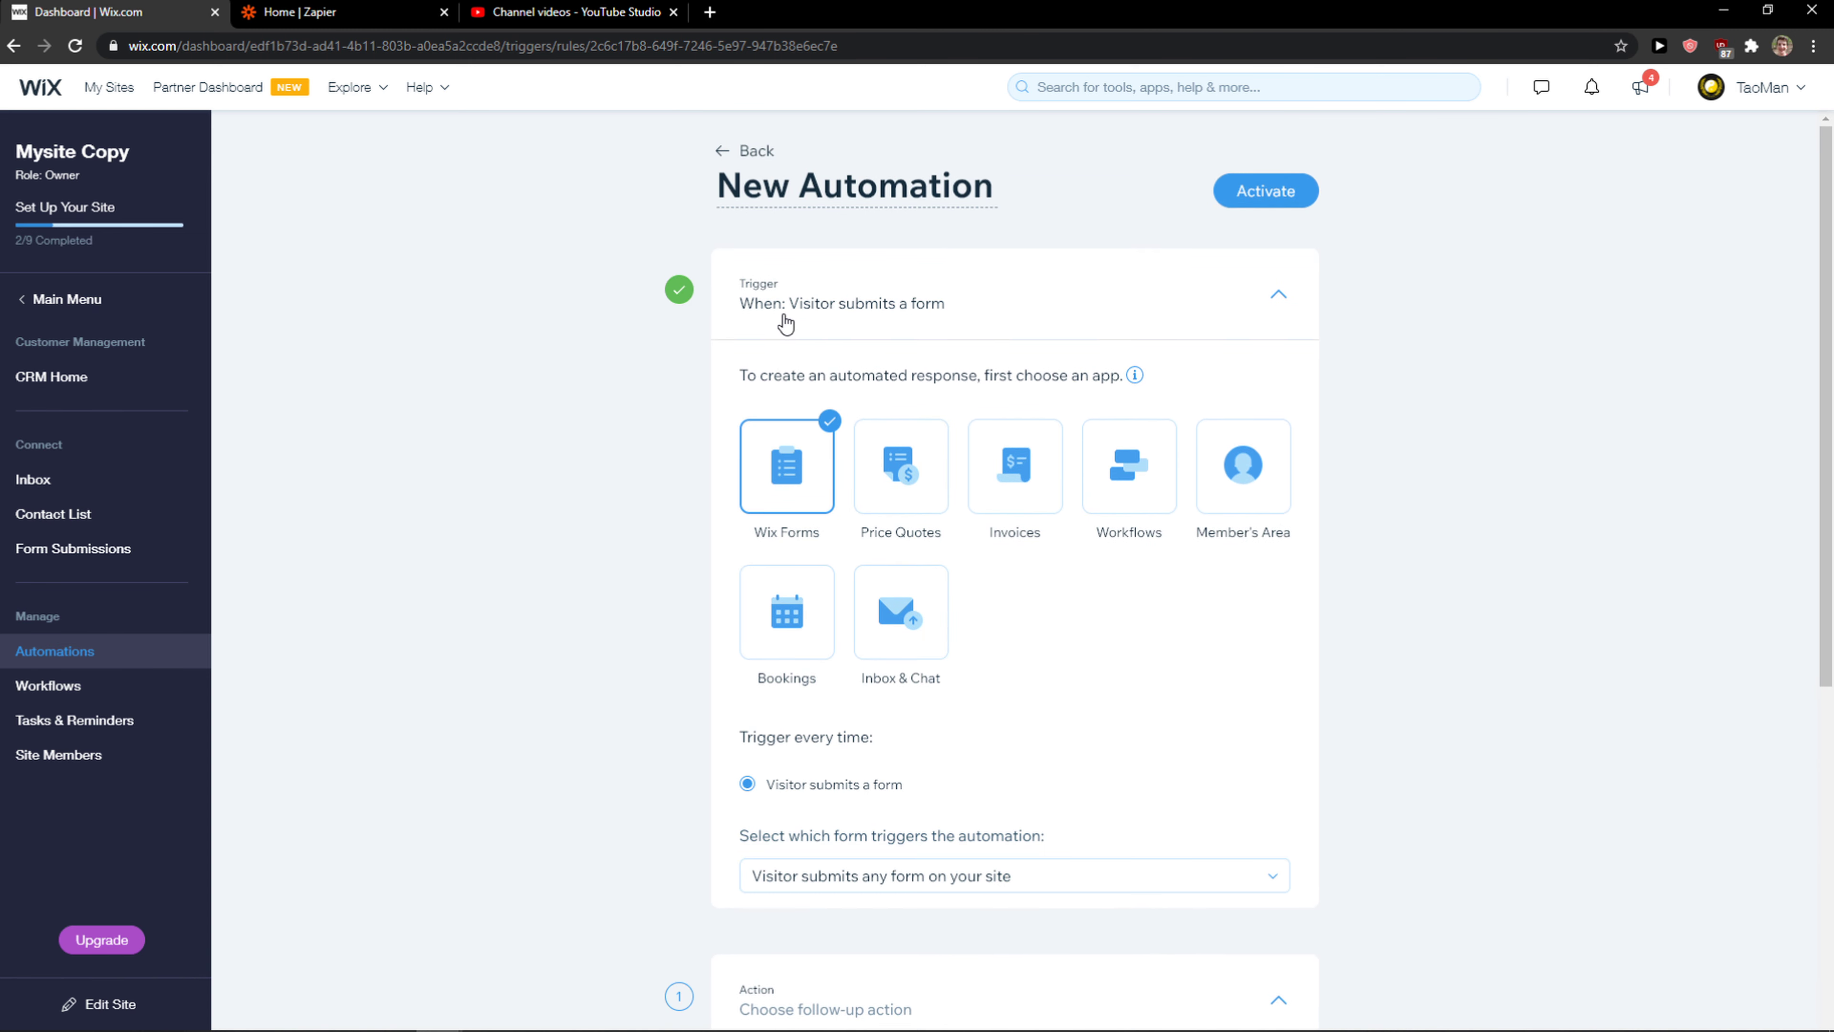
pyautogui.click(1011, 876)
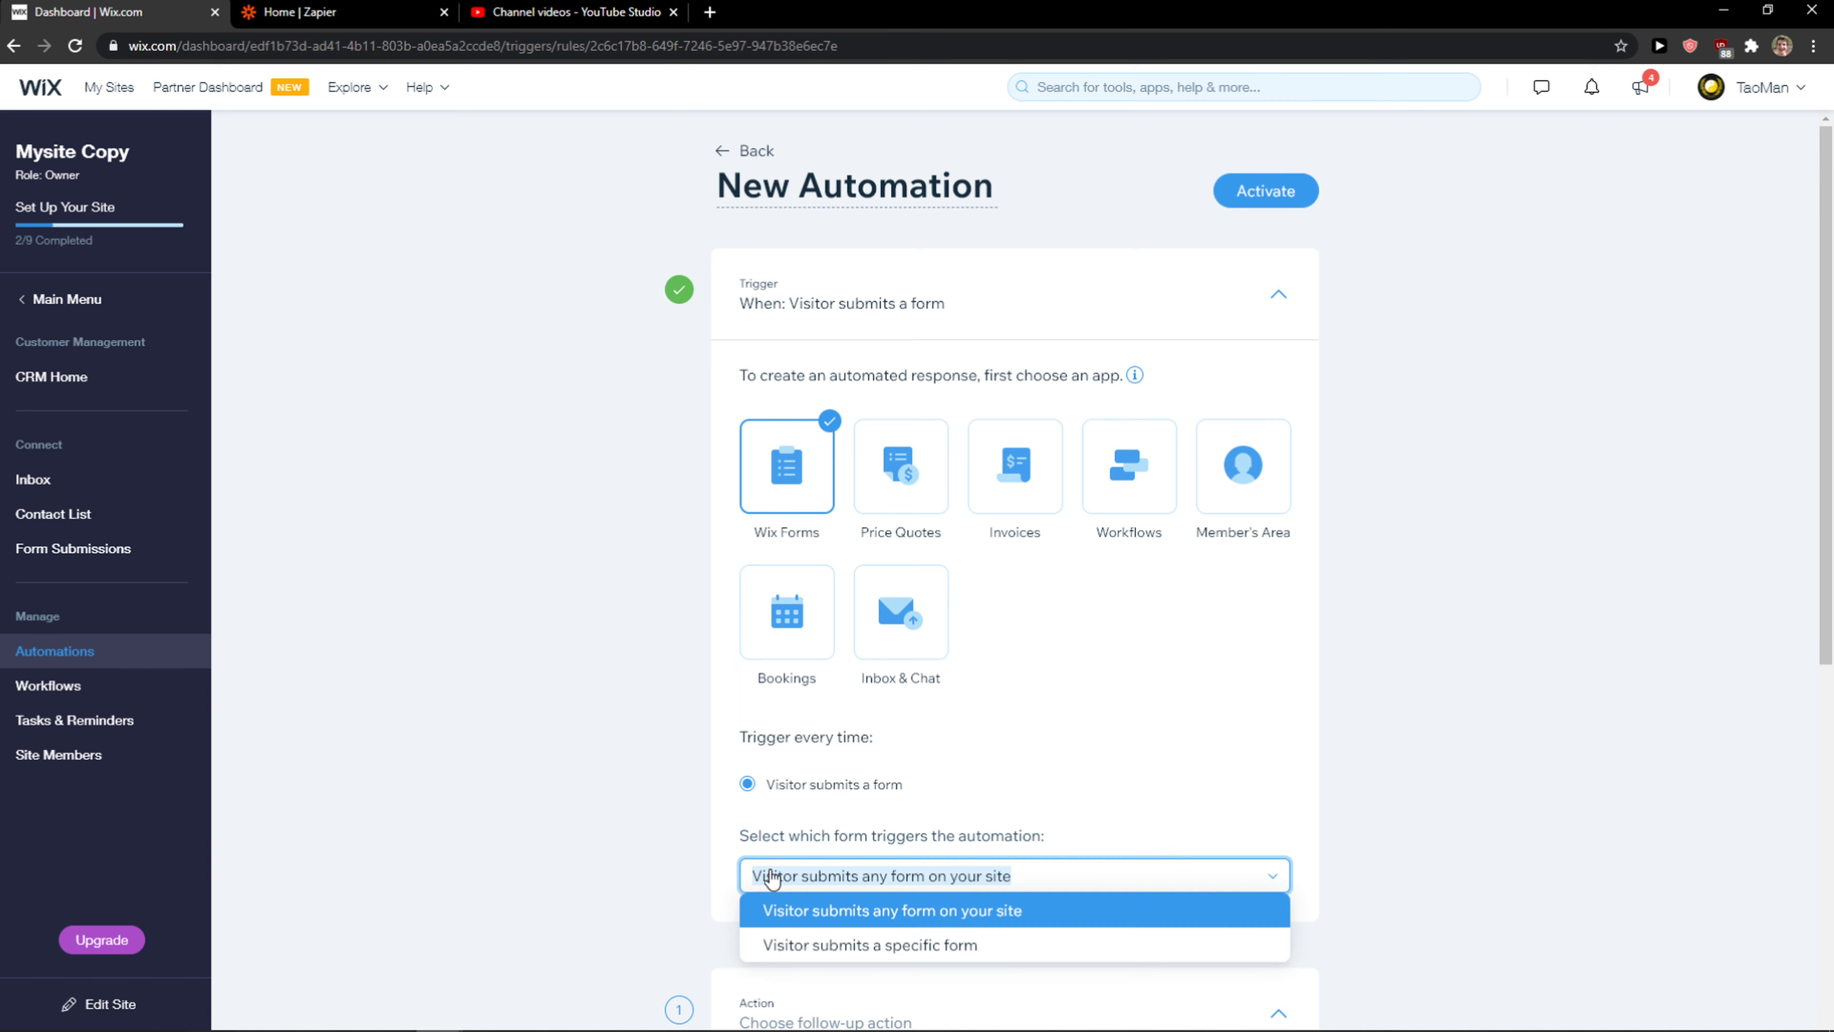
pyautogui.click(870, 945)
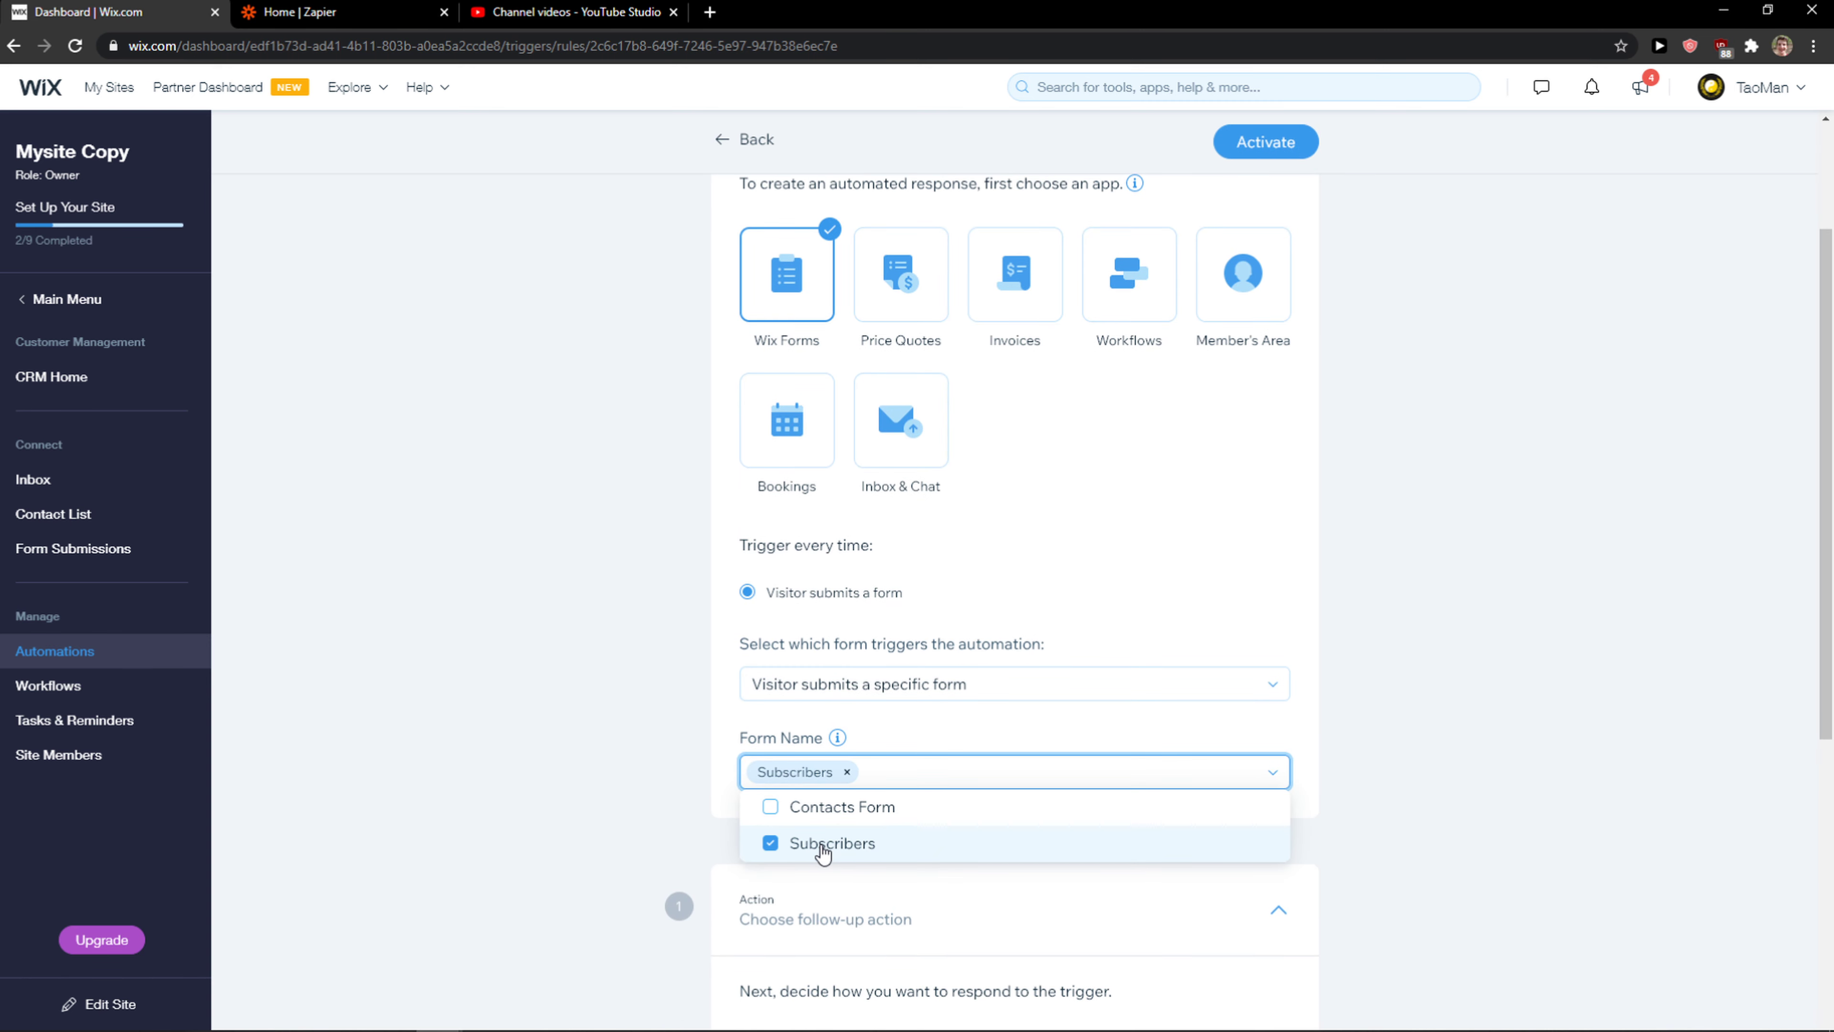
pyautogui.click(771, 842)
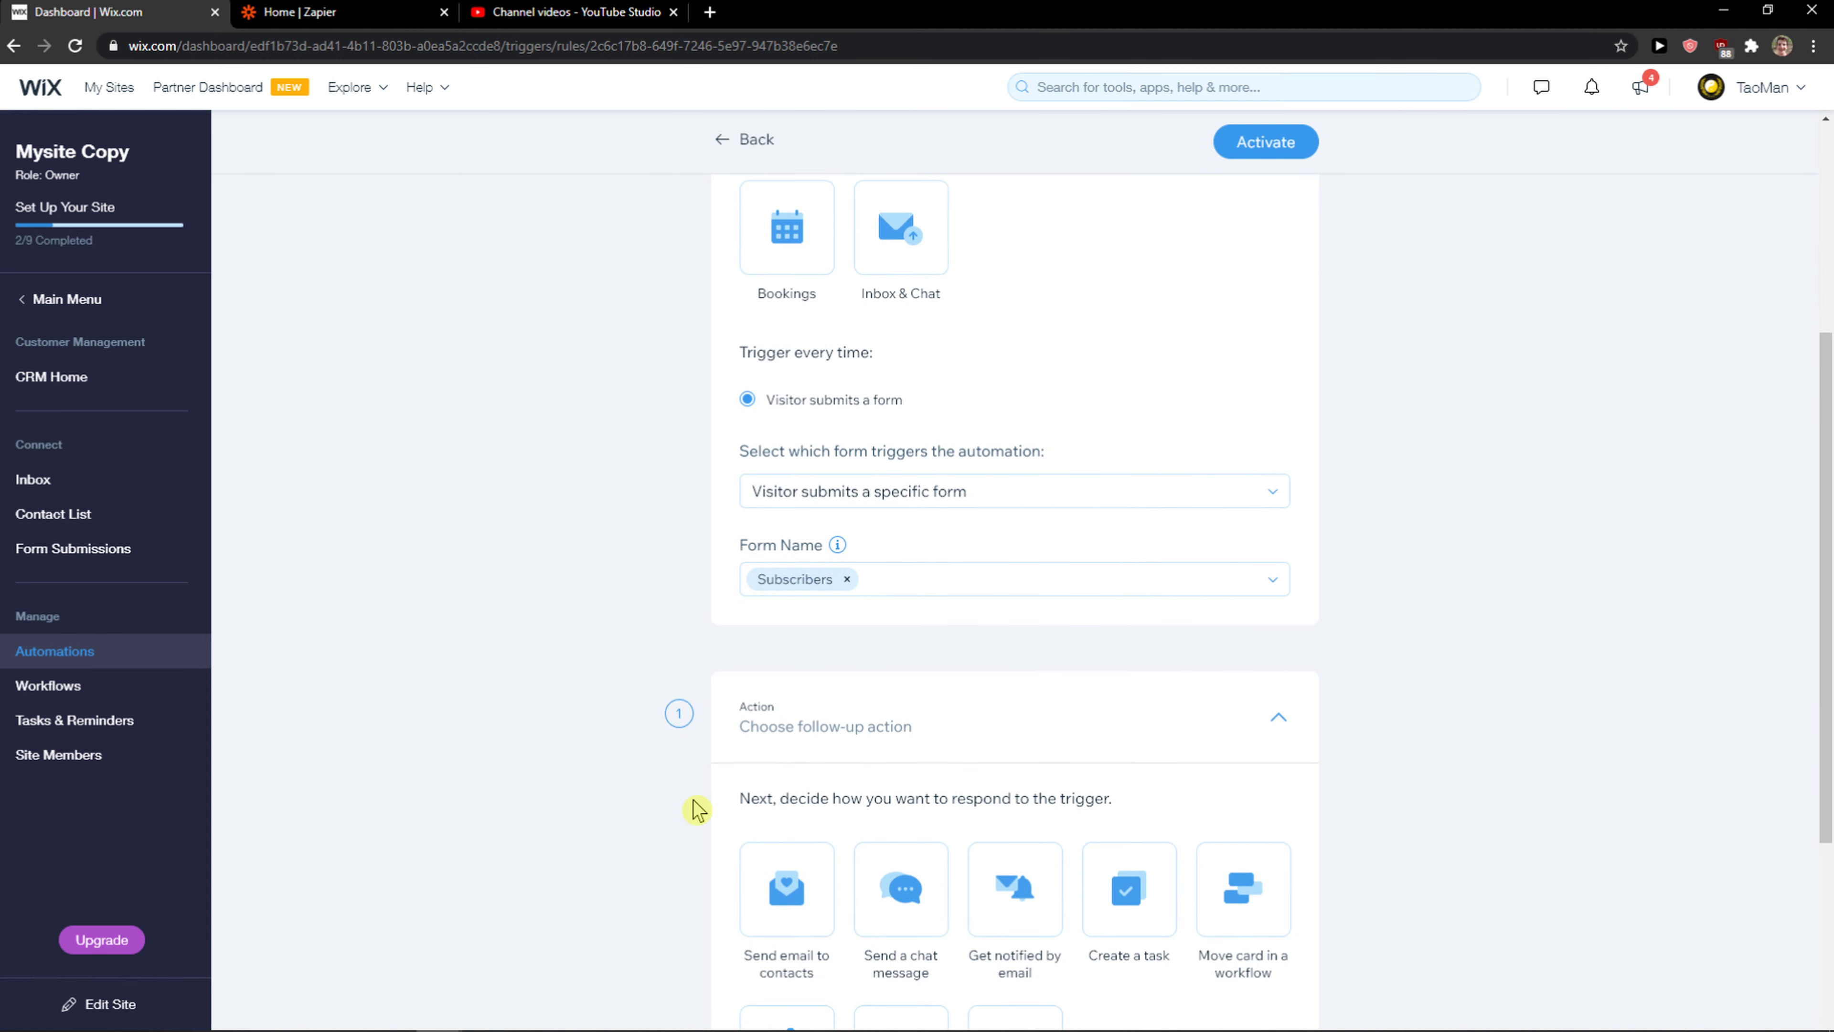
# Choose Connect to Zapier as the action, briefly trying Send email to contacts first
pyautogui.scroll(-3)
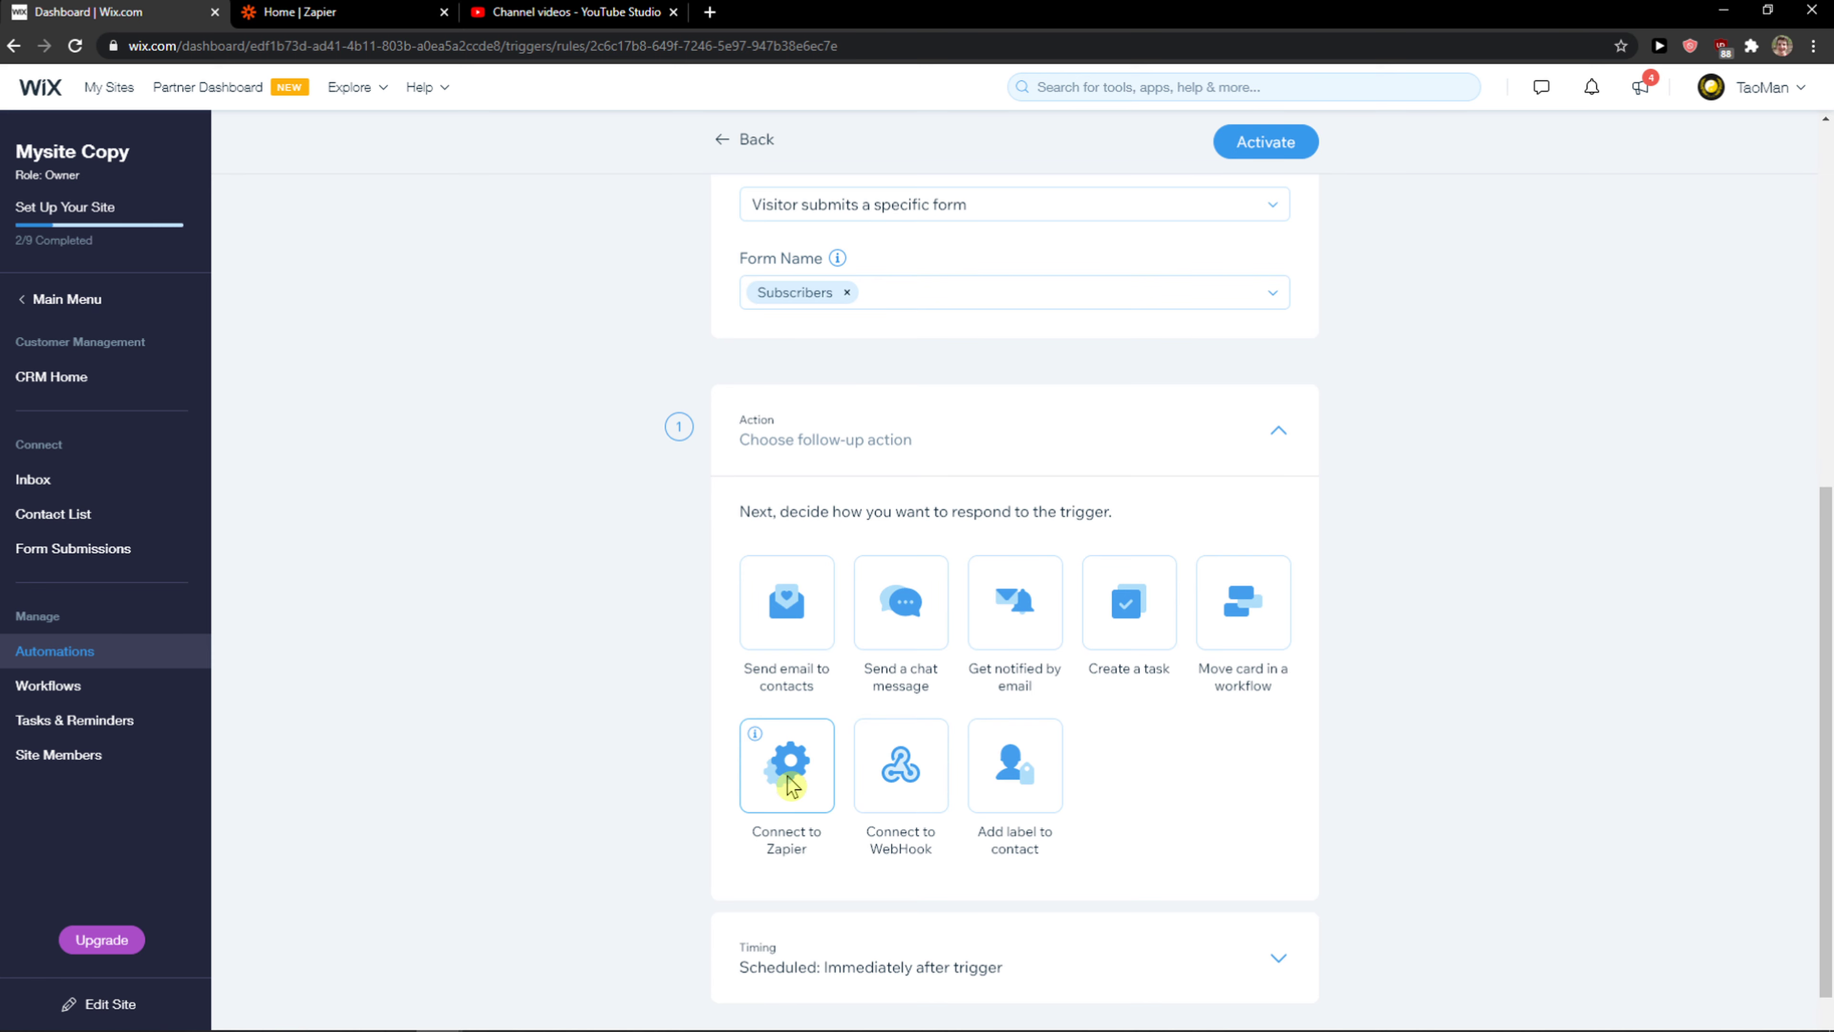
pyautogui.click(787, 765)
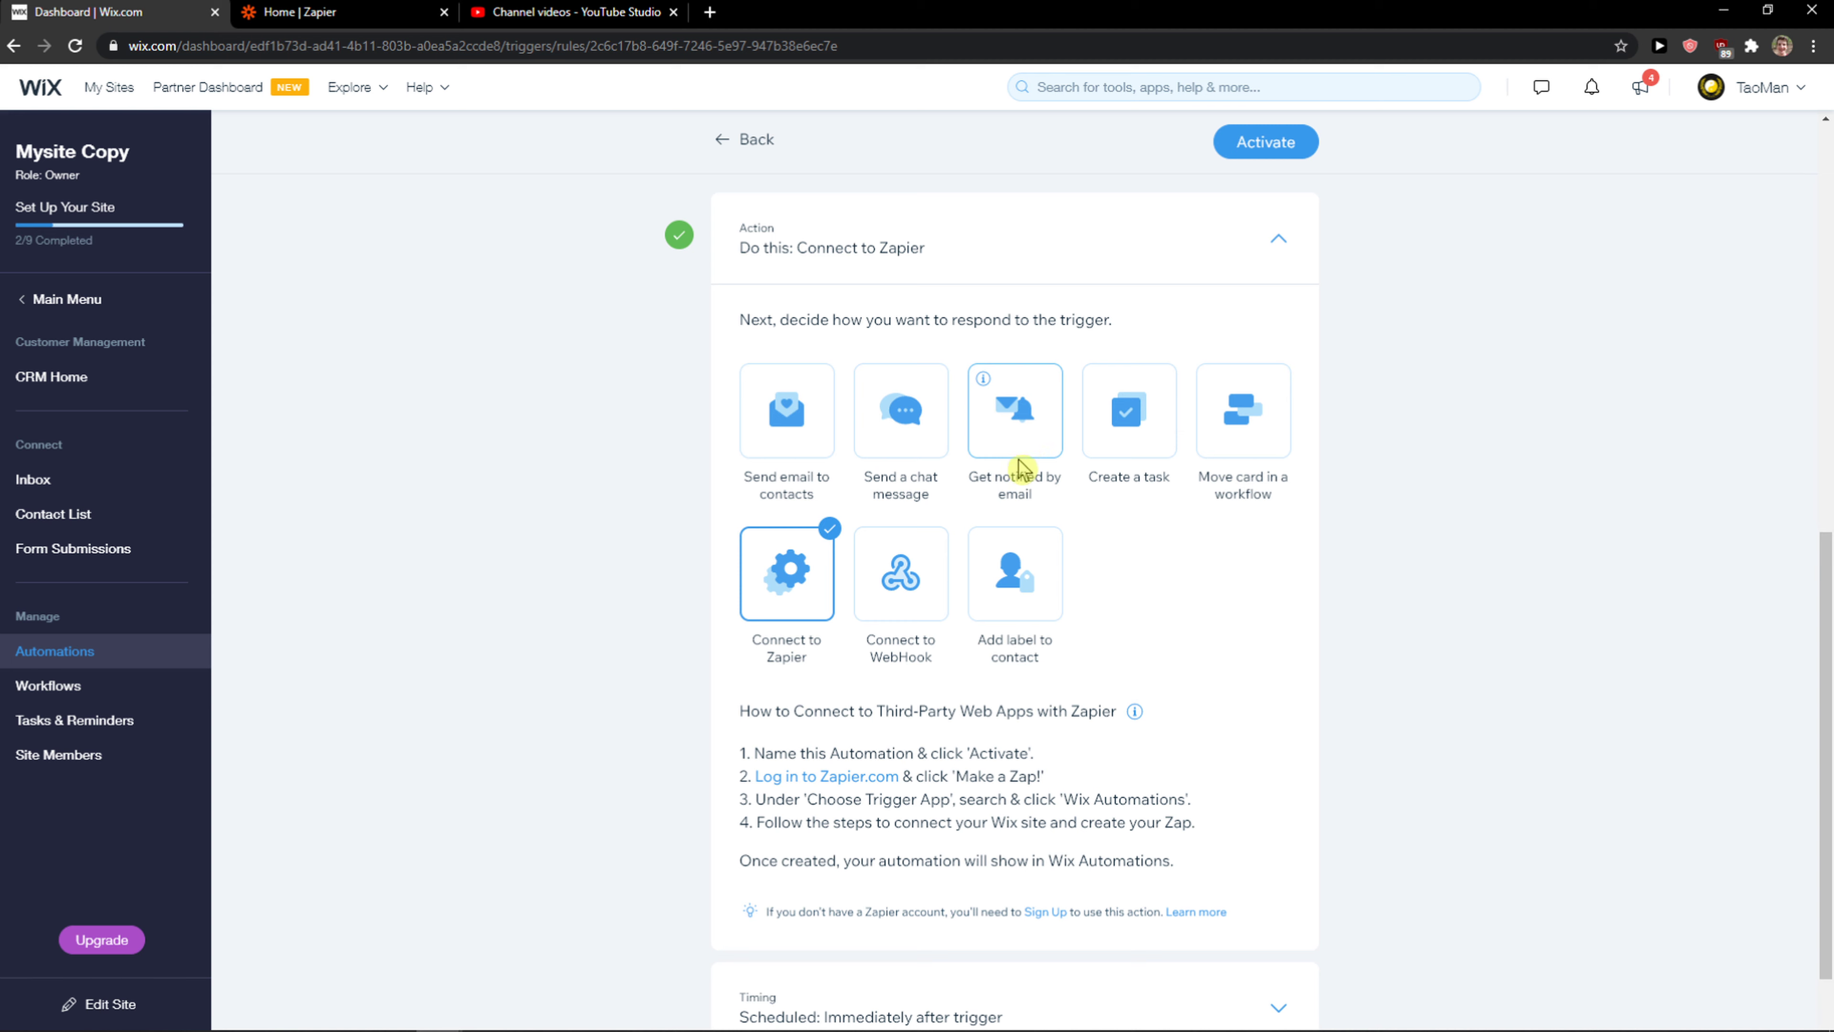
pyautogui.click(787, 410)
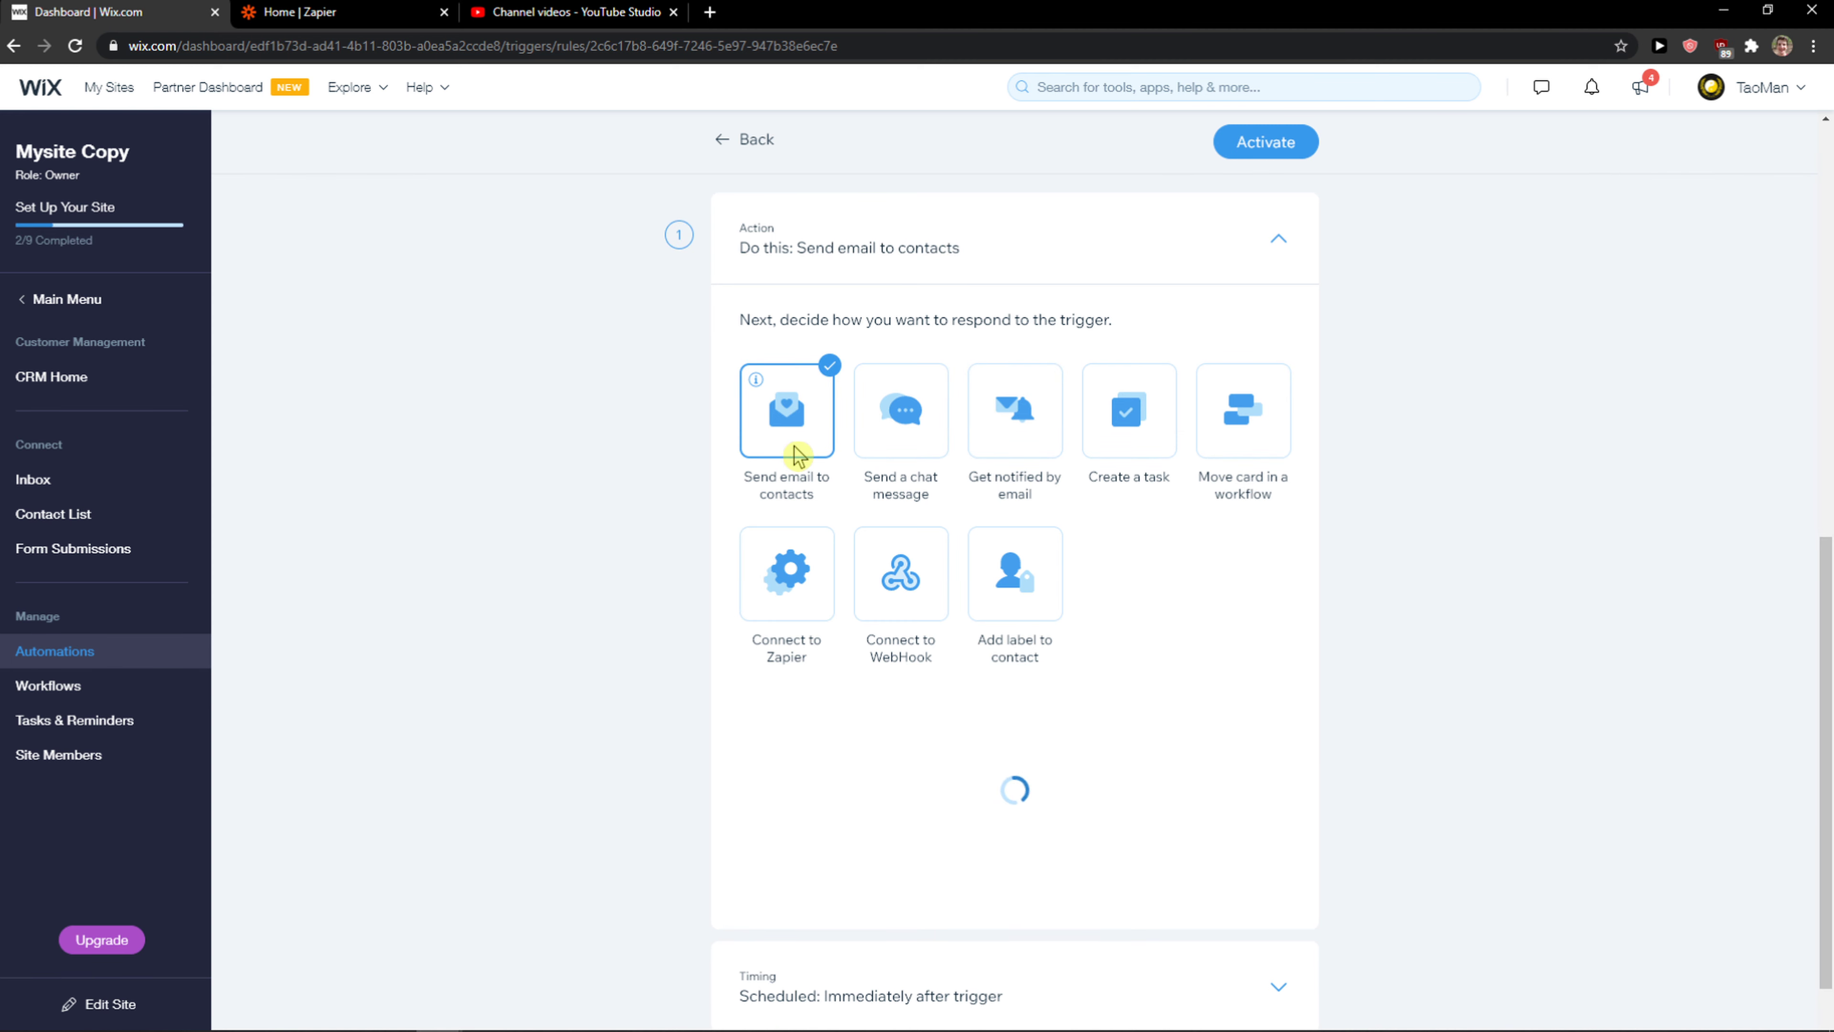
pyautogui.scroll(-3)
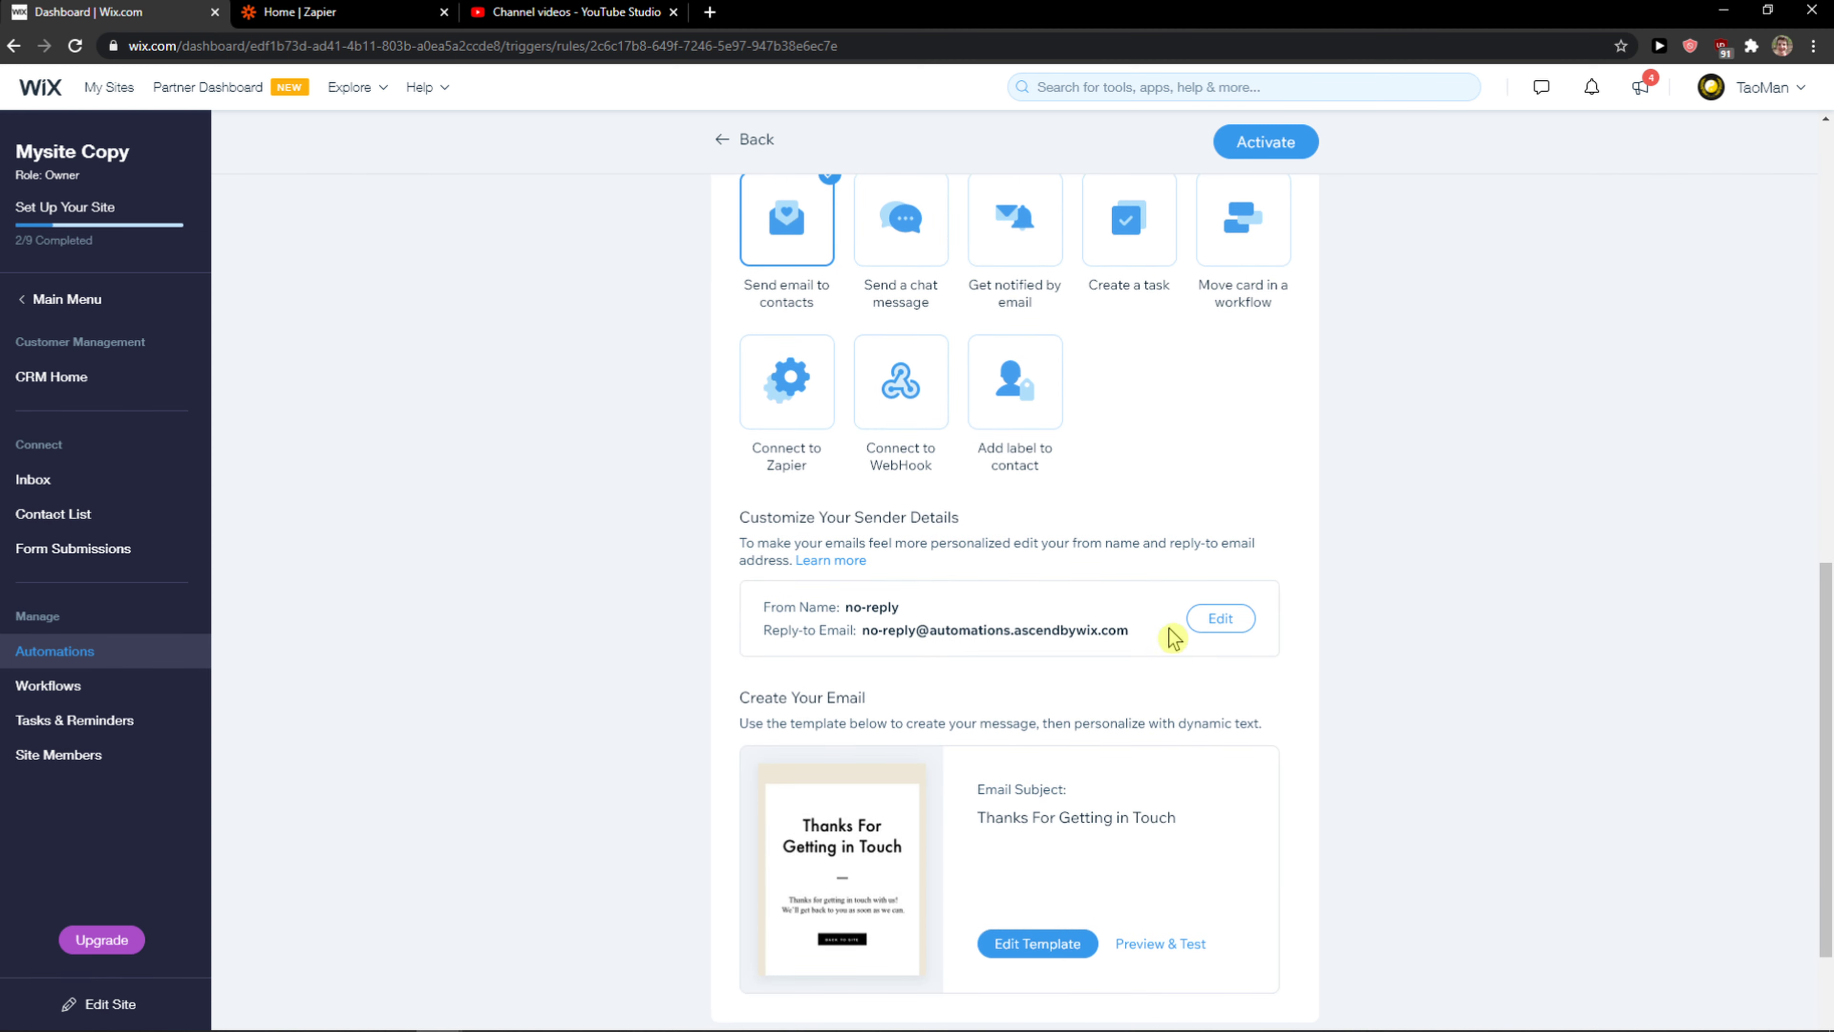
pyautogui.click(787, 381)
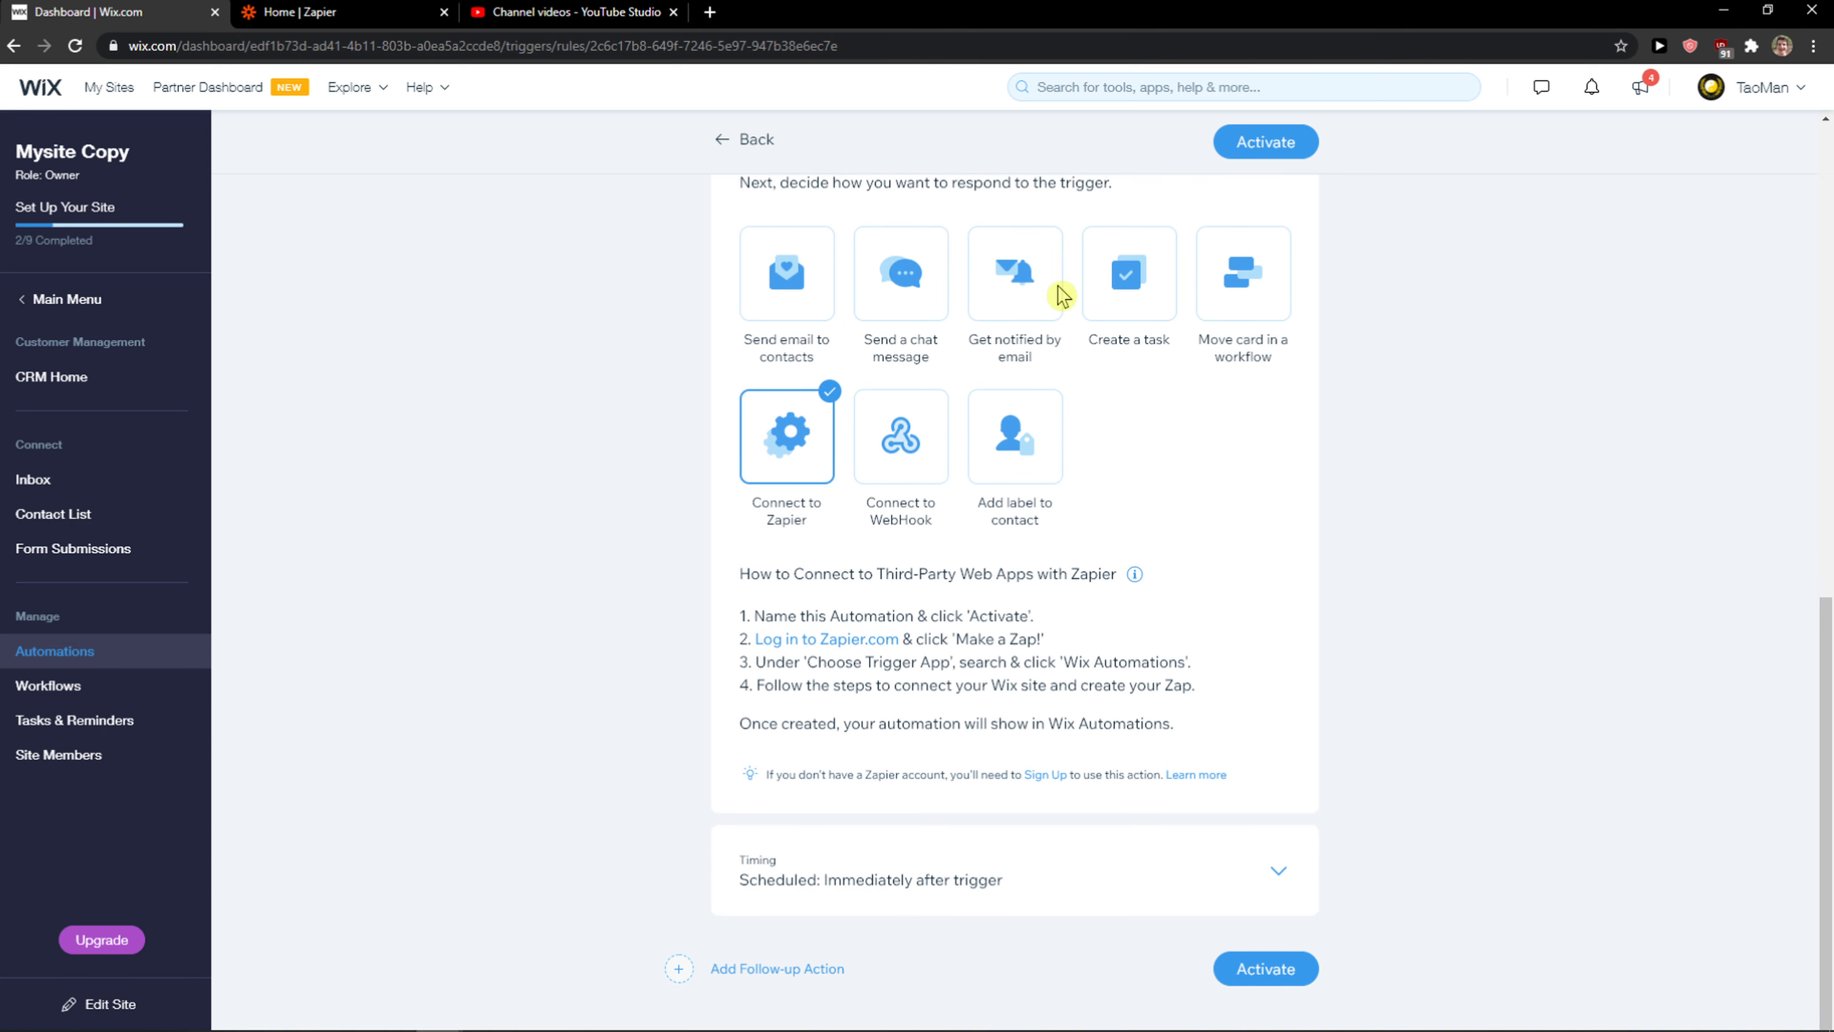
pyautogui.moveTo(1094, 980)
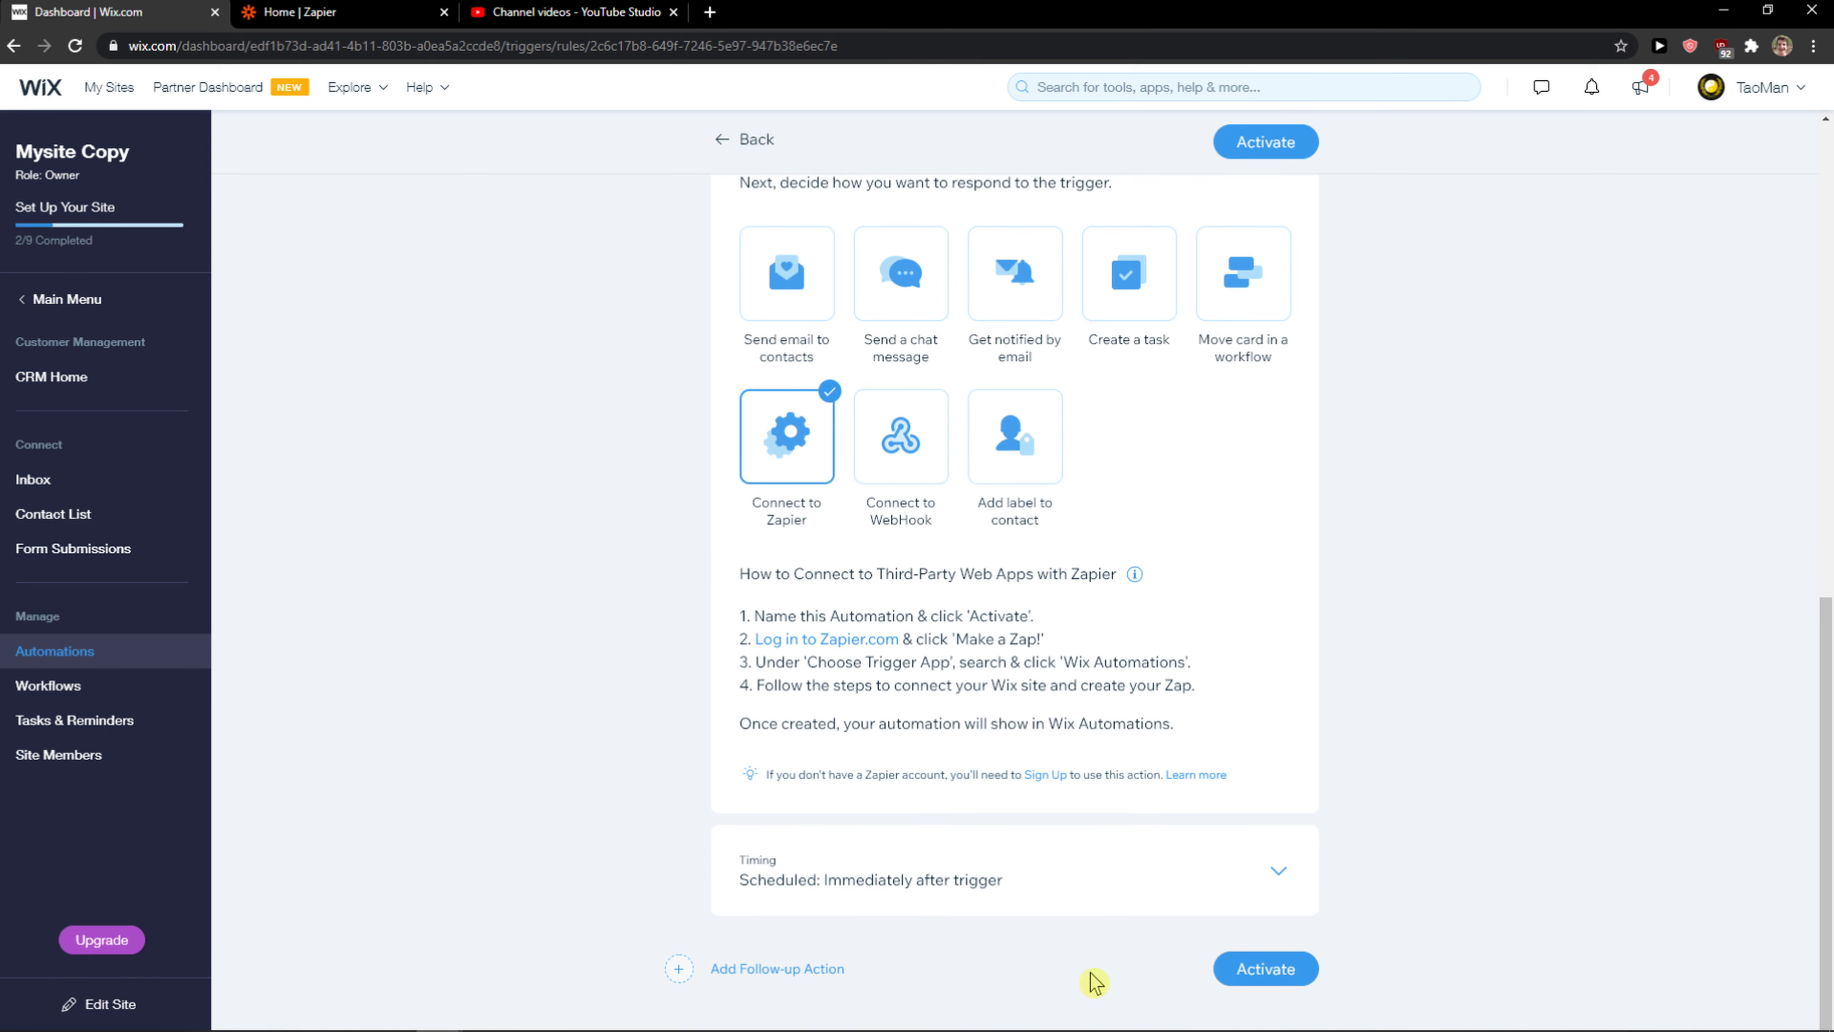
# Activate the automation and enter its name when prompted
pyautogui.click(1264, 141)
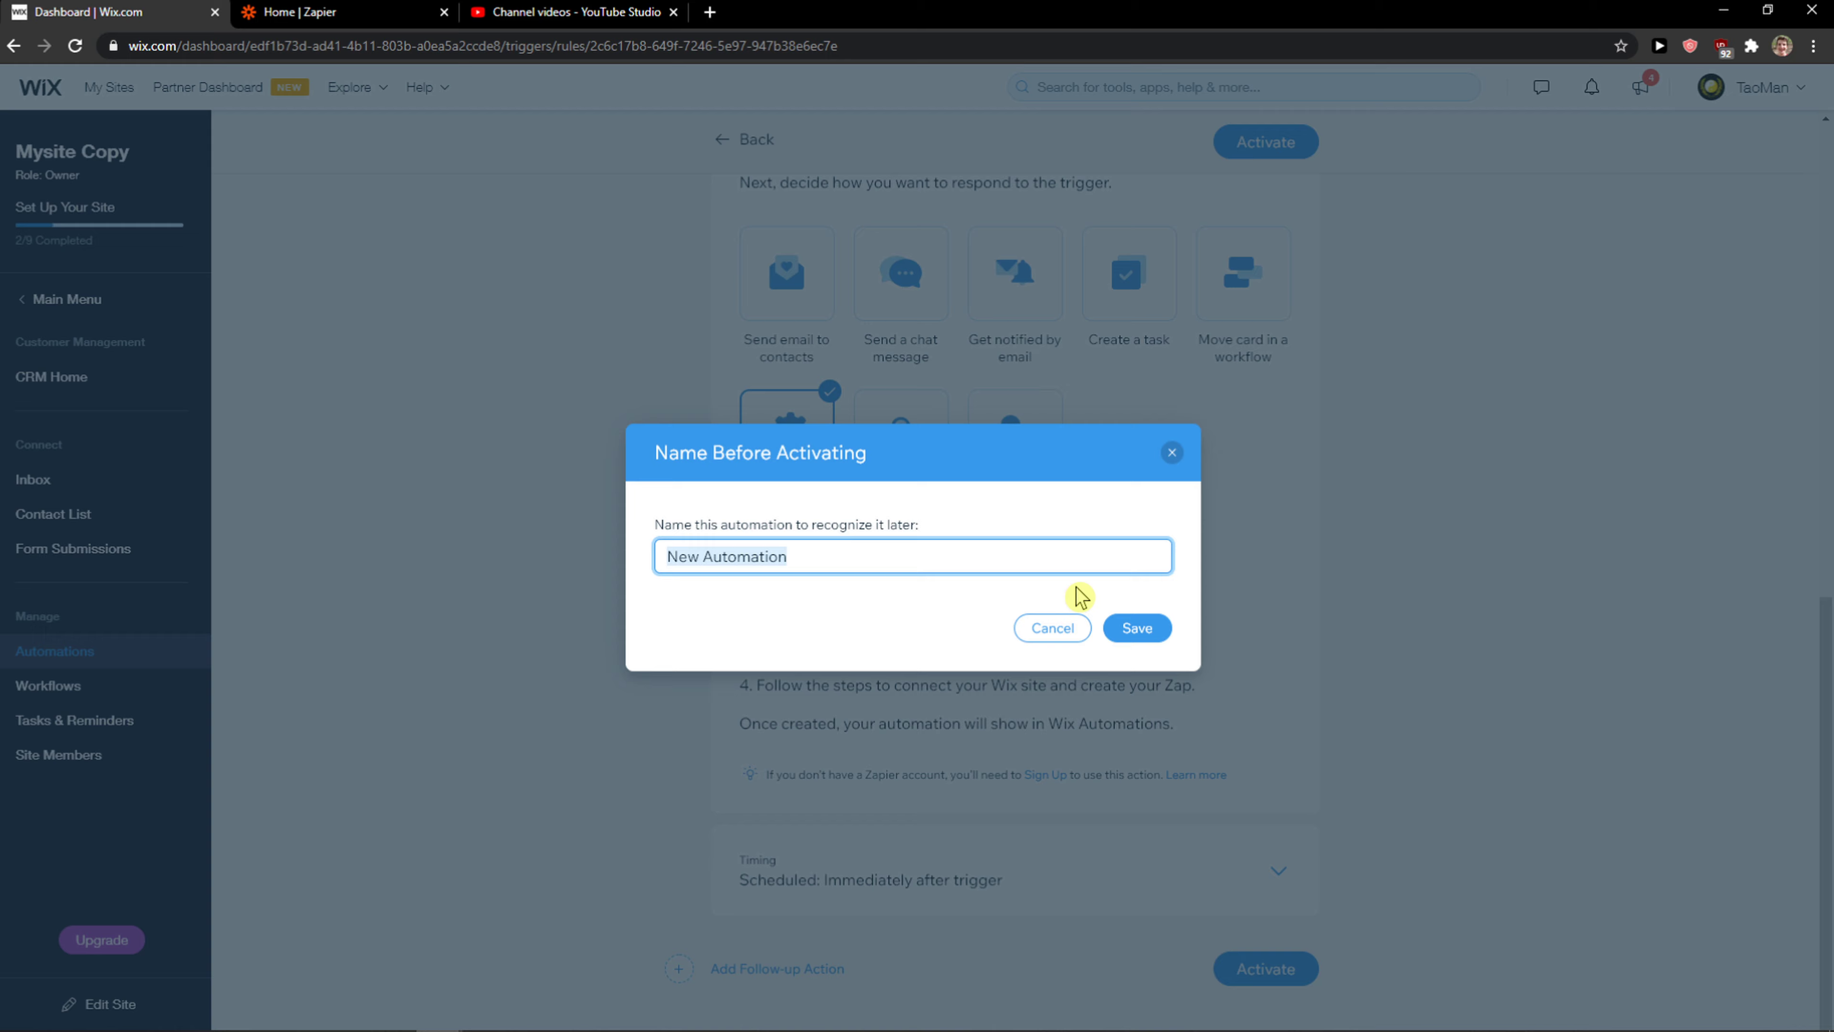
pyautogui.write('a')
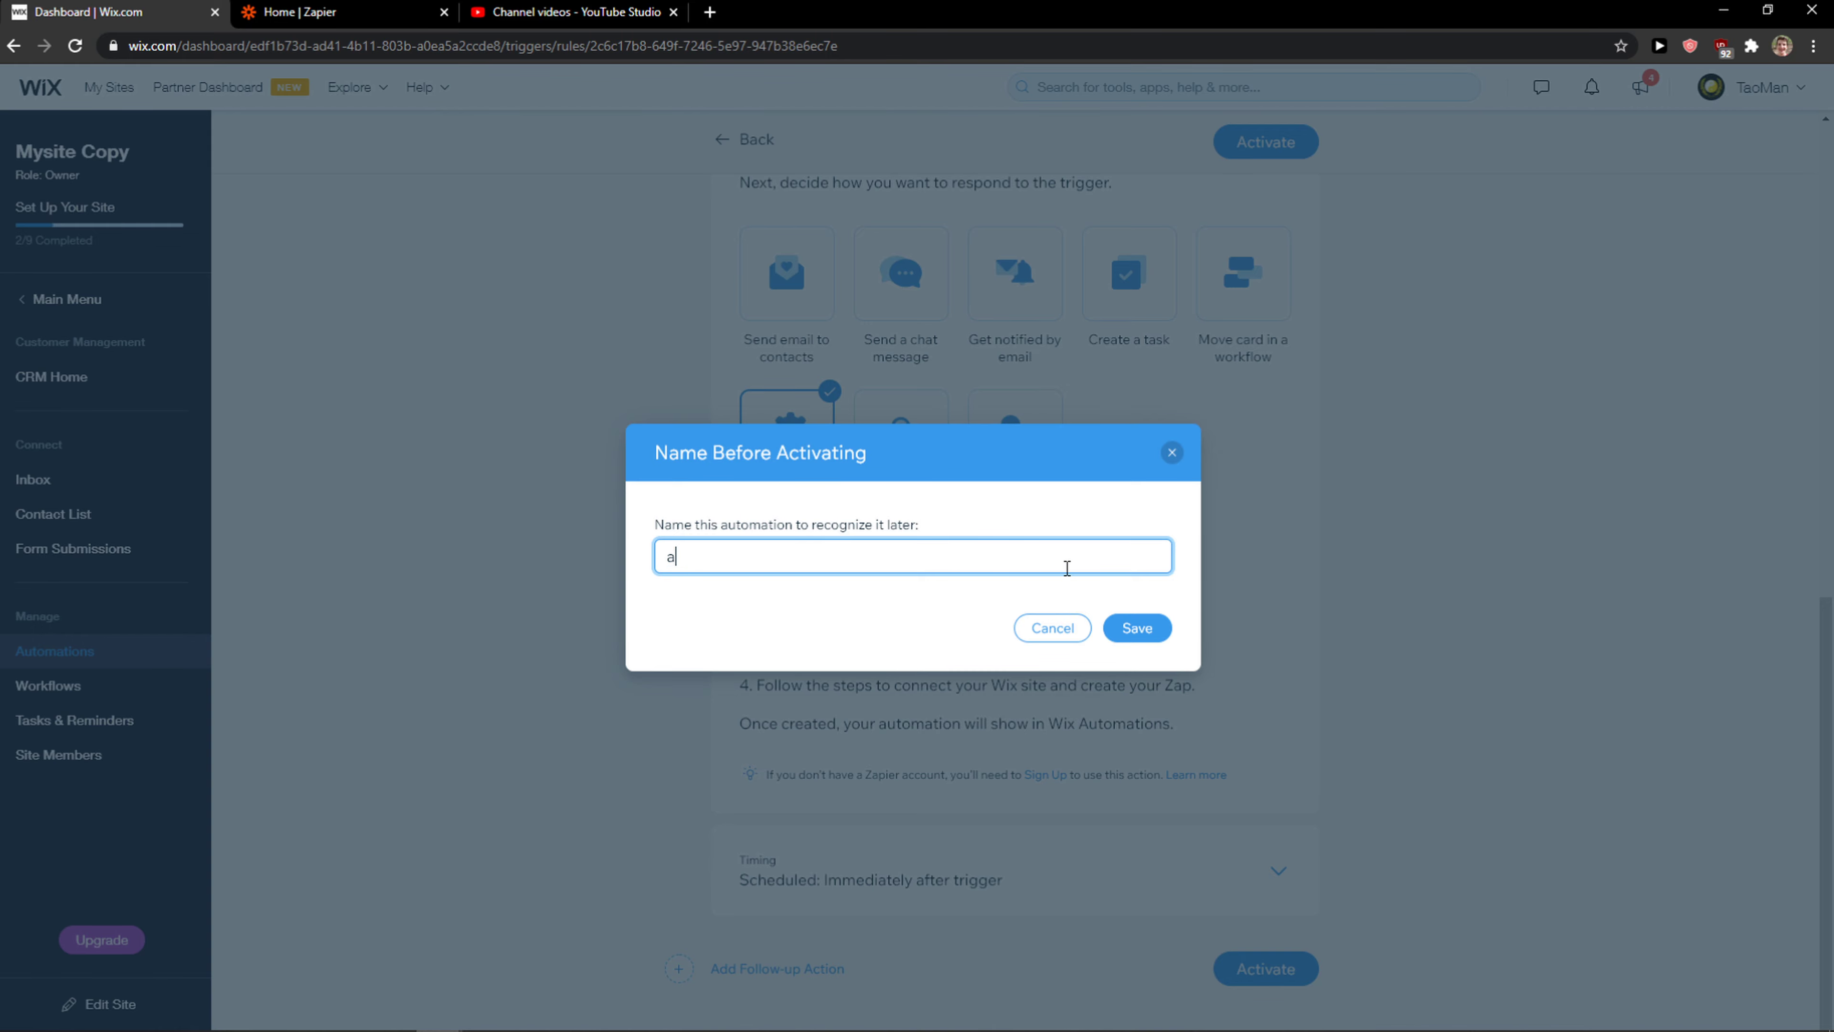
pyautogui.click(1134, 629)
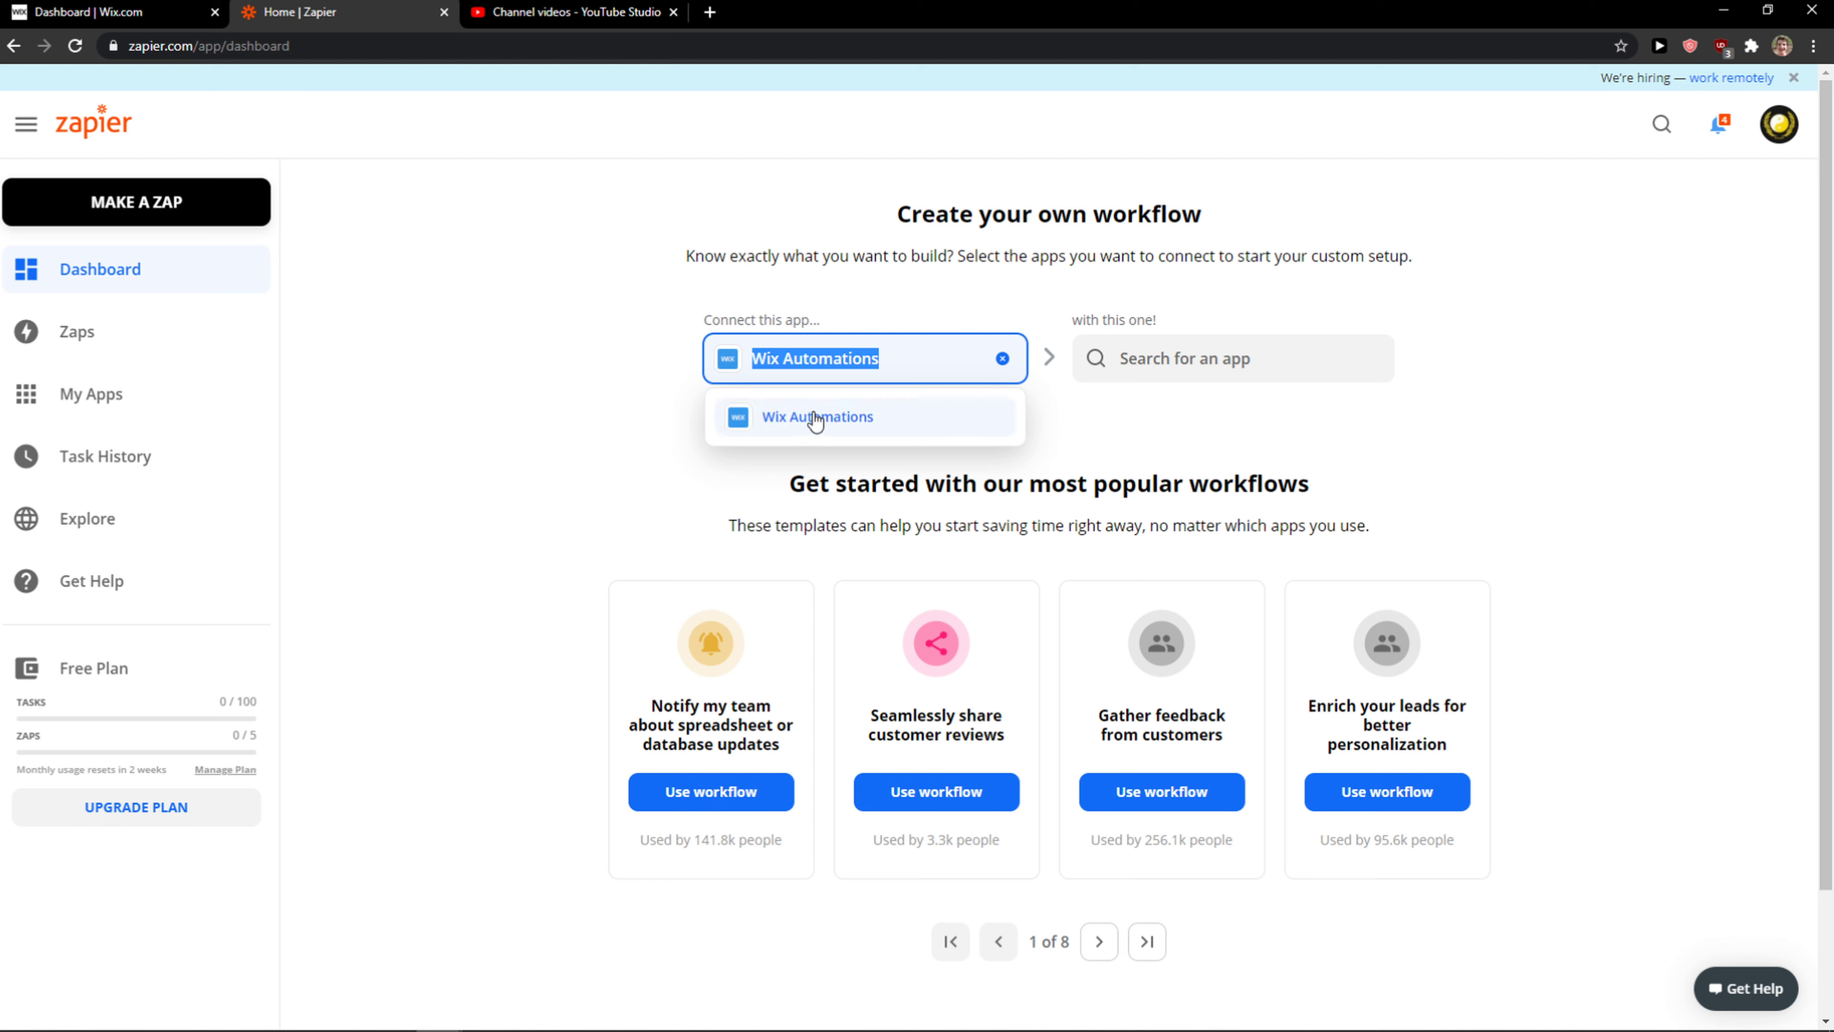
# Pair Wix Automations with Mailchimp, found by searching 'mail'
pyautogui.click(1231, 358)
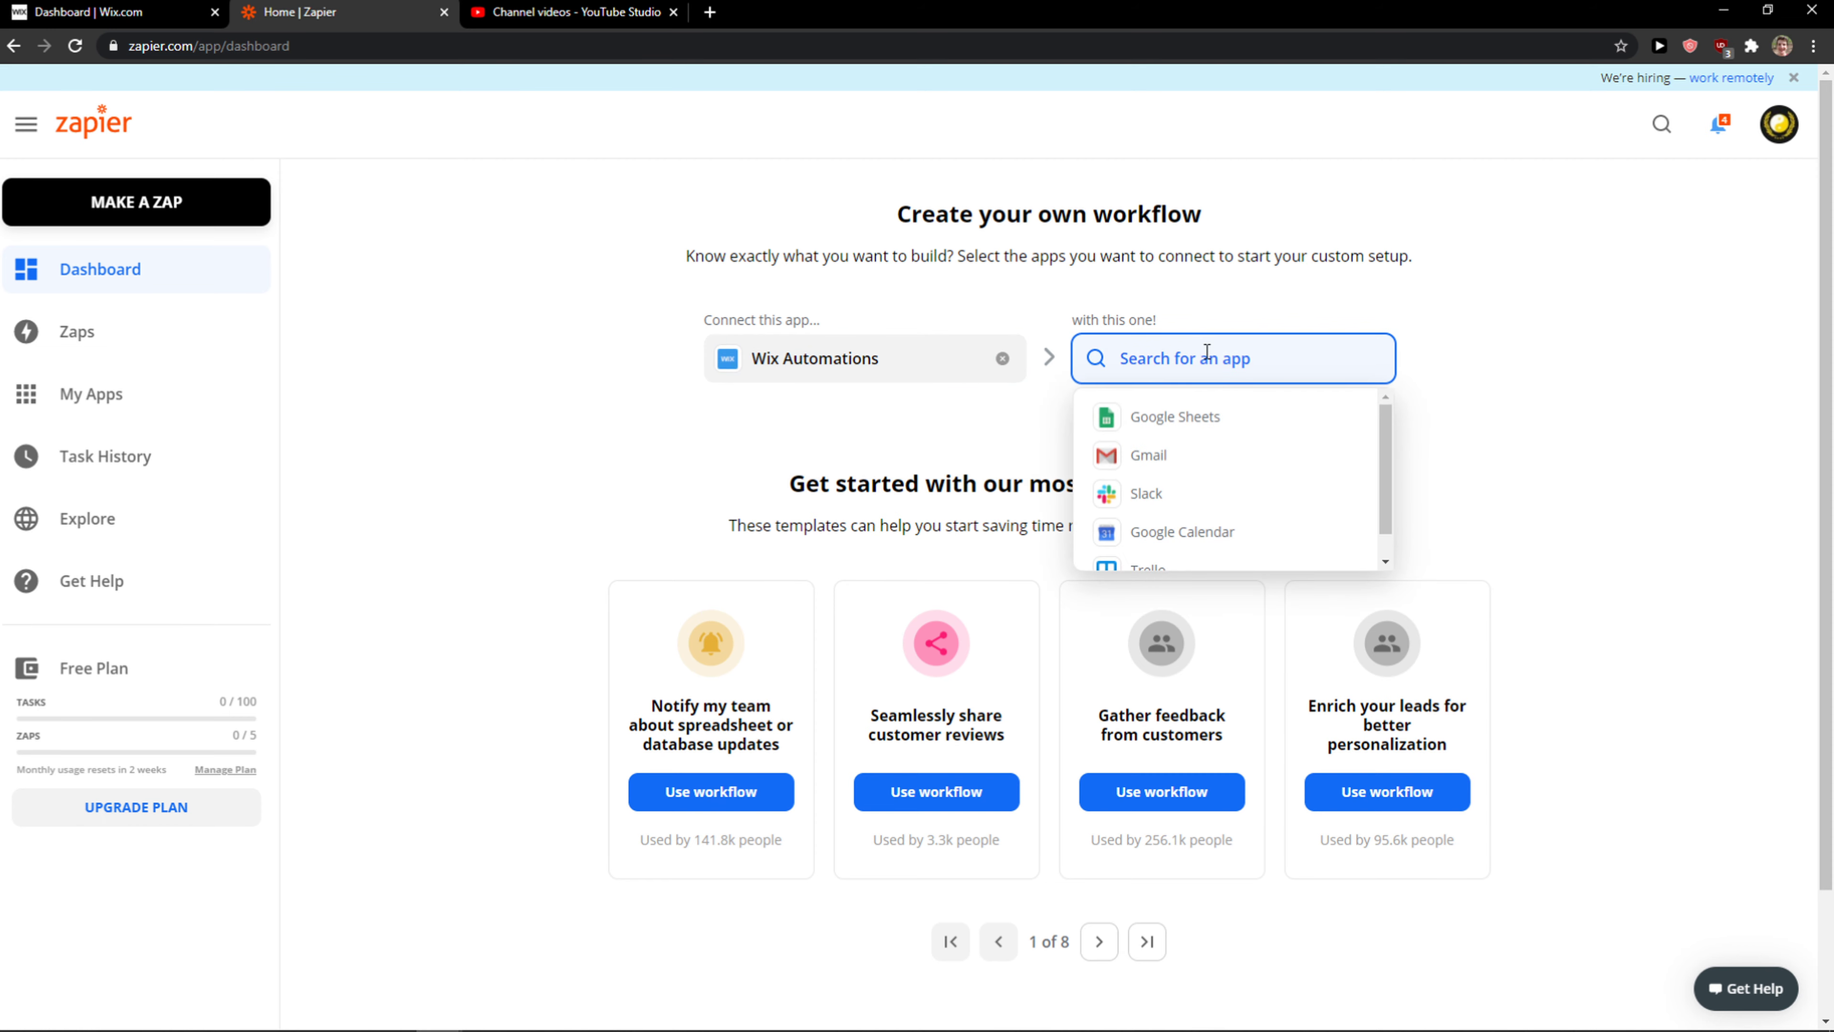
pyautogui.write('mailchi')
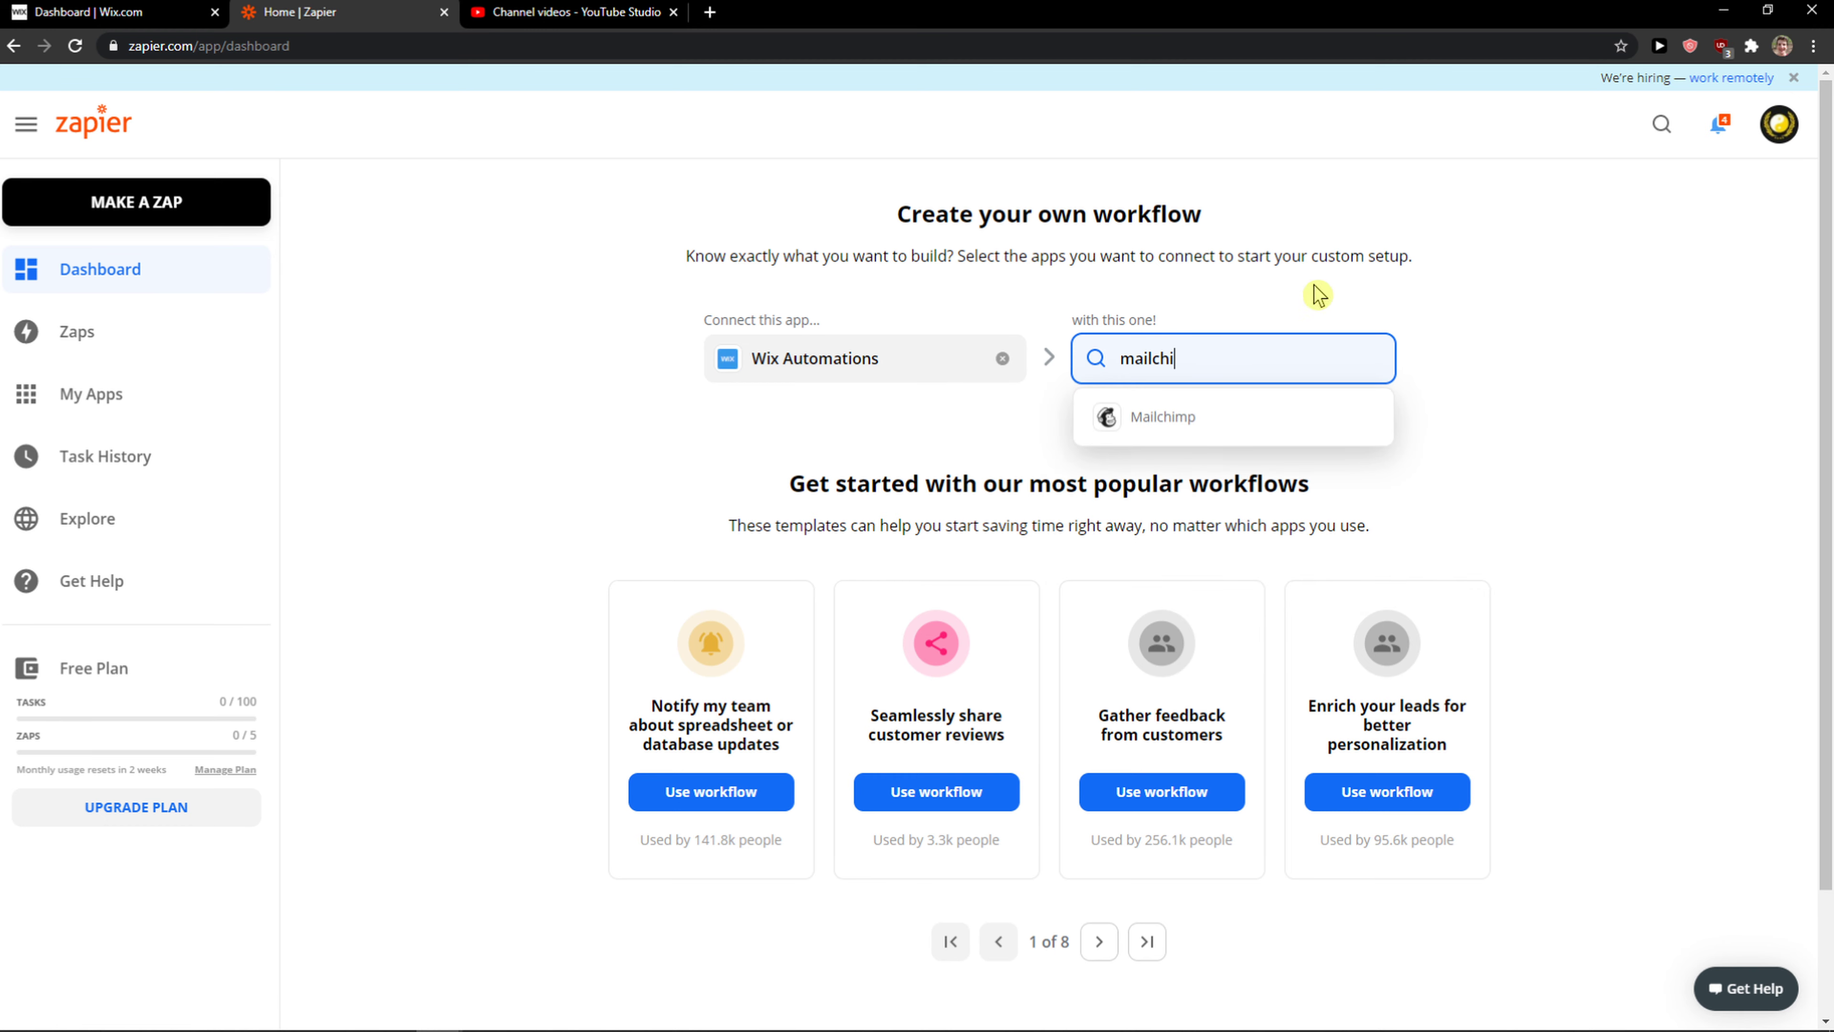
pyautogui.click(1161, 417)
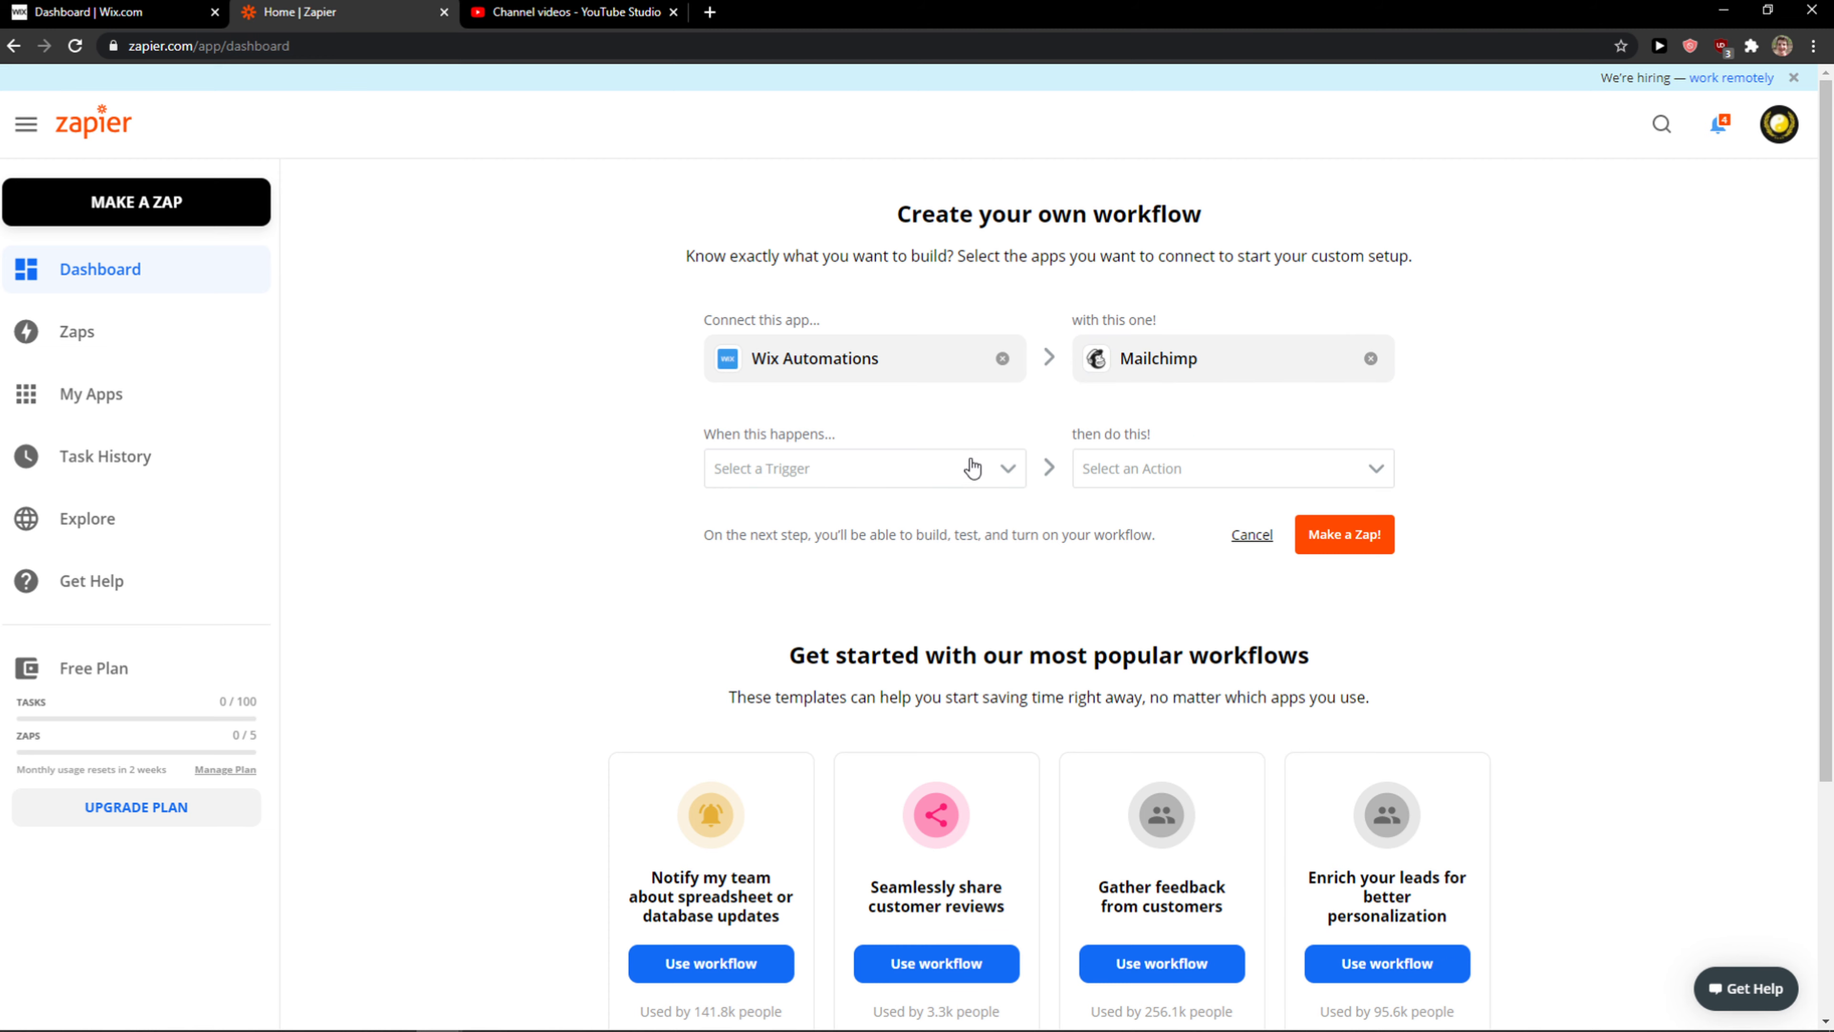
# Set trigger Automation Rule and action Add/Update Subscriber, then create the Zap
pyautogui.click(863, 468)
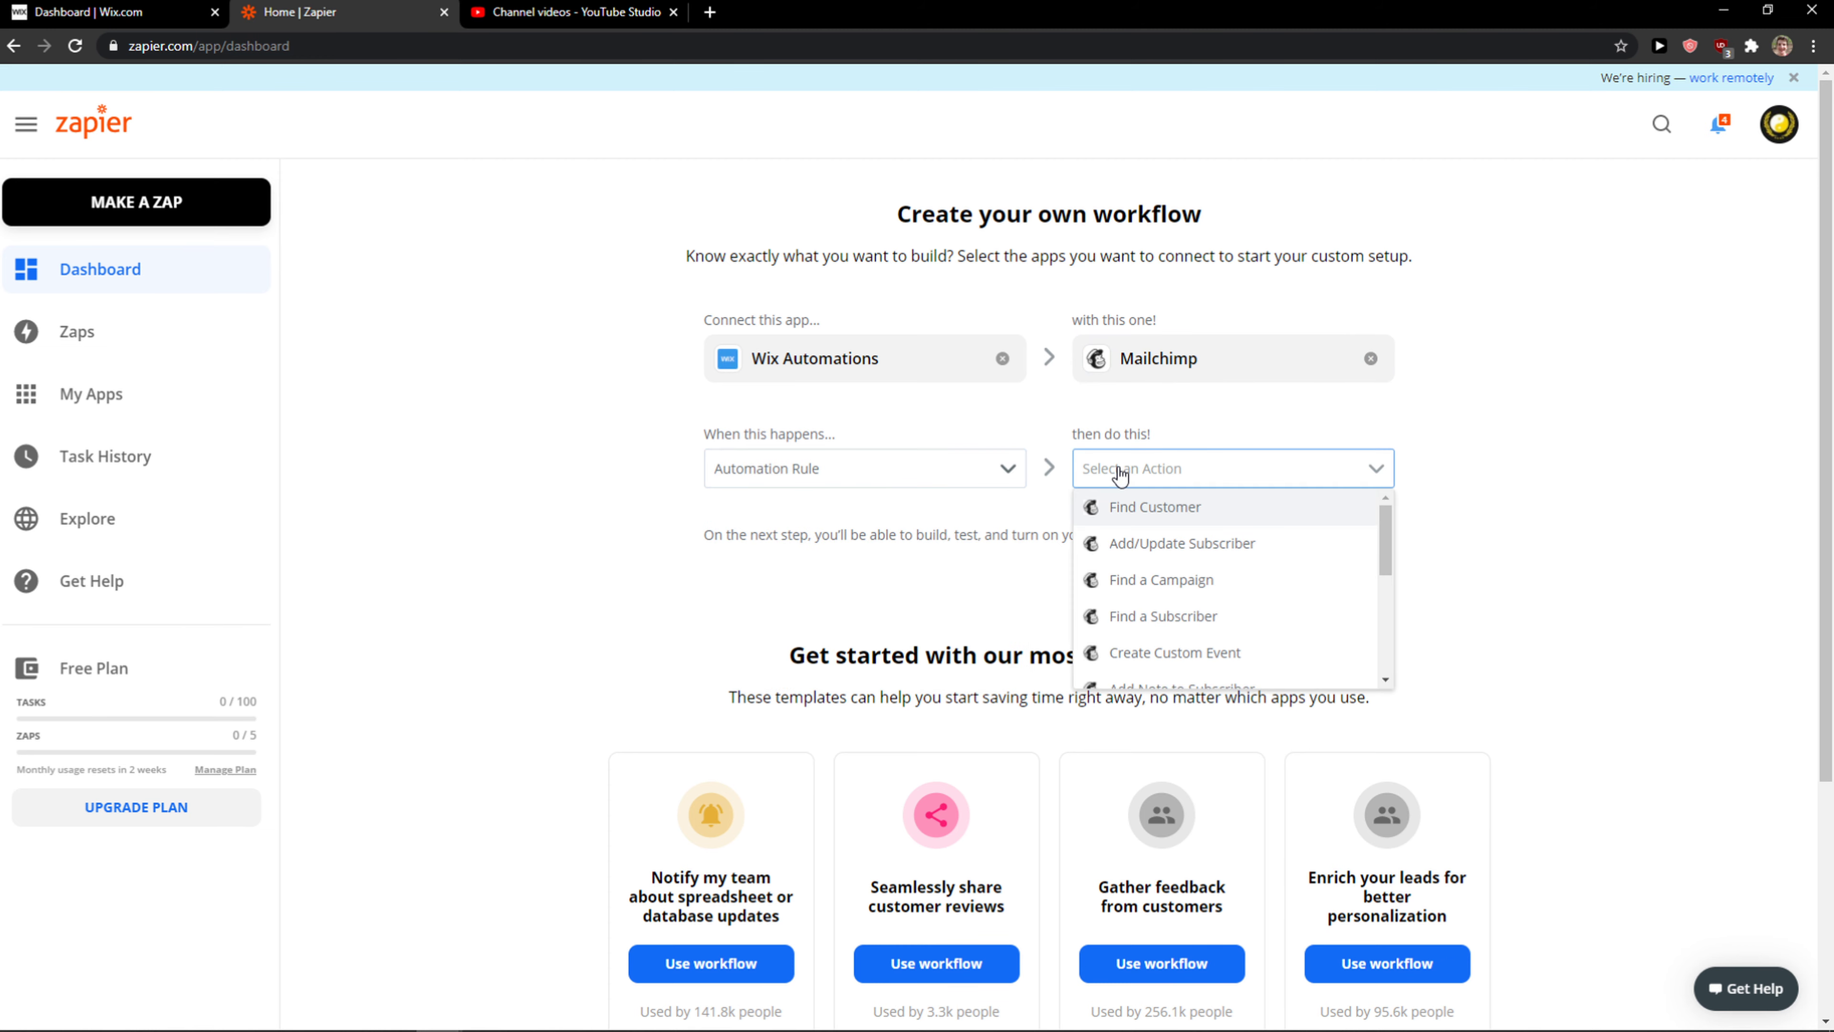
pyautogui.click(1179, 542)
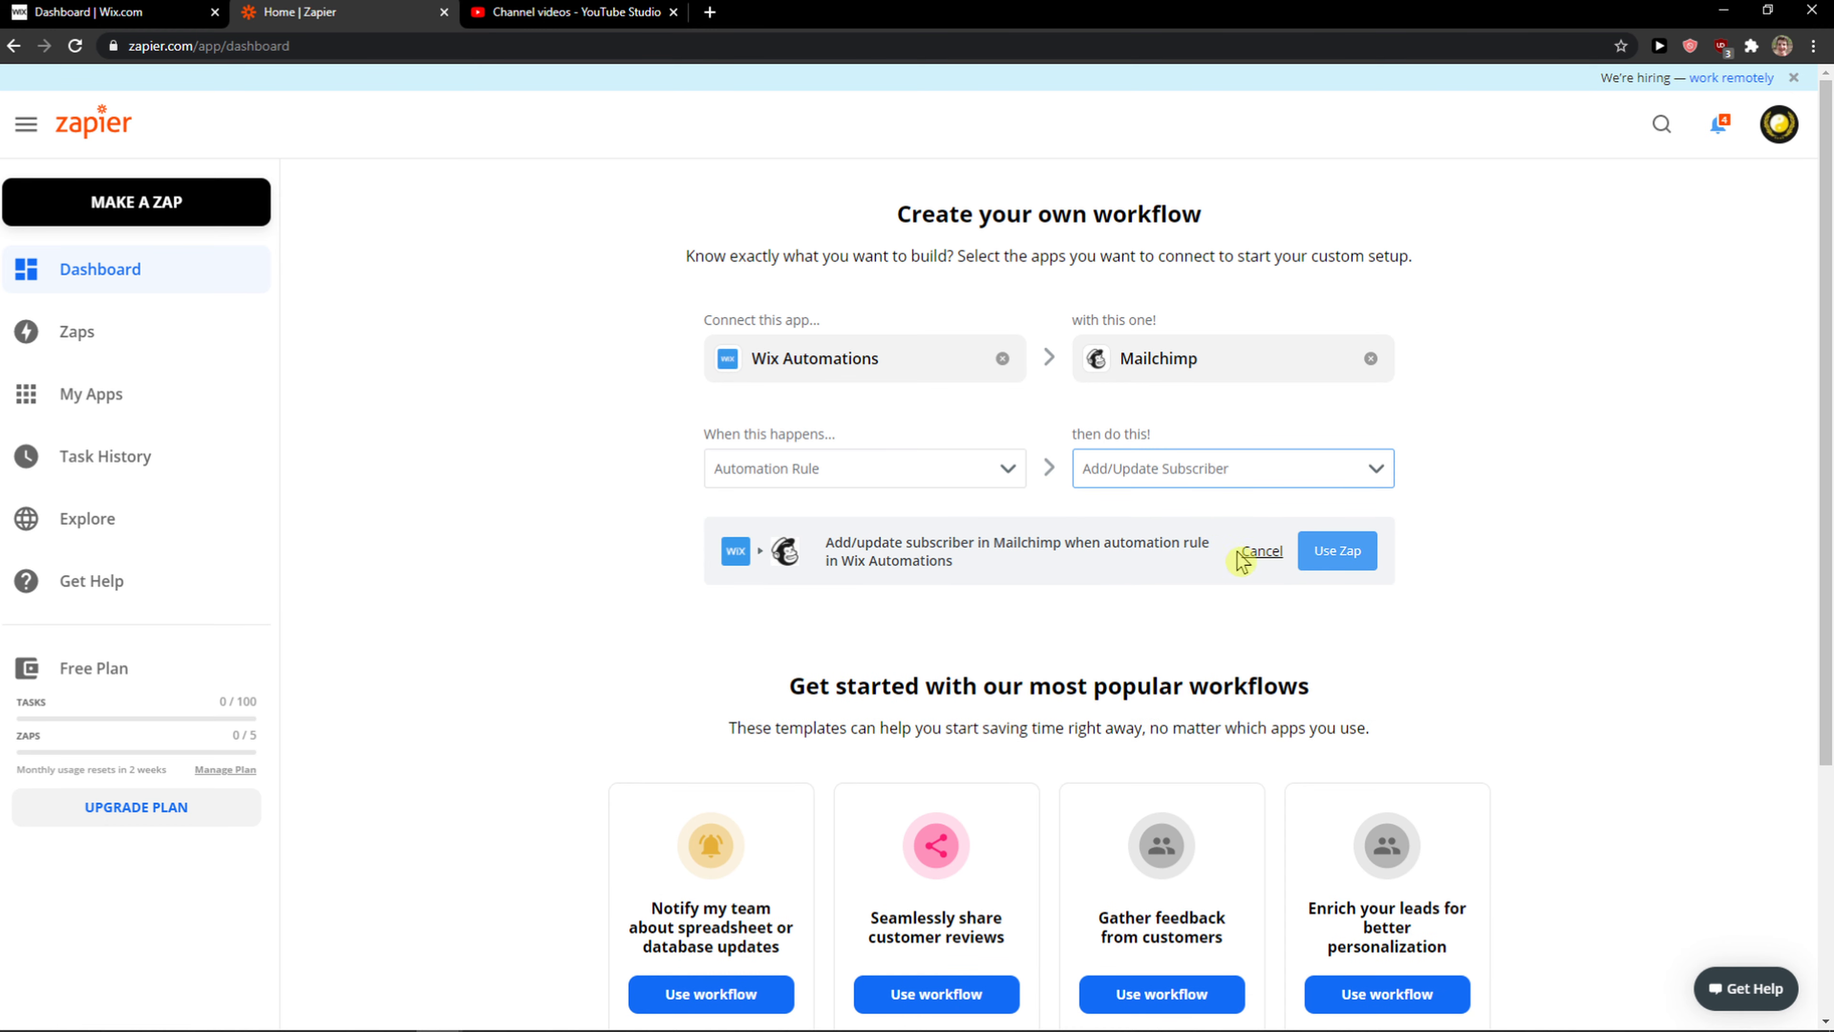
pyautogui.click(1335, 551)
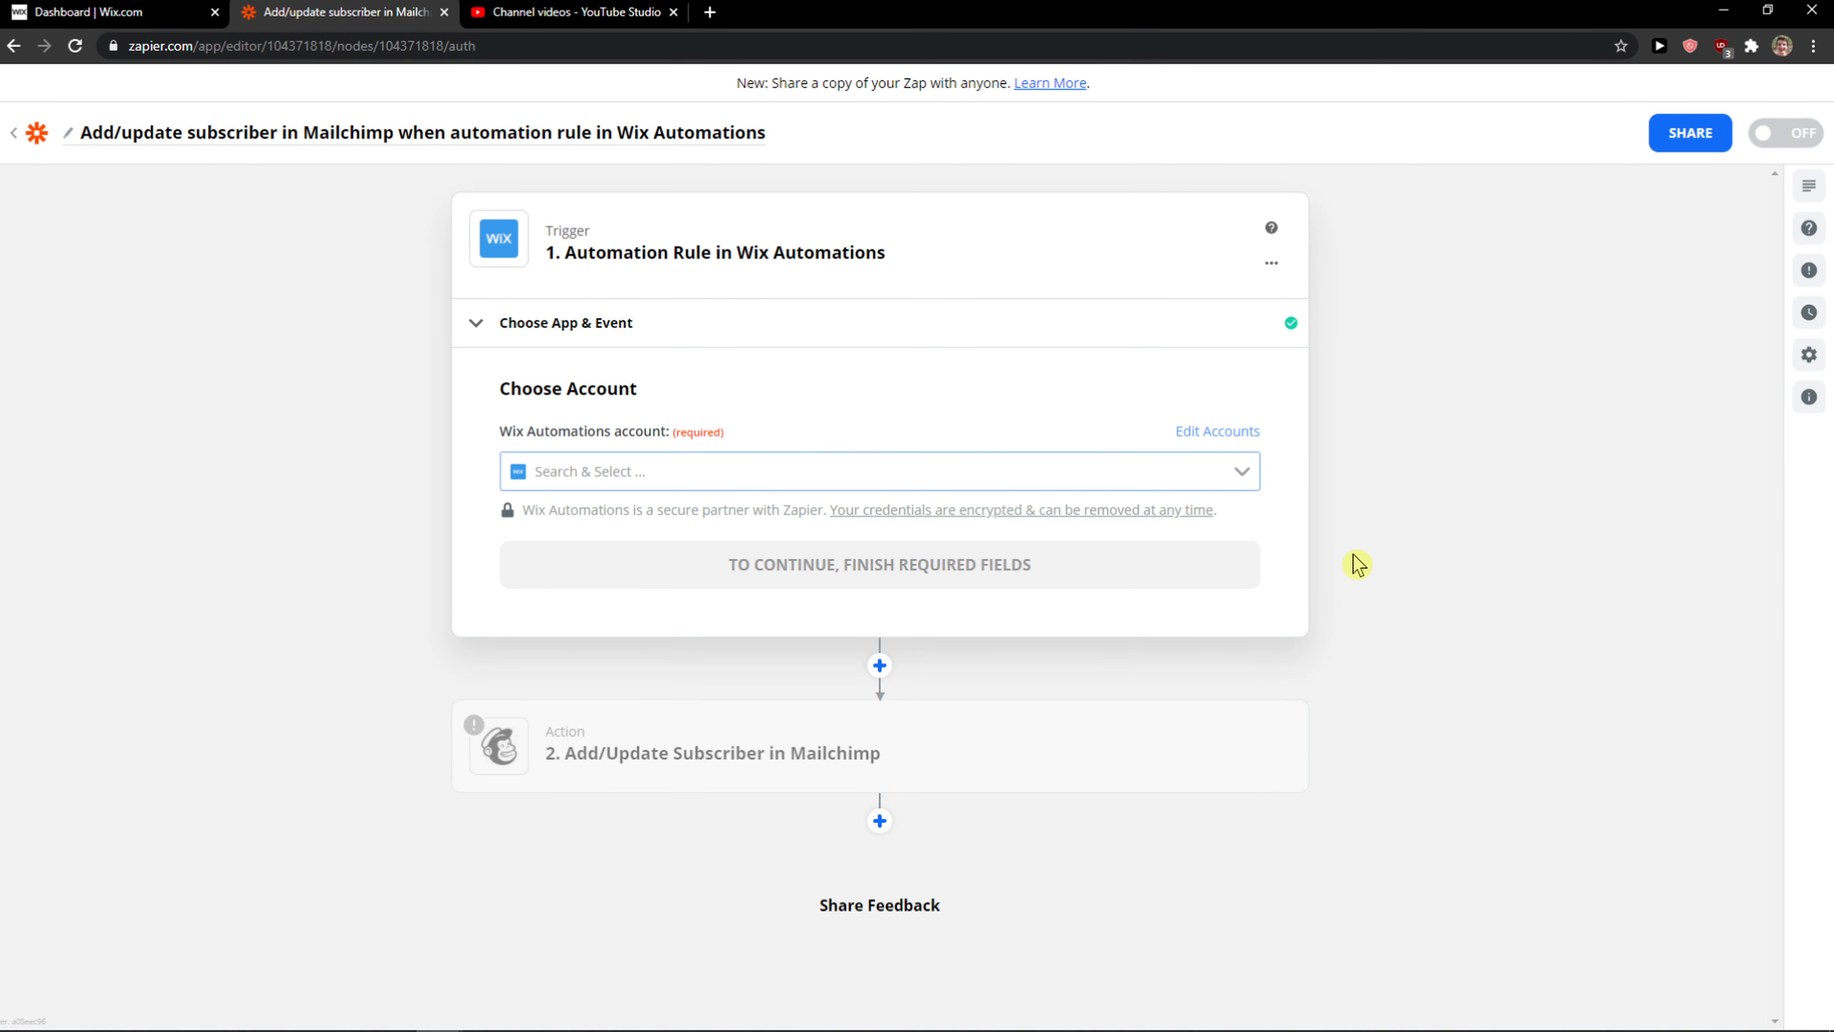
# Connect the trigger to the Wix Automations Mysite Copy account and 'zapier' rule, then test it
pyautogui.click(879, 470)
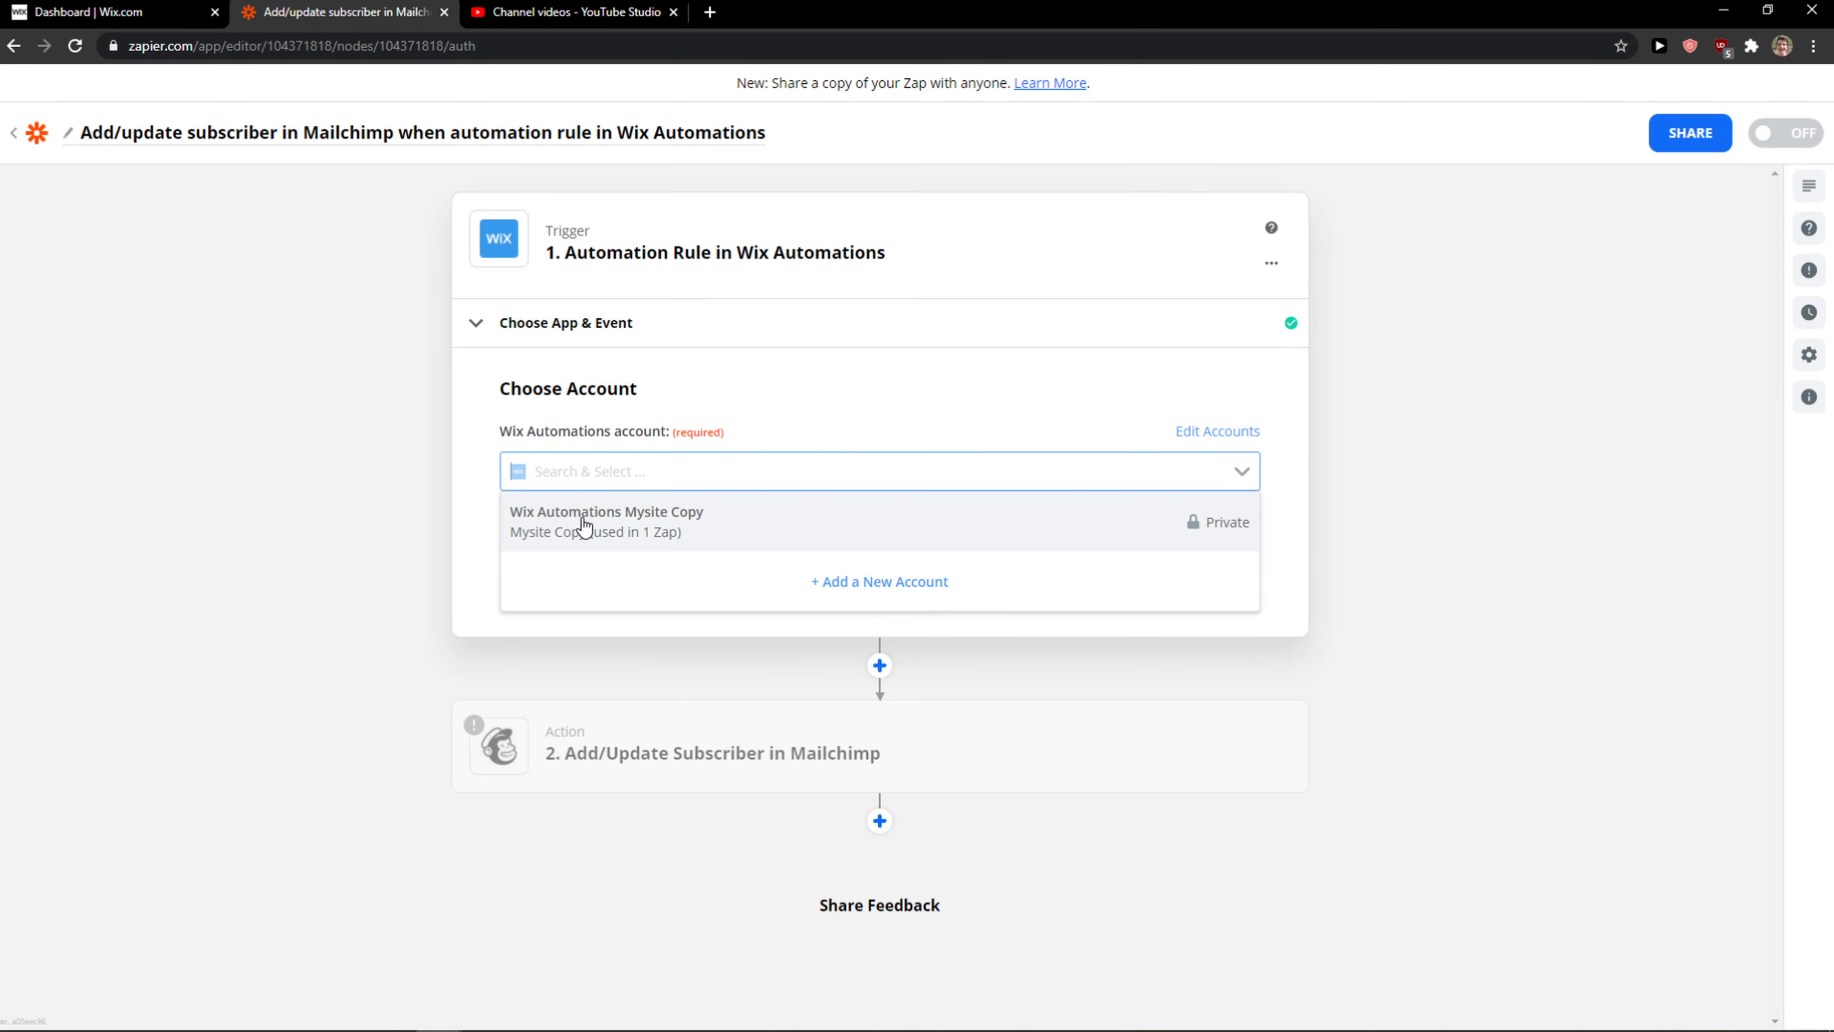
pyautogui.click(606, 521)
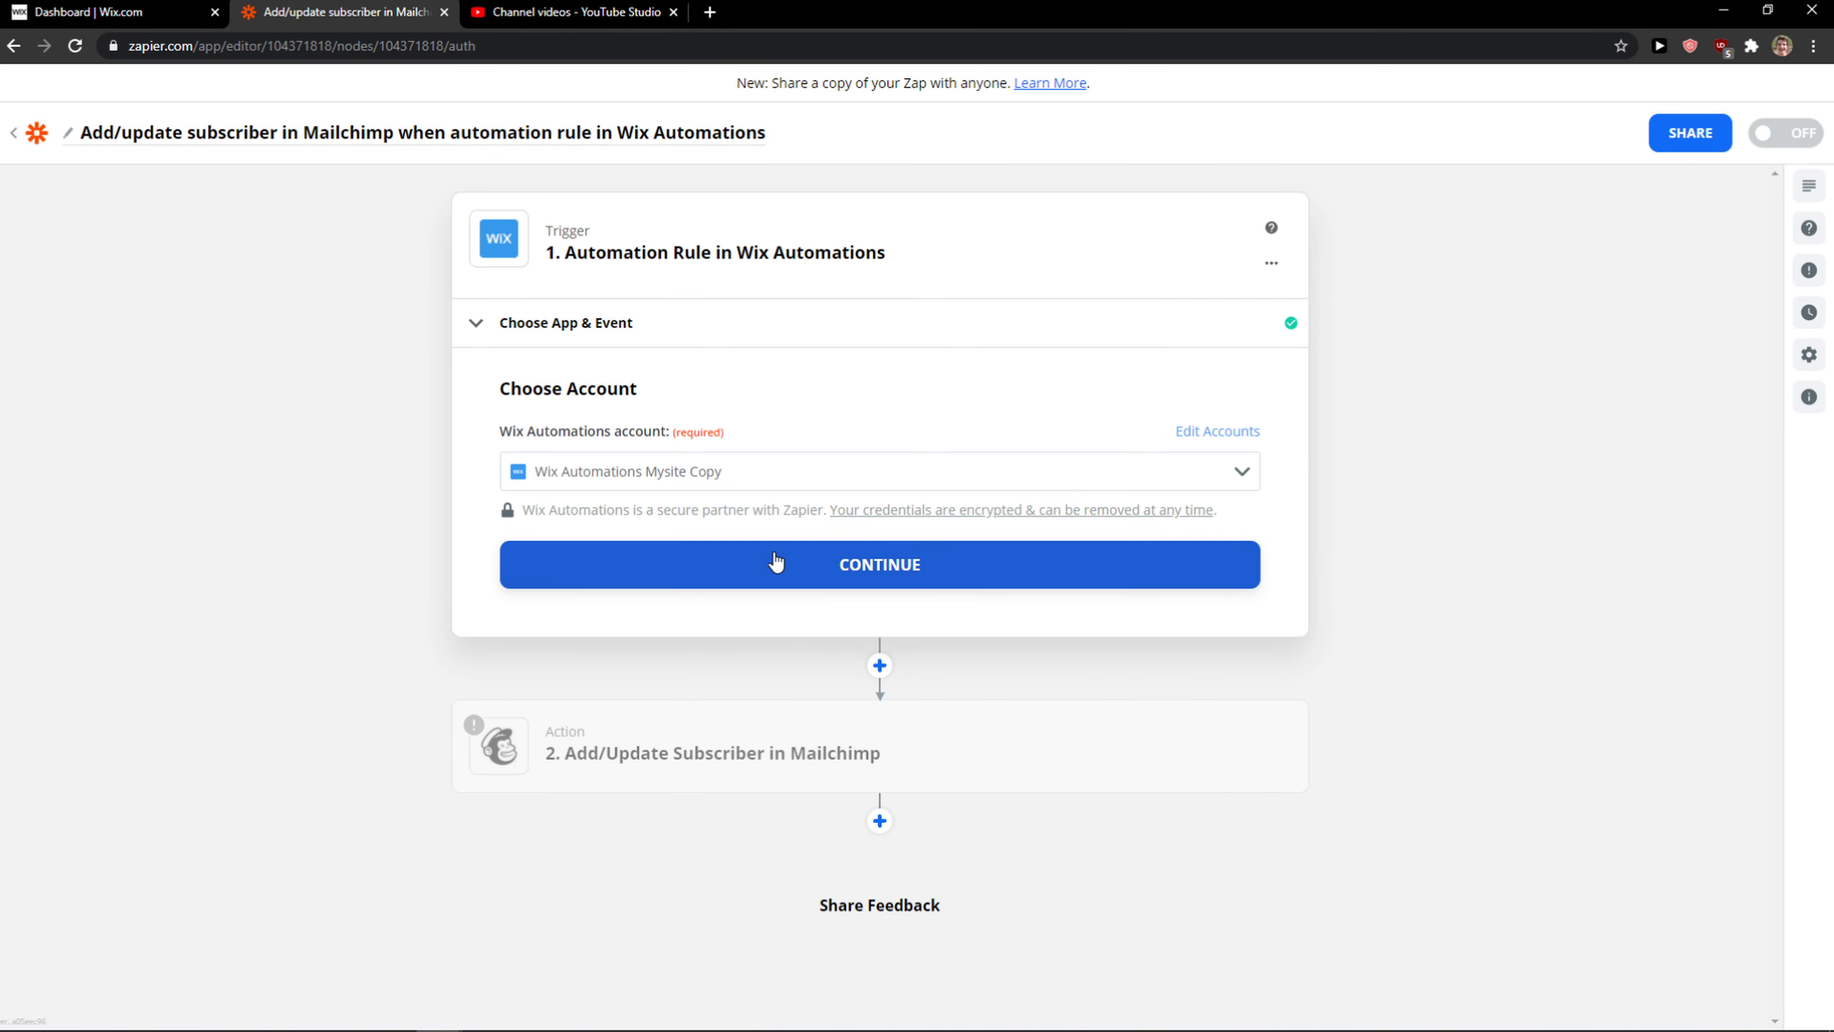
pyautogui.click(879, 563)
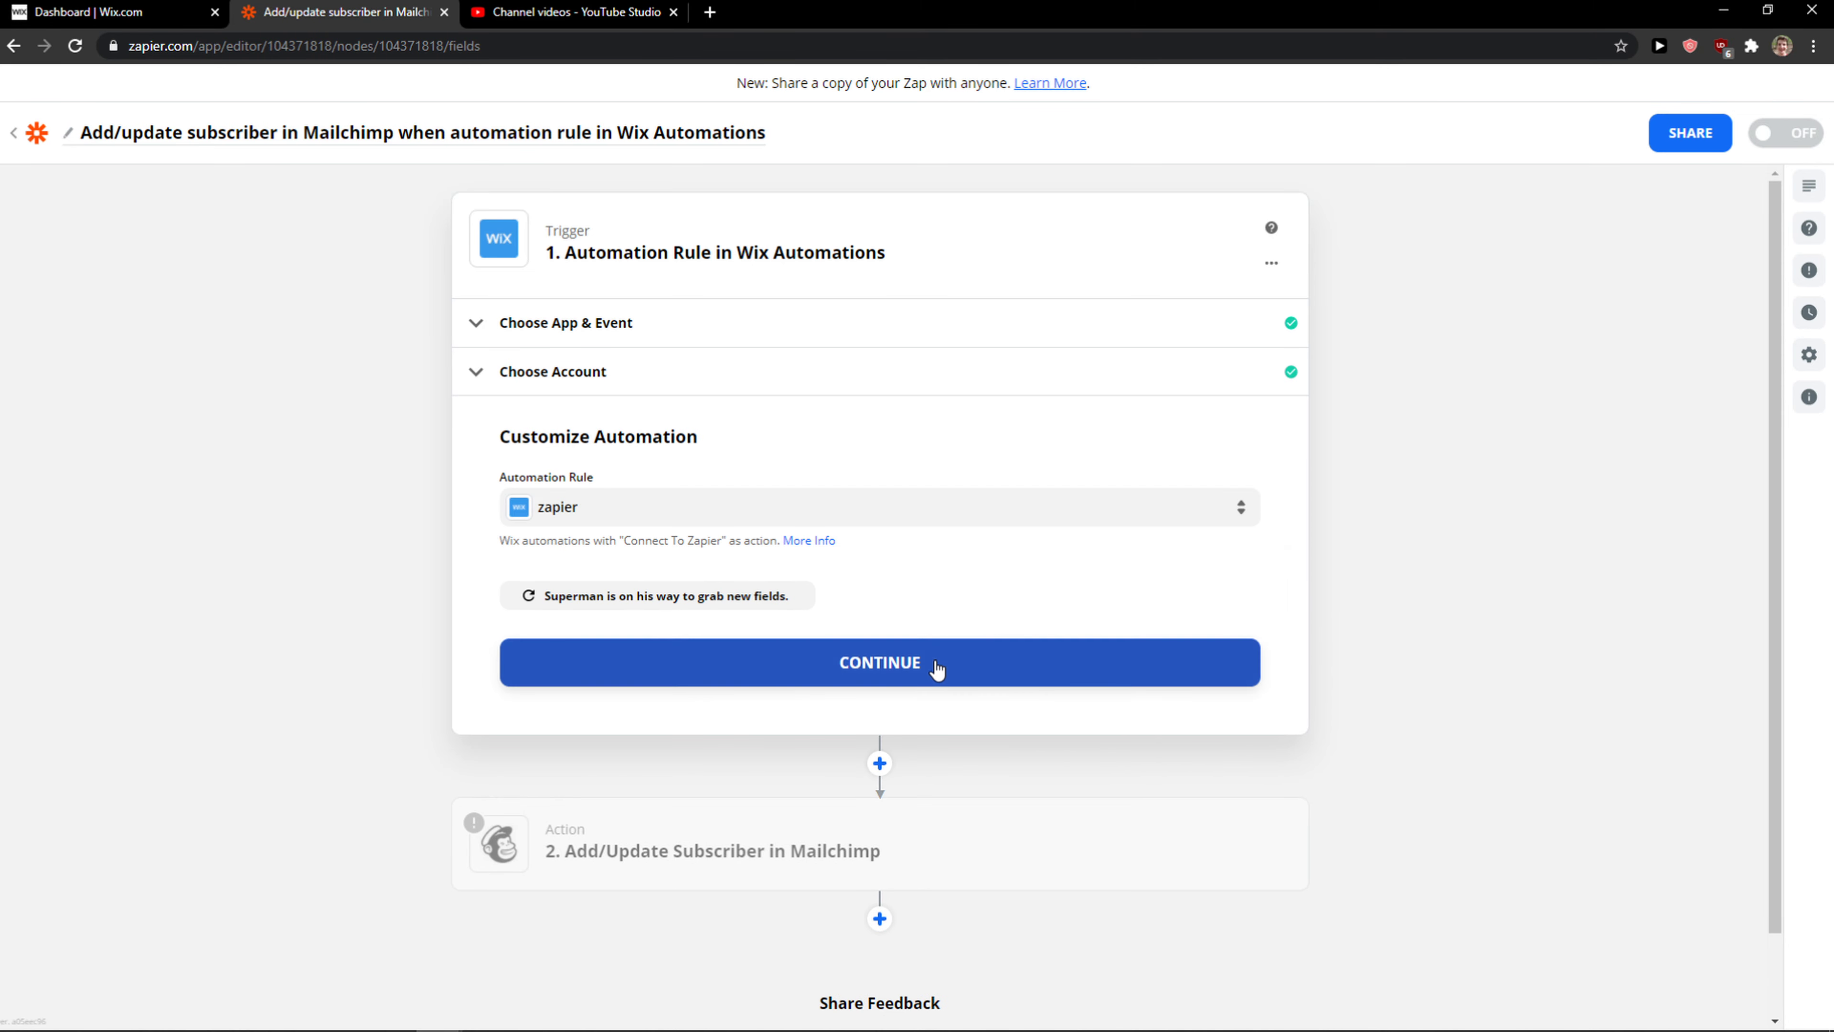
pyautogui.click(879, 662)
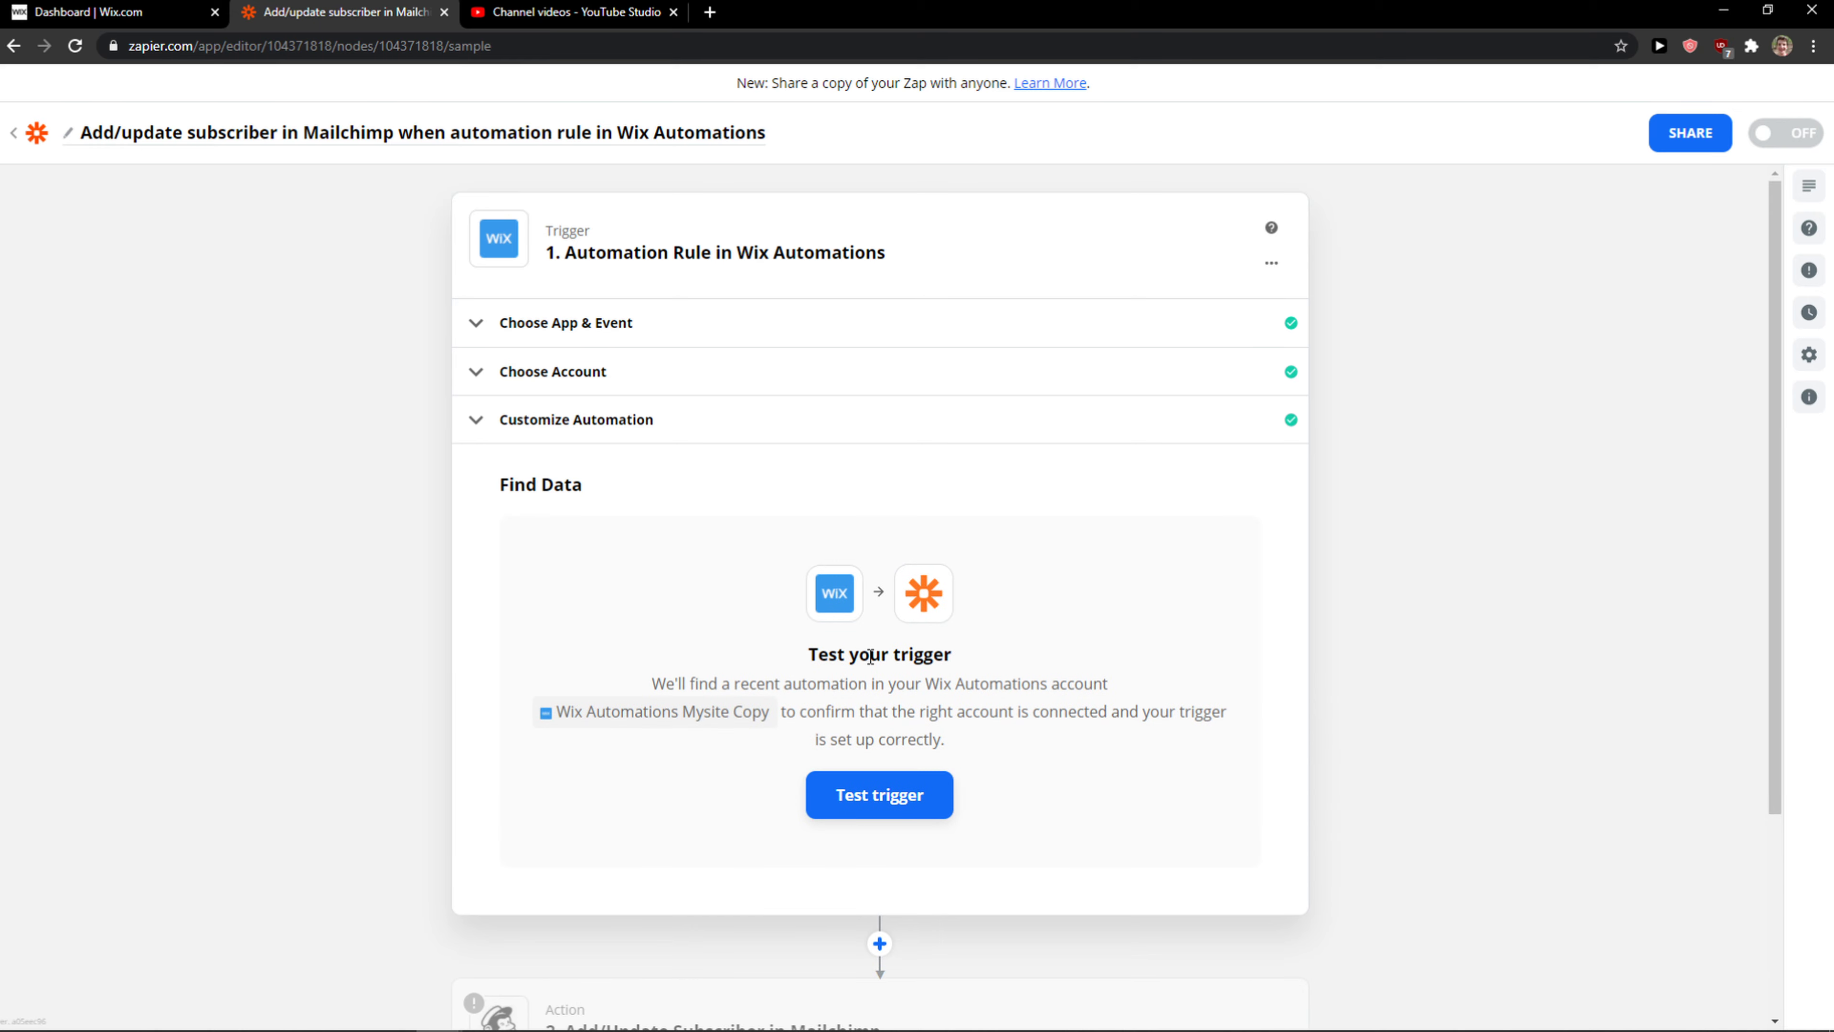
pyautogui.click(879, 794)
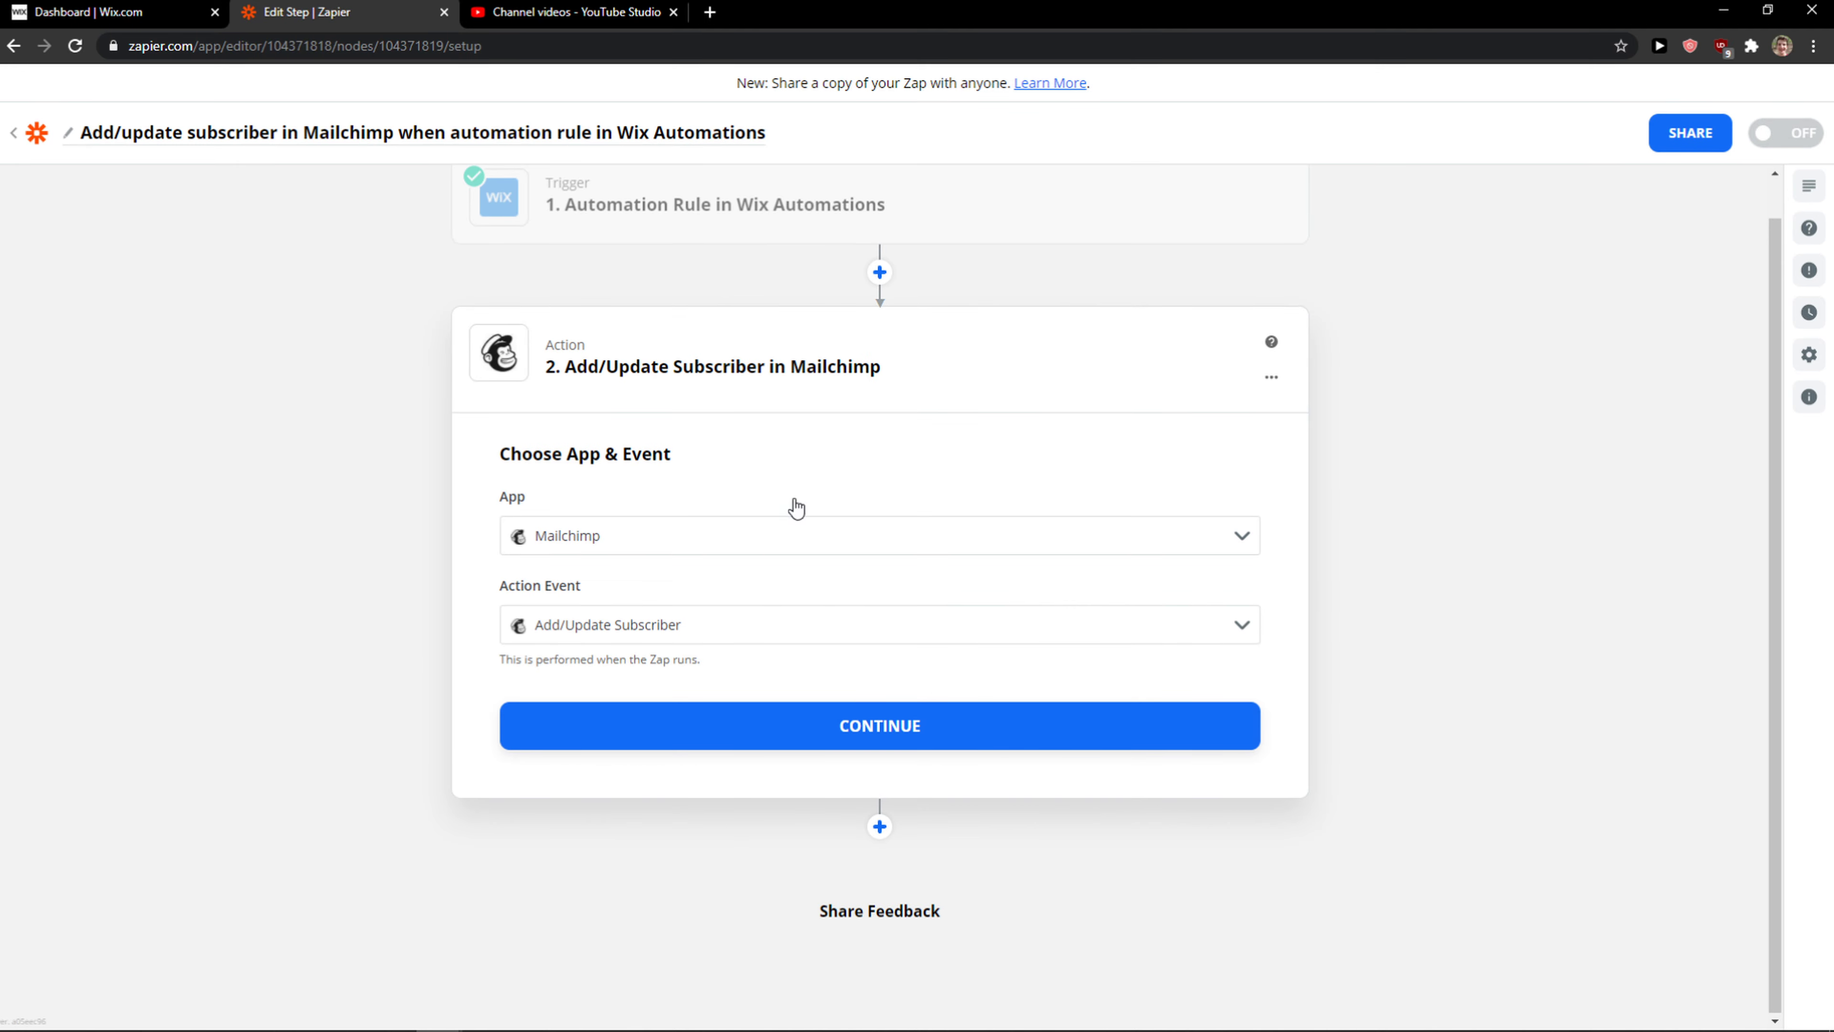
pyautogui.moveTo(533, 442)
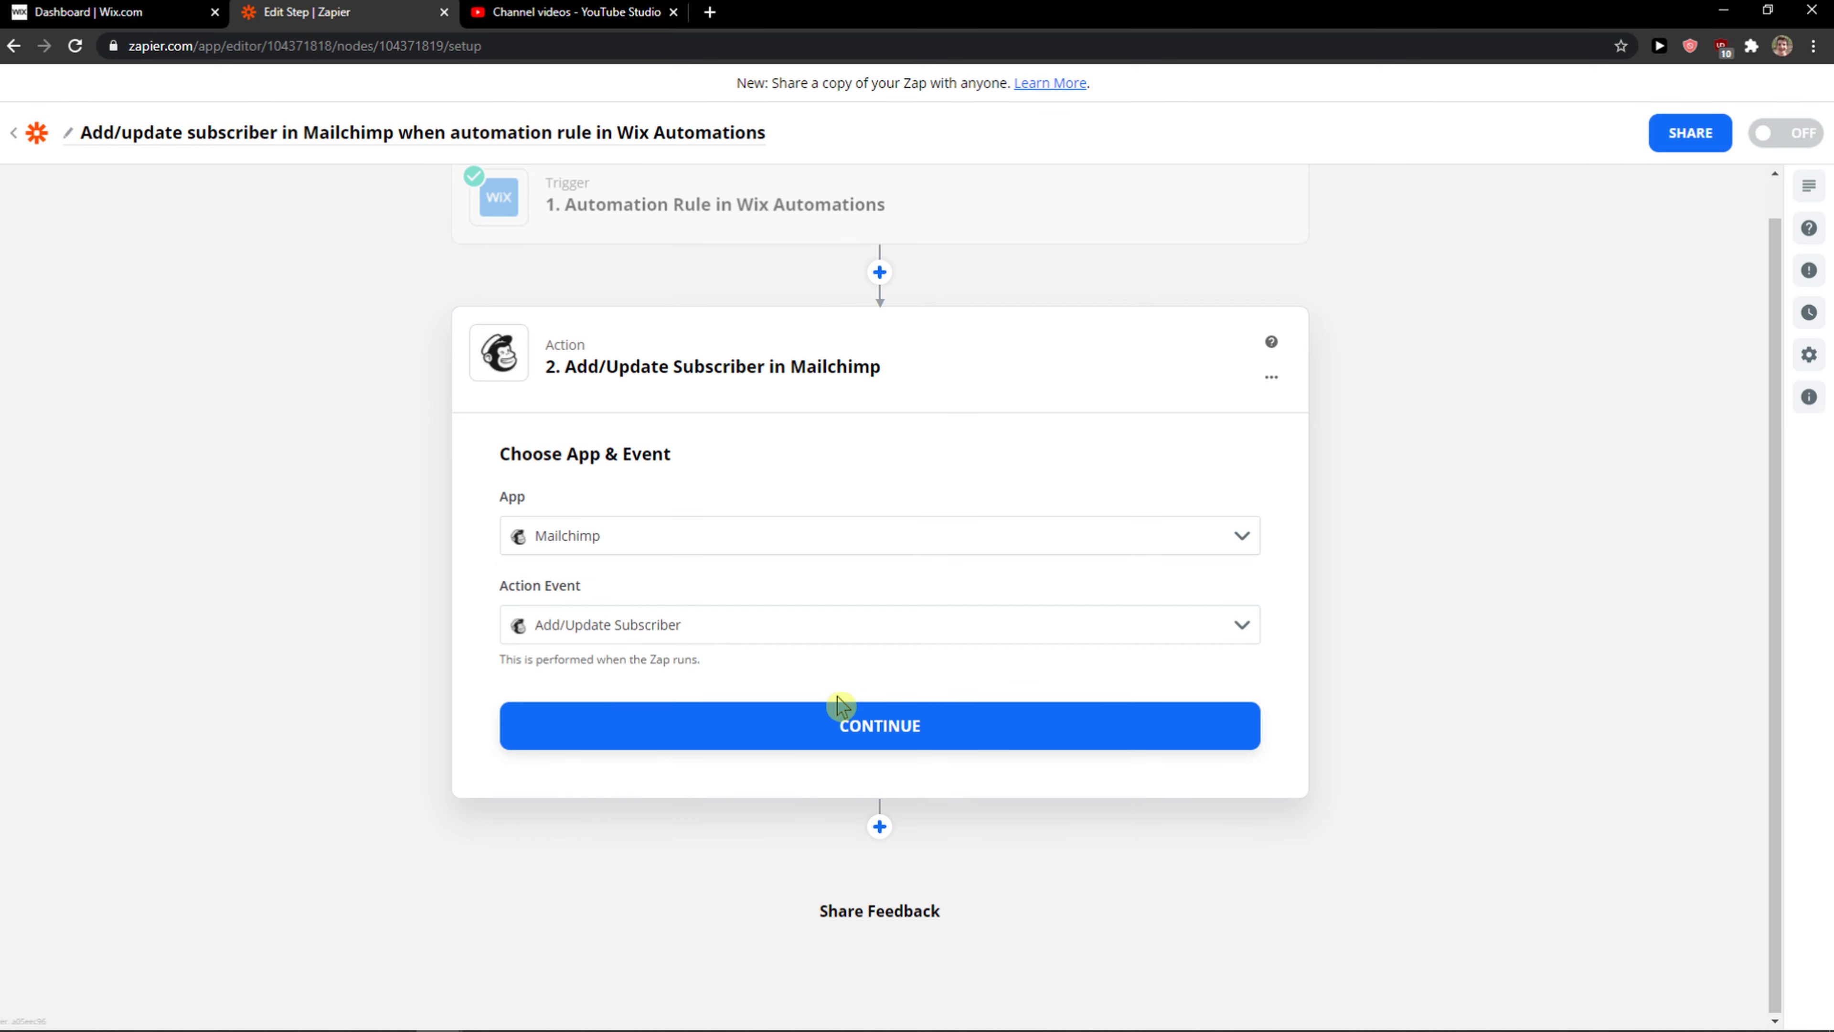
# Confirm Mailchimp with the Add/Update Subscriber event as the action step
pyautogui.click(878, 725)
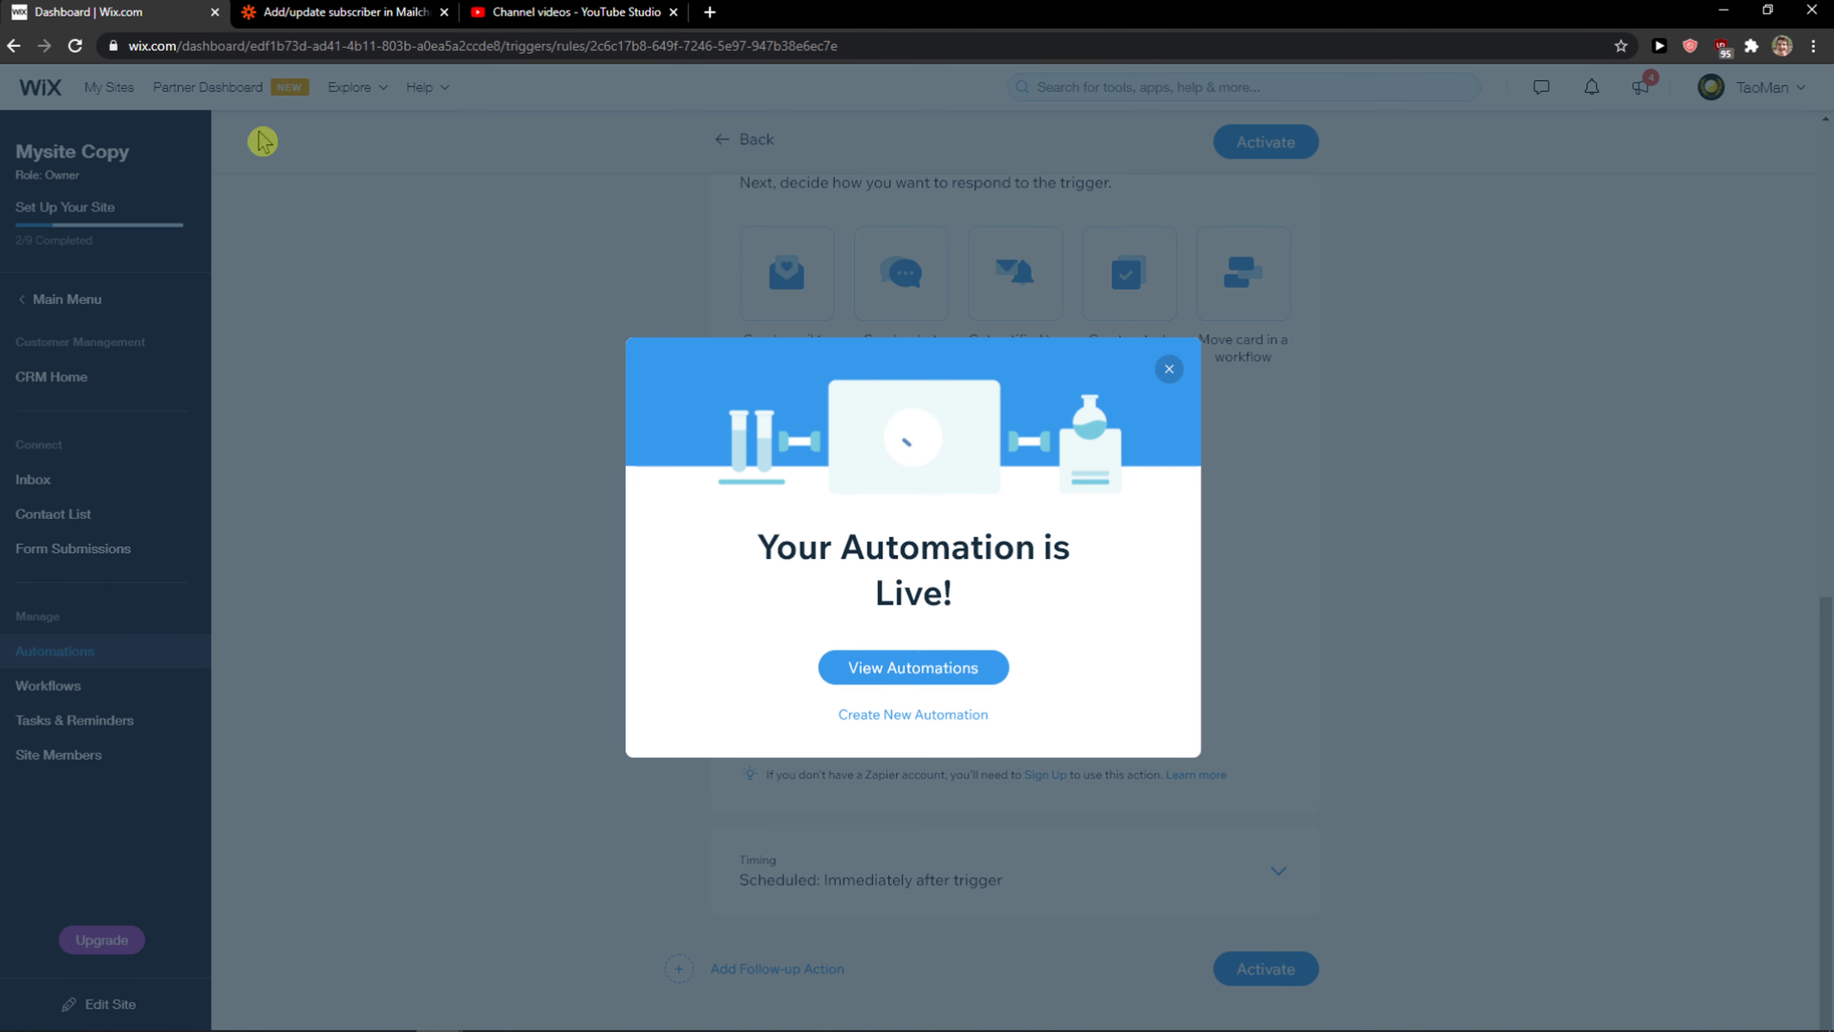
# View the automations list showing 'zapier' active, then go to My Sites
pyautogui.click(913, 667)
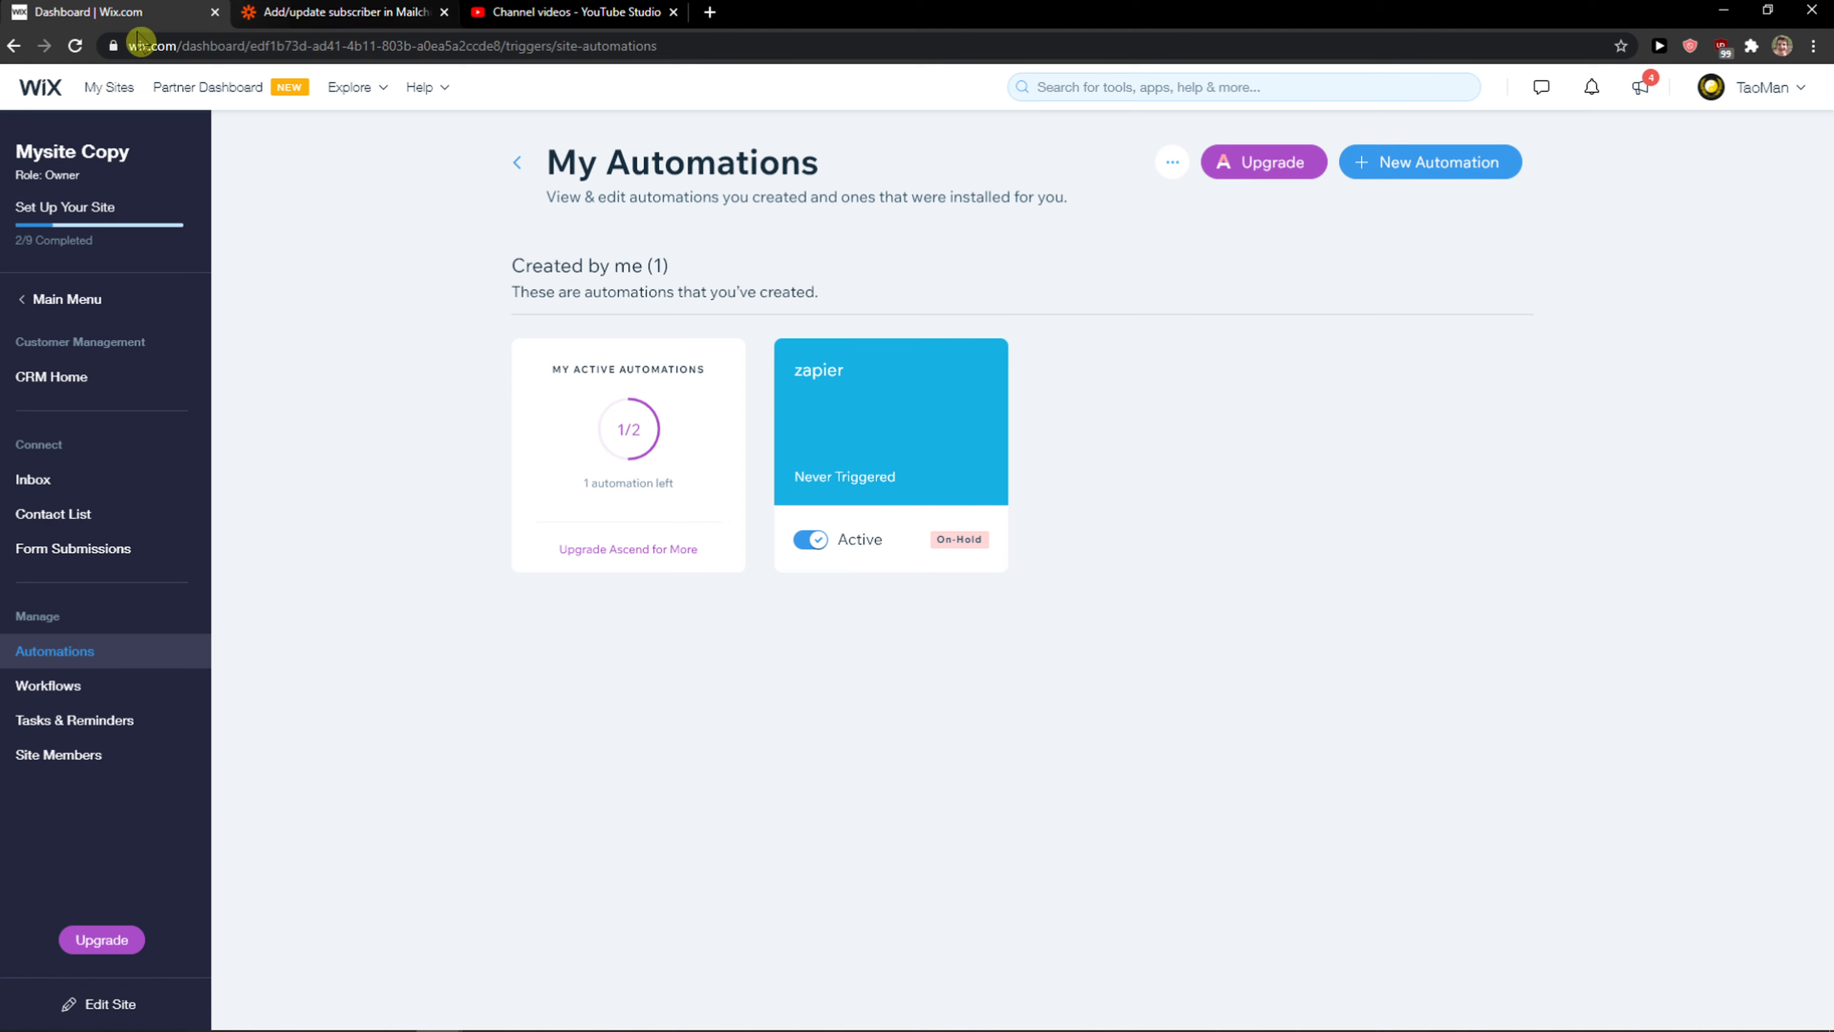
pyautogui.click(108, 87)
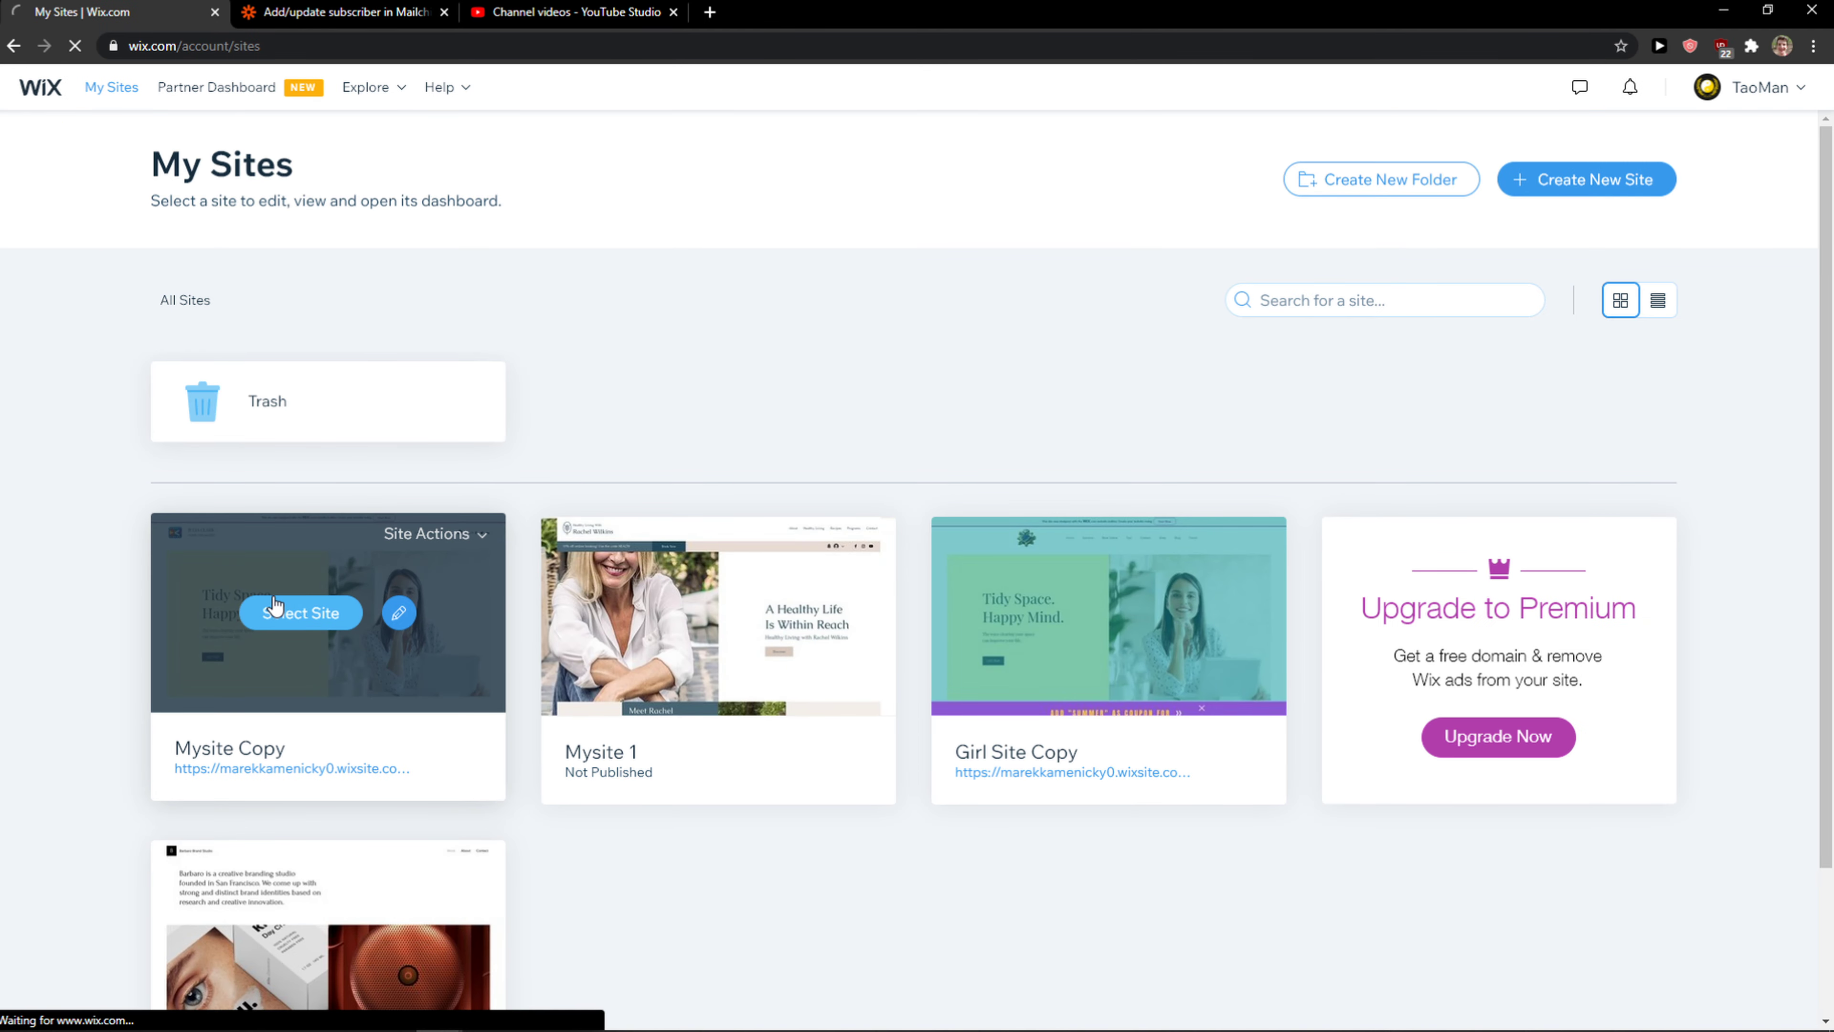
# Show the Manage Apps list of installed apps for the Mysite Copy site
pyautogui.click(301, 611)
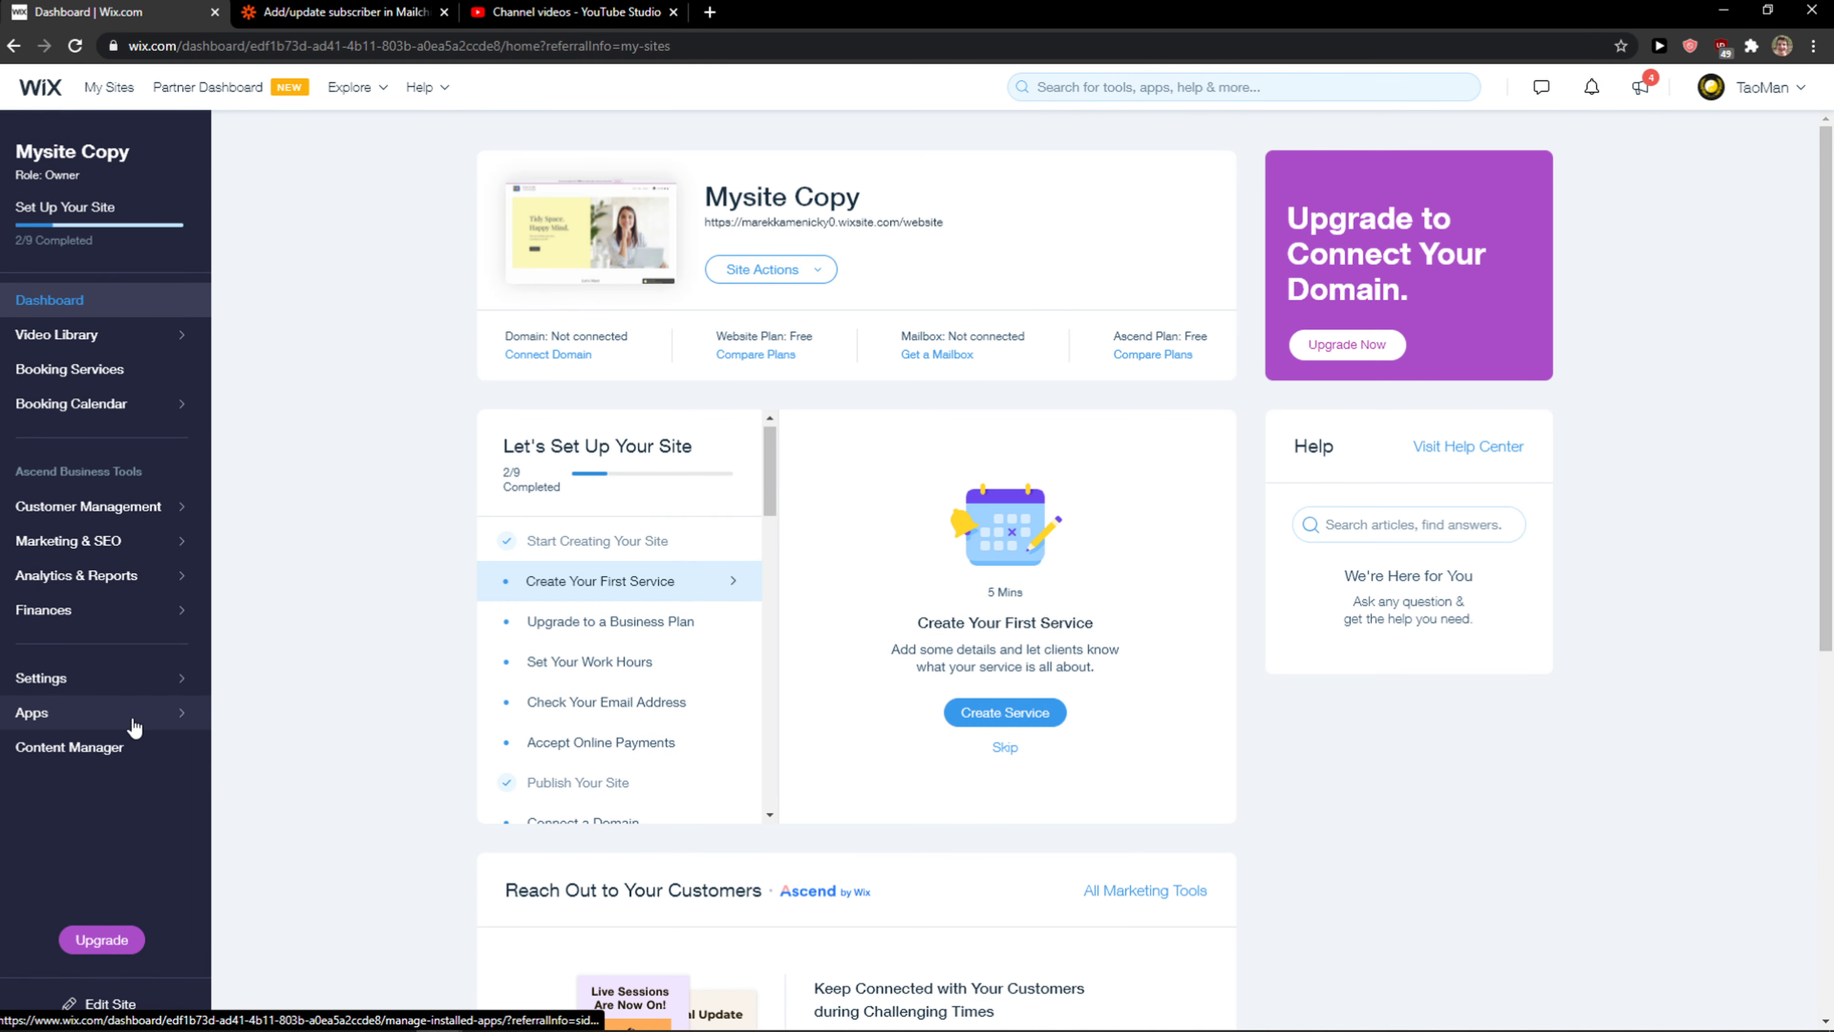
pyautogui.click(31, 713)
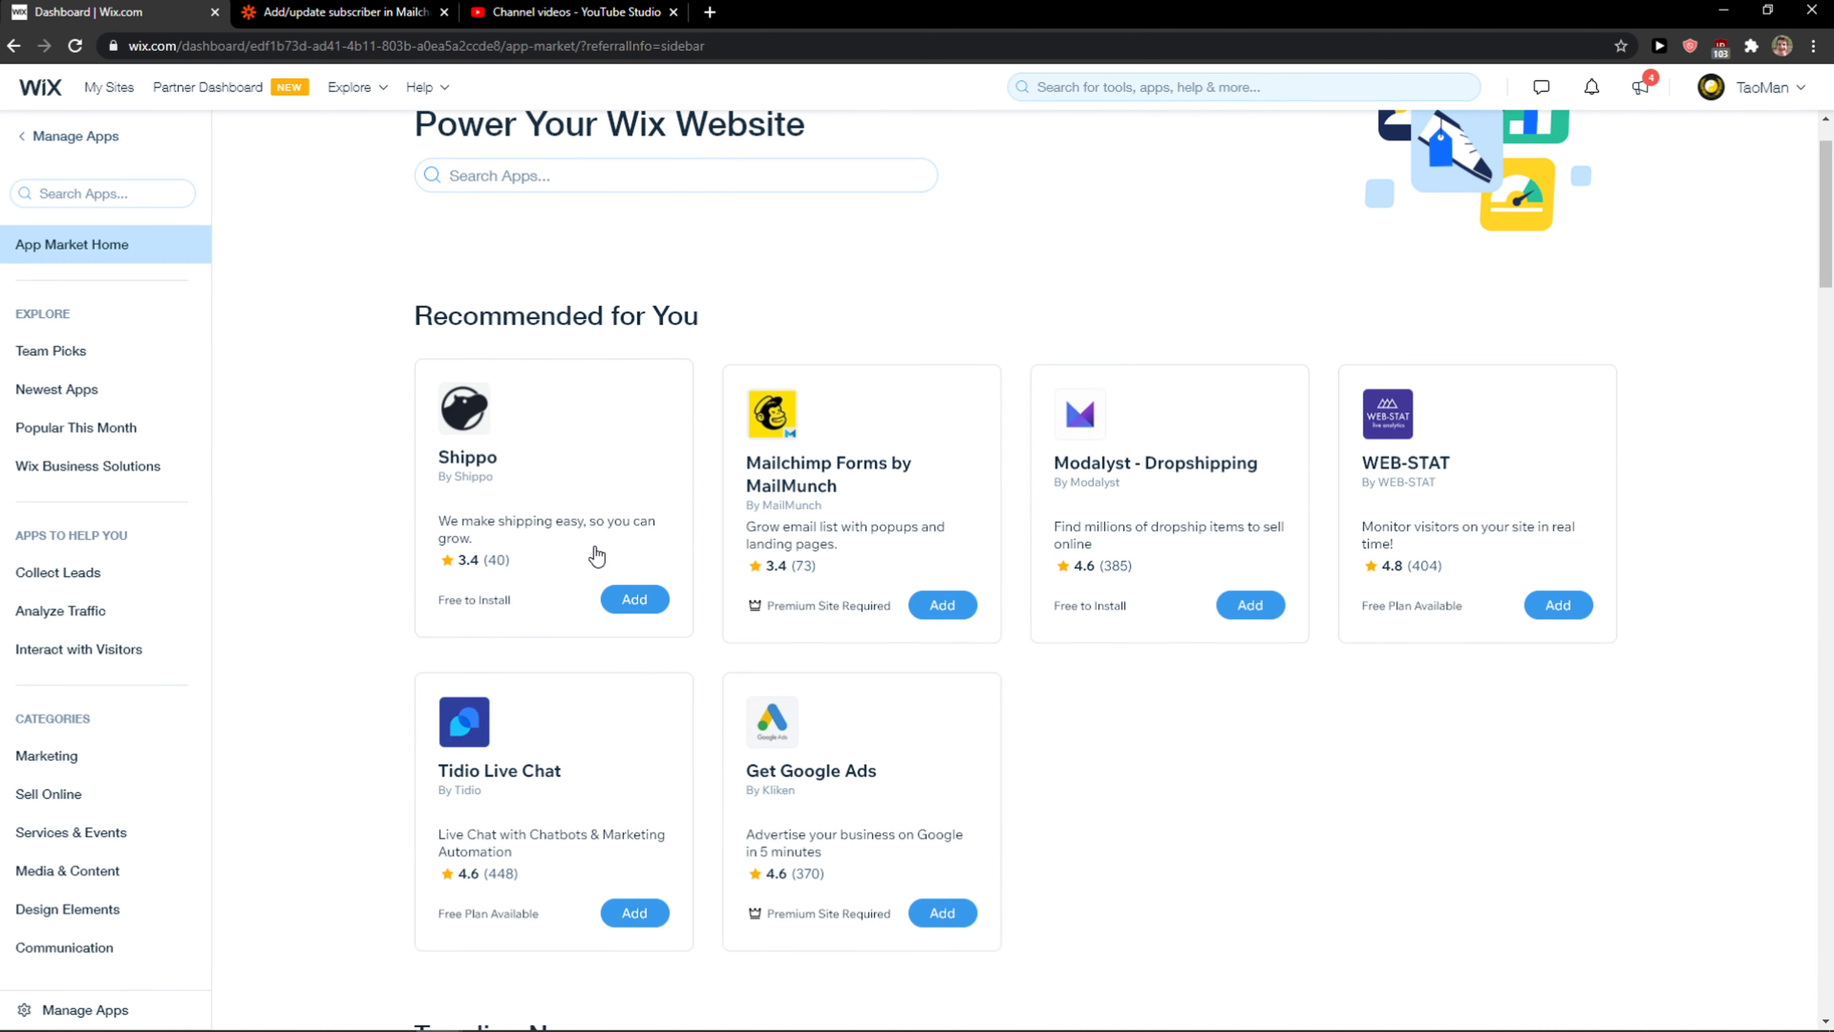
pyautogui.moveTo(796, 578)
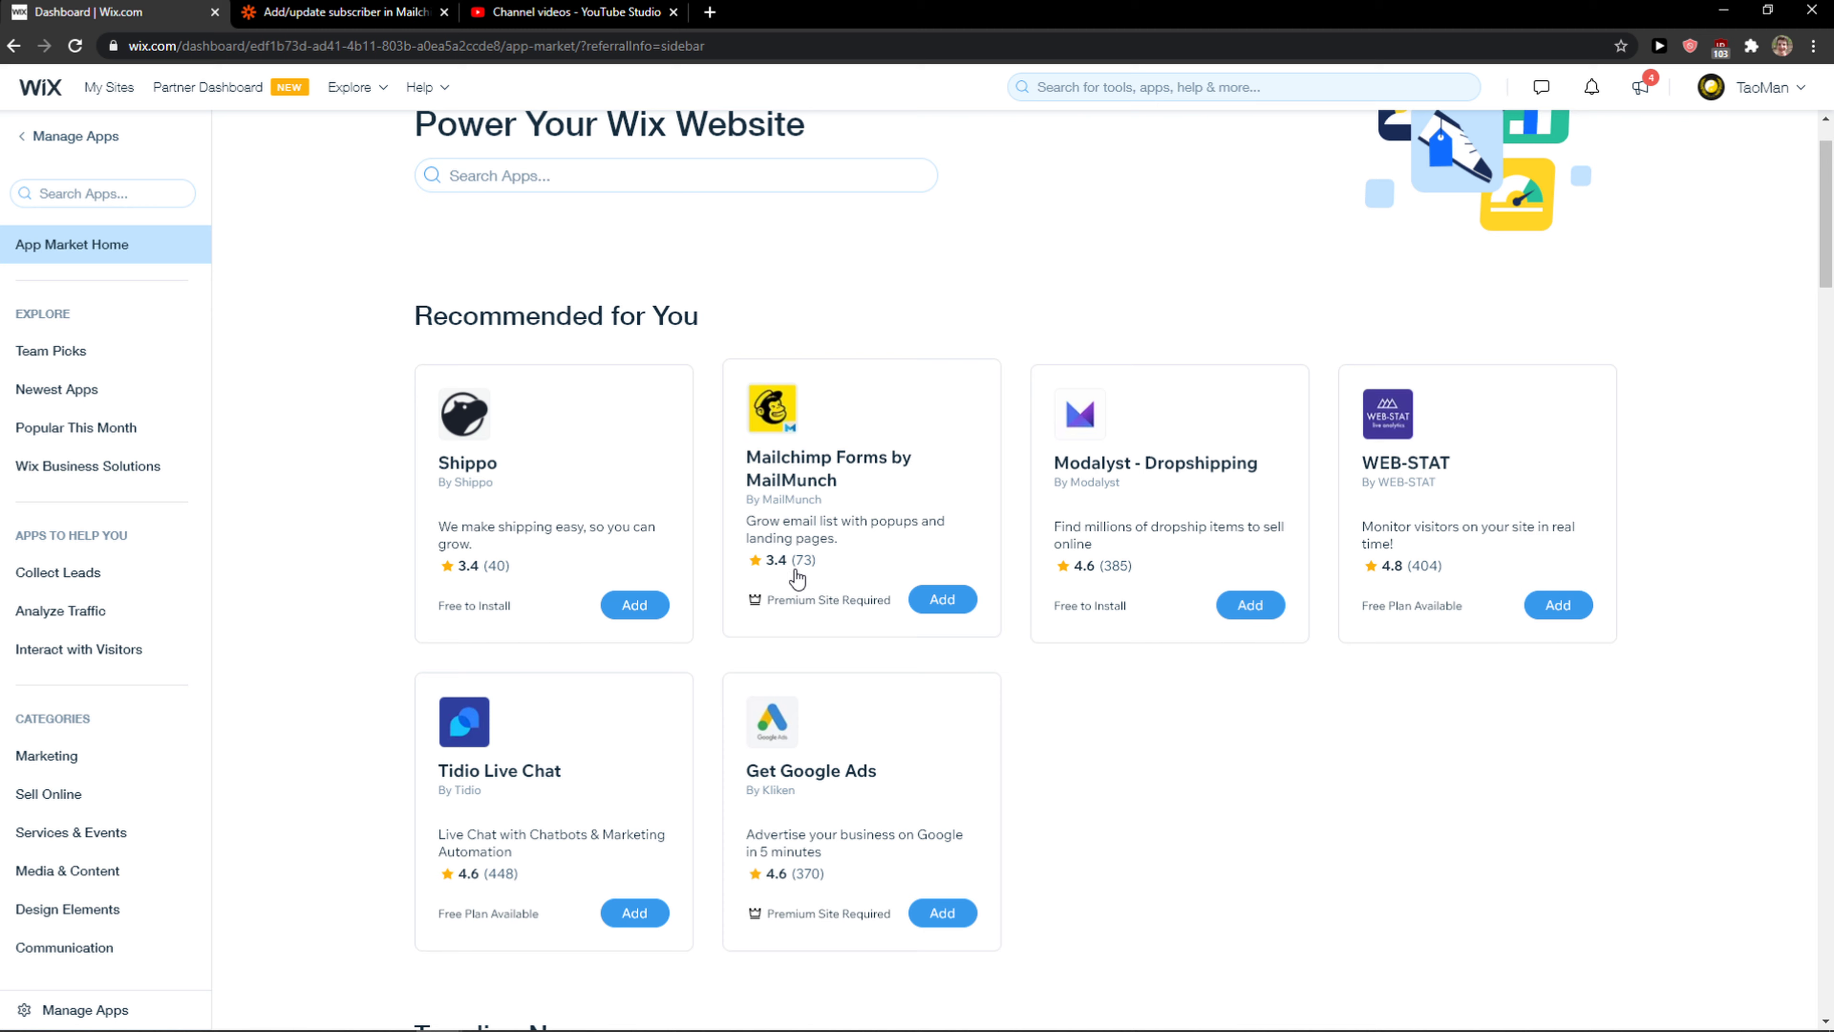
pyautogui.click(19, 135)
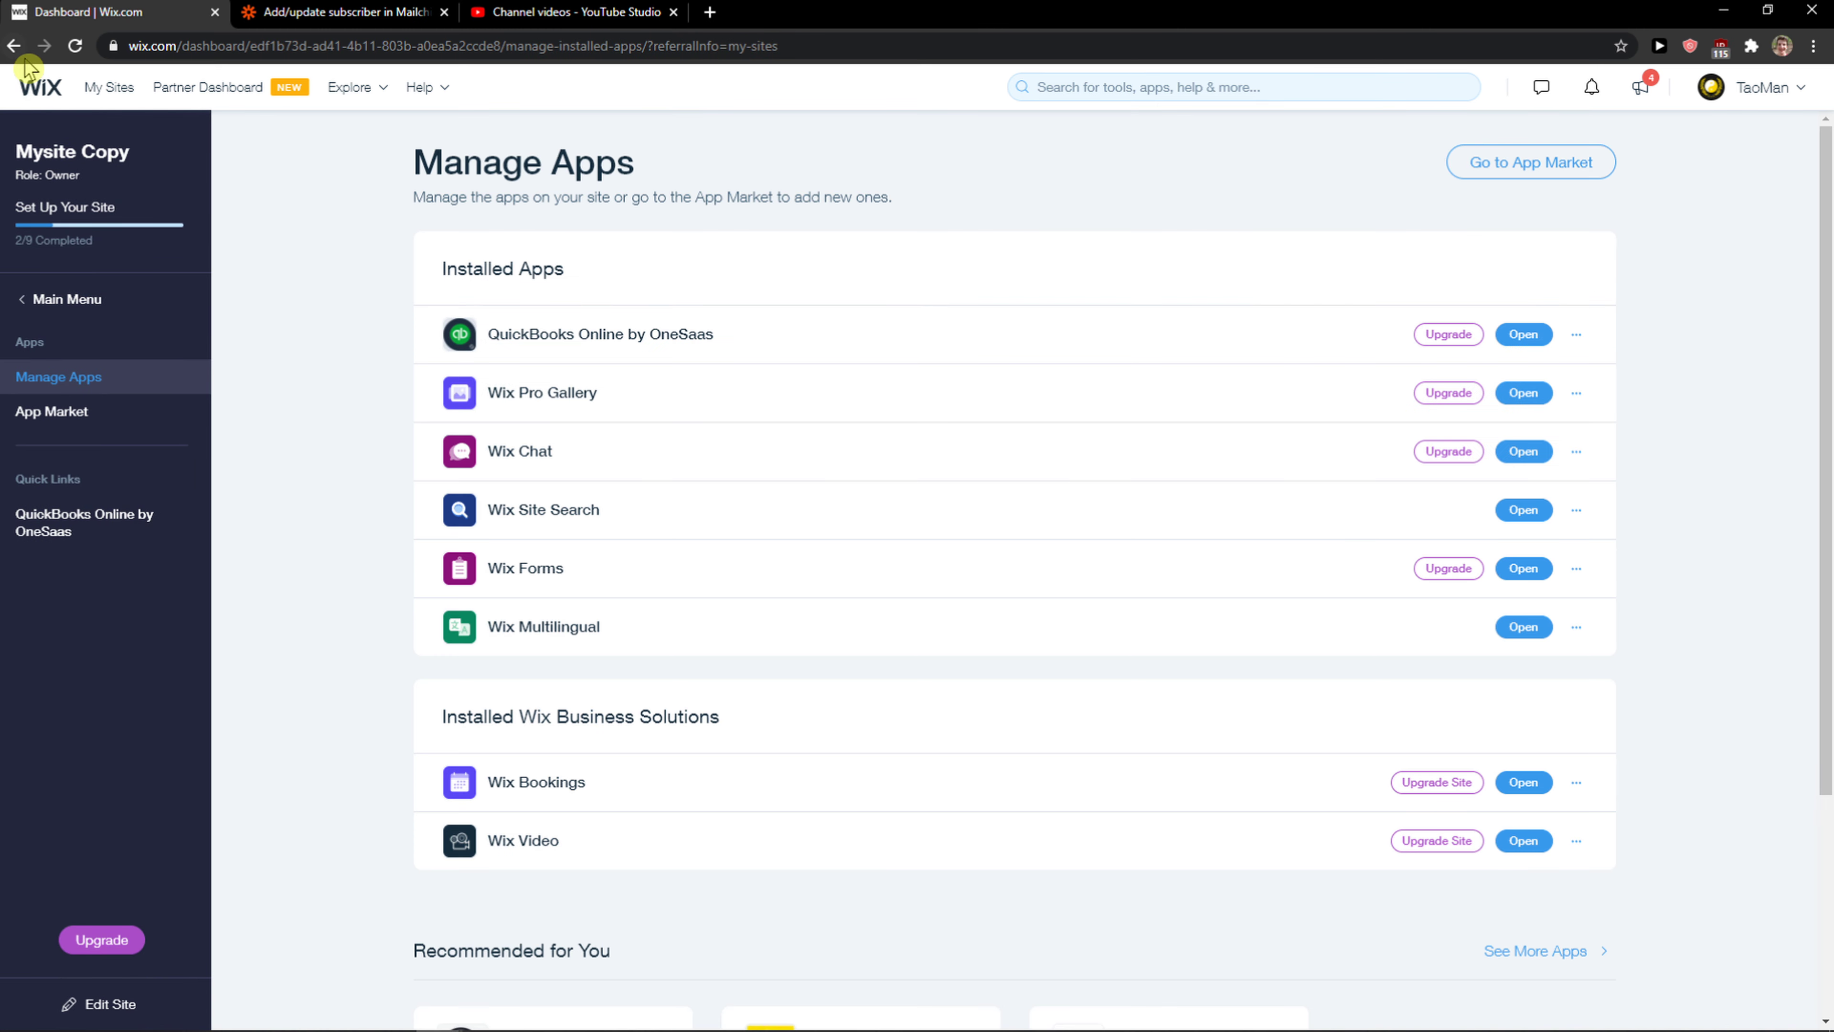
pyautogui.moveTo(14, 46)
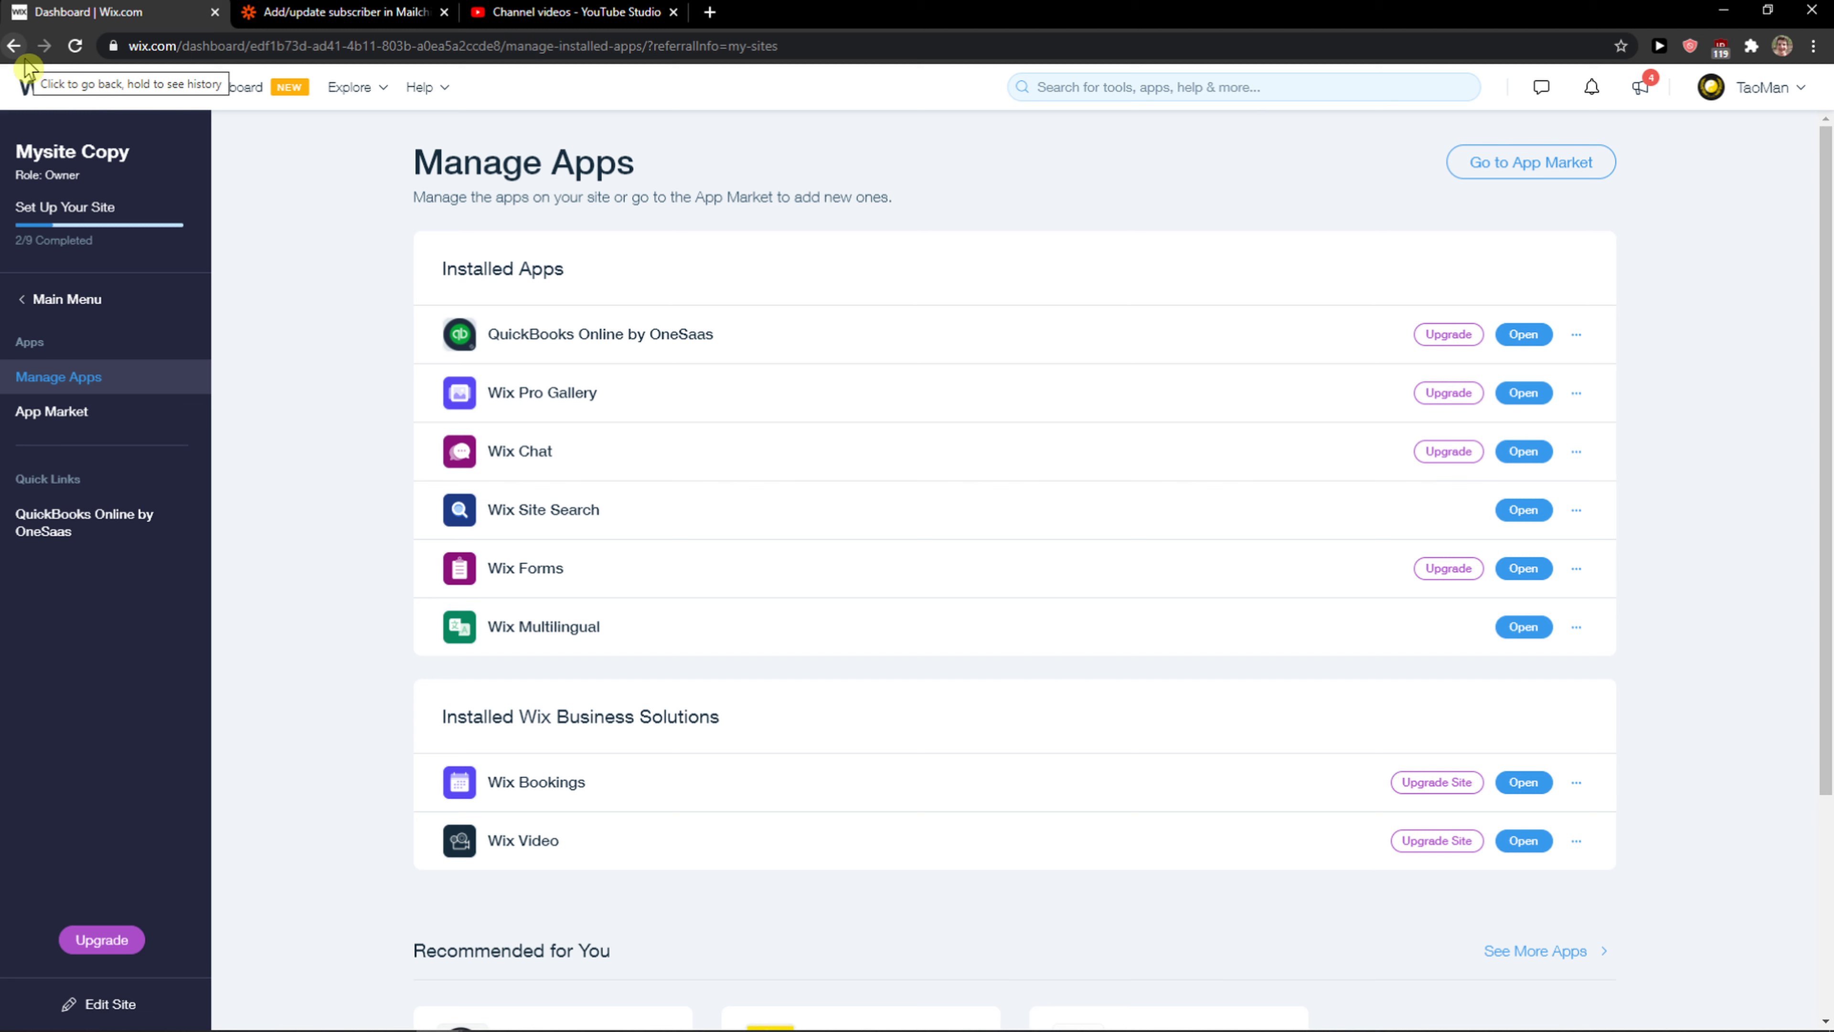